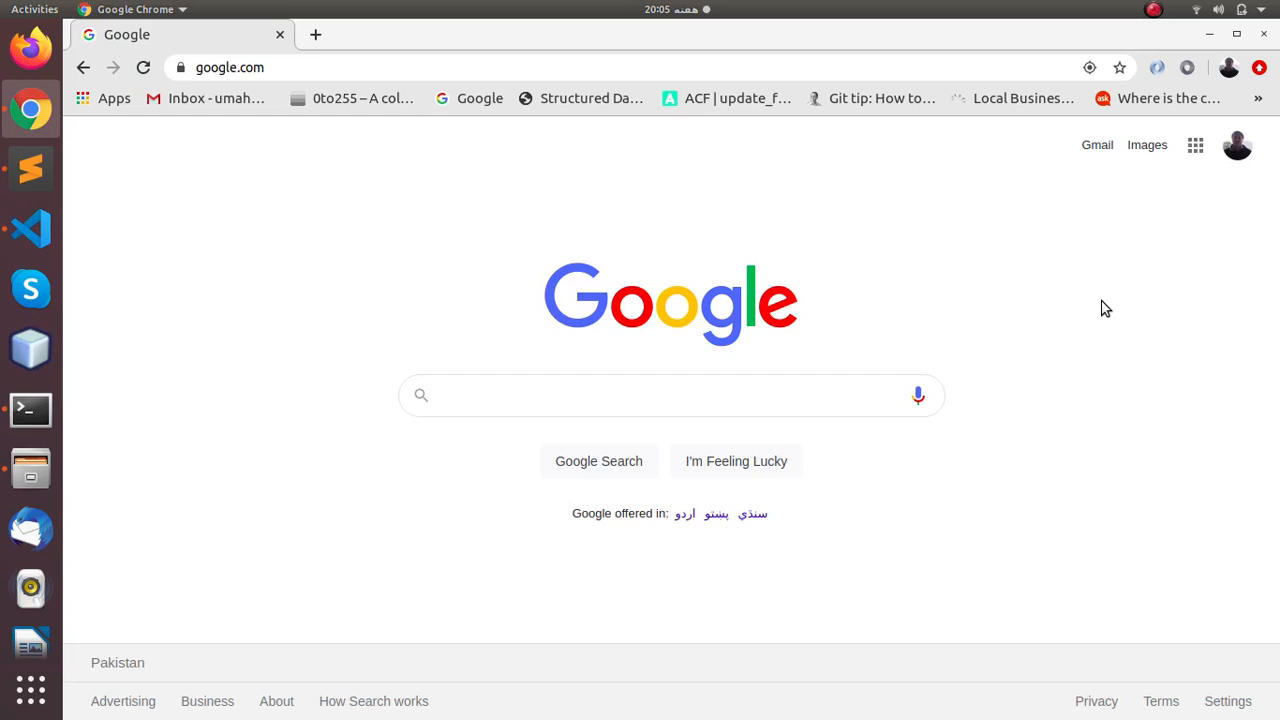
Search Google for 'openweather' and follow the OpenWeatherMap: Current weather and forecast result
click(670, 396)
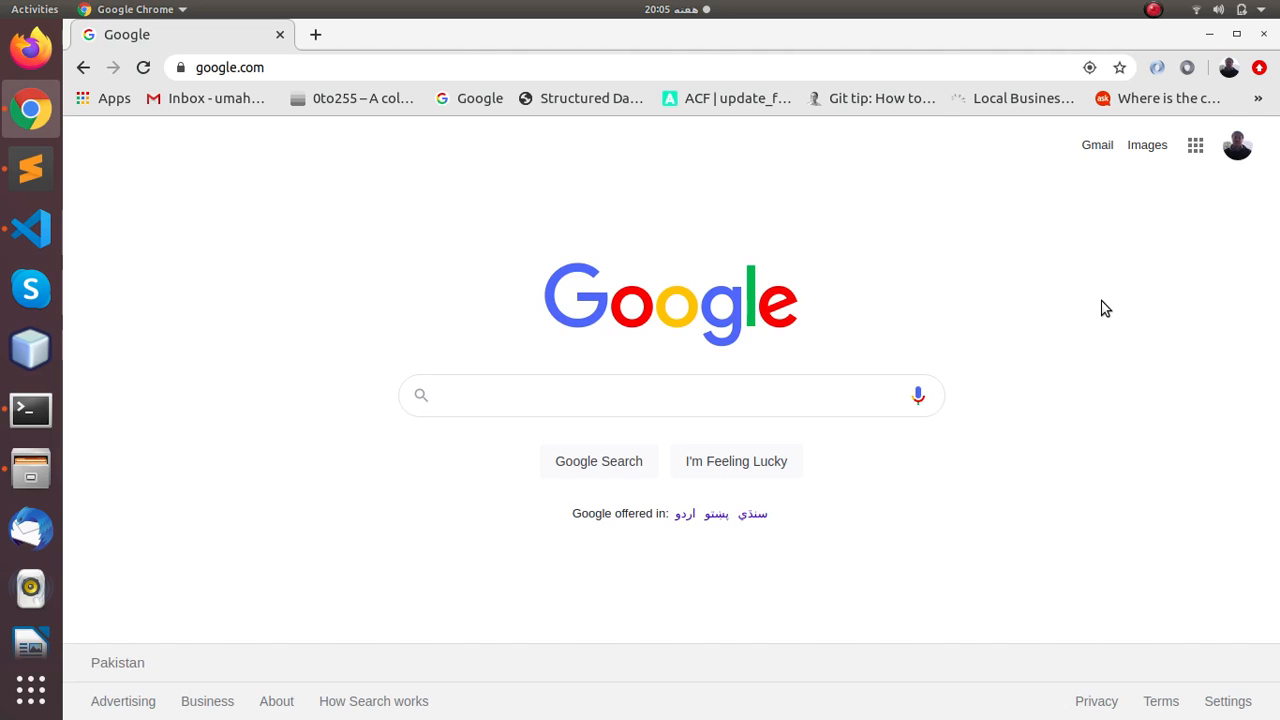
click(660, 396)
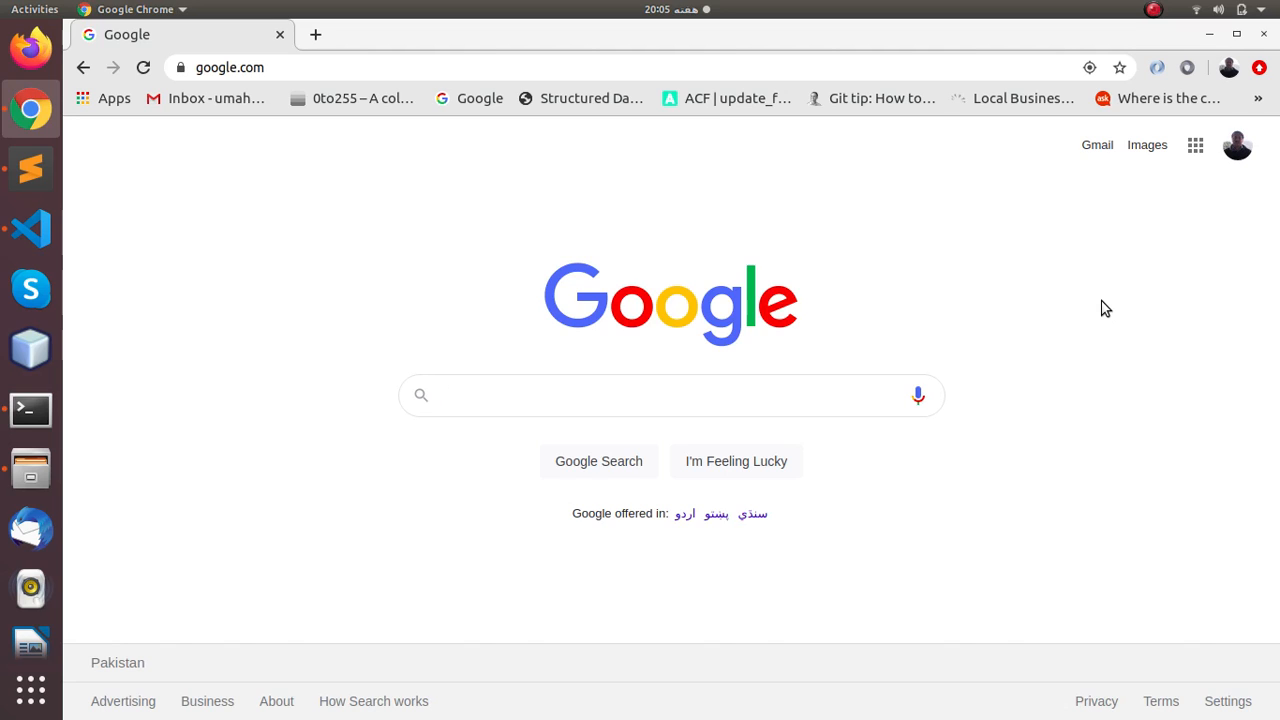
click(660, 396)
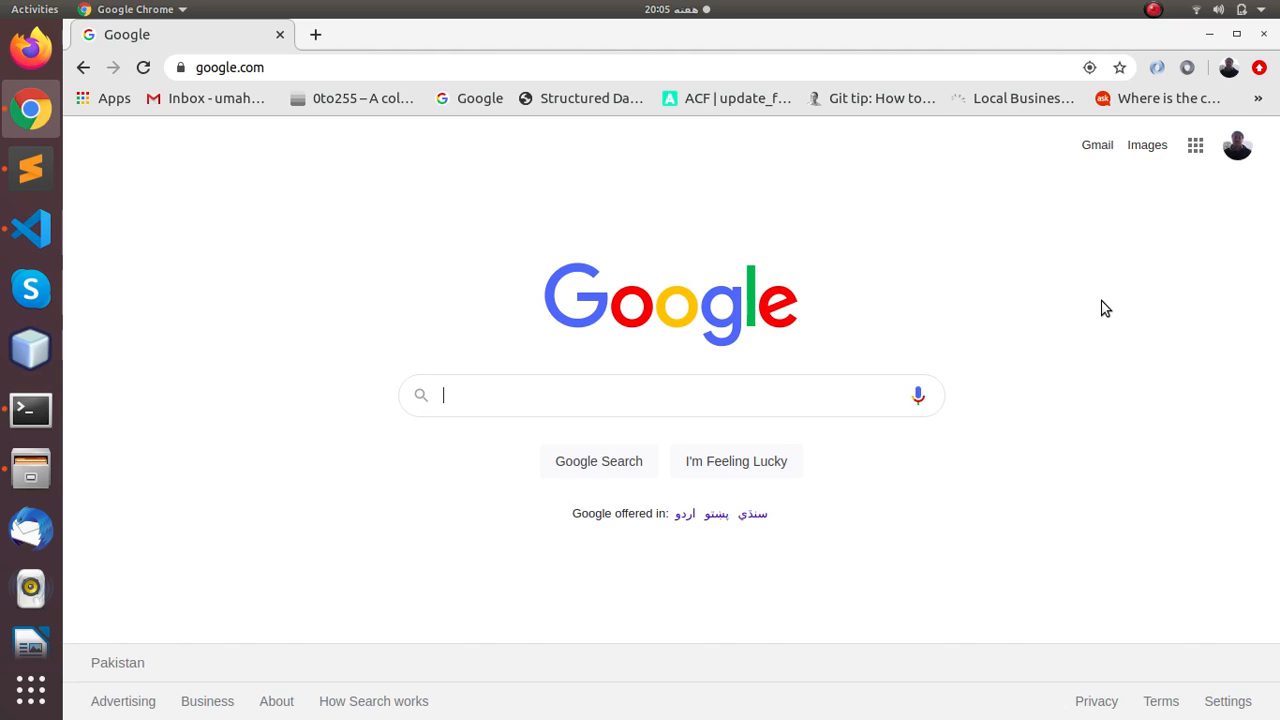
text(op)
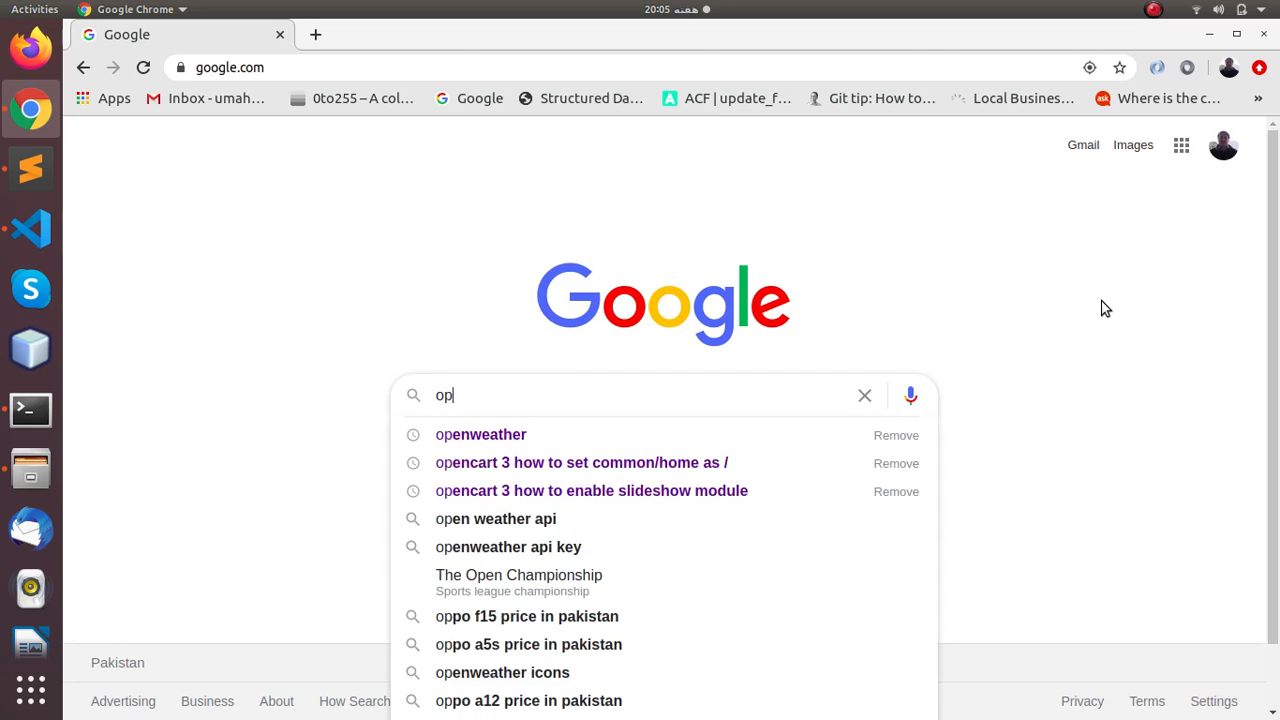
click(480, 434)
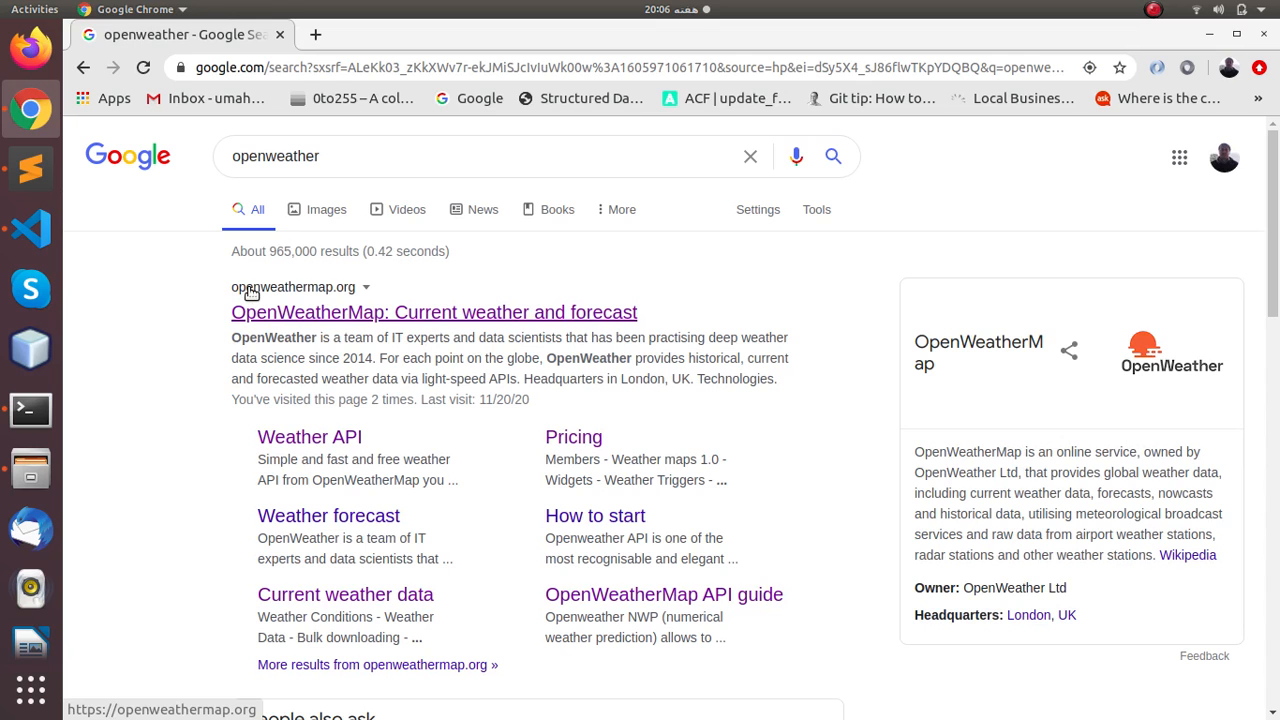
click(432, 312)
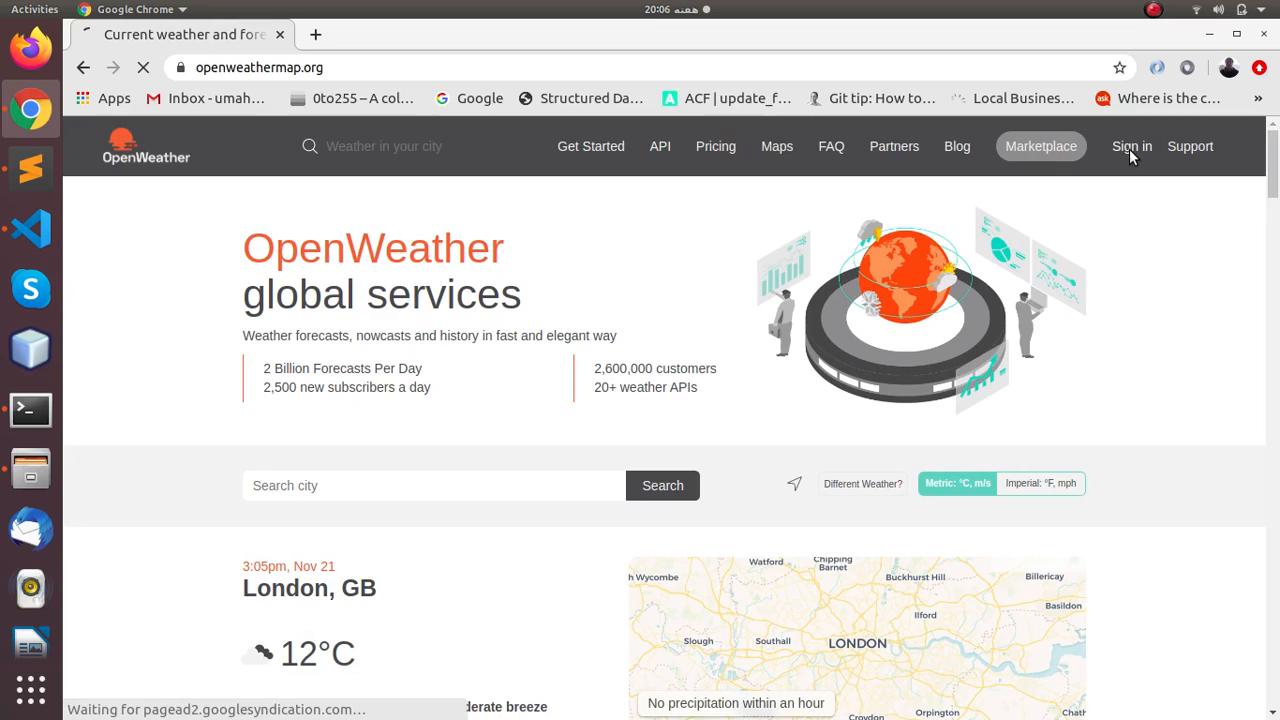
click(1132, 146)
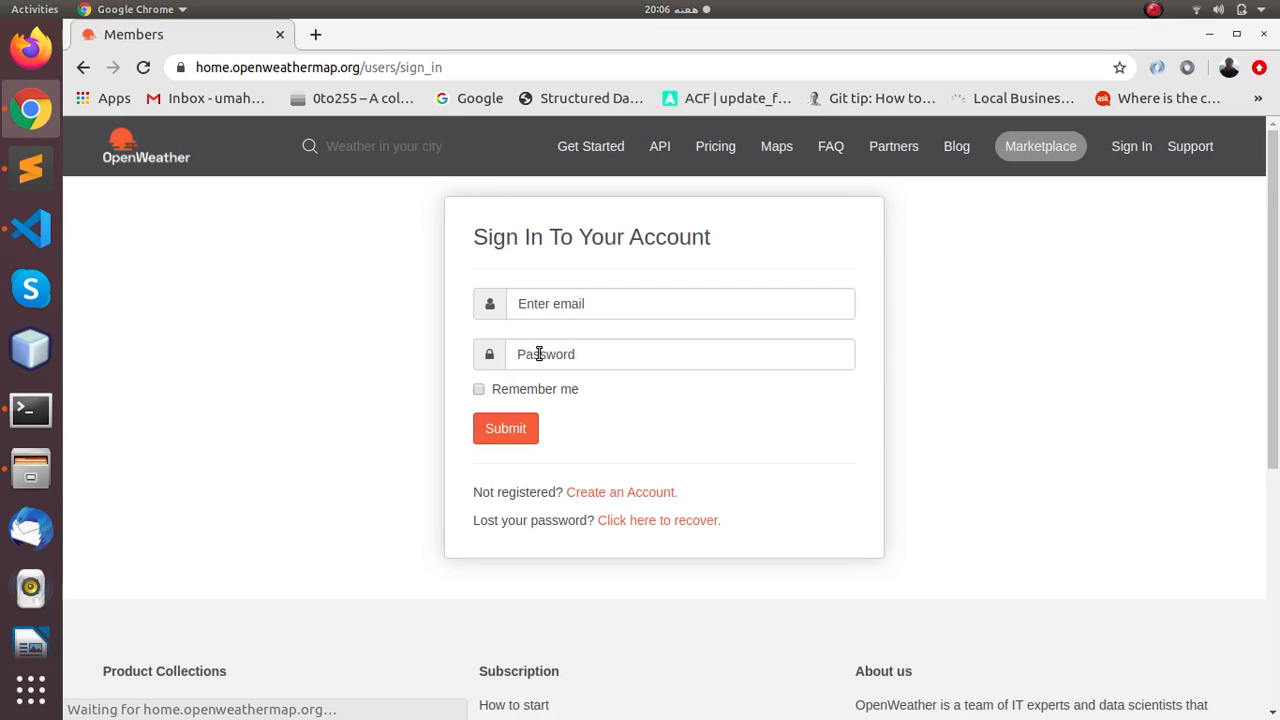
mouse_move(768, 276)
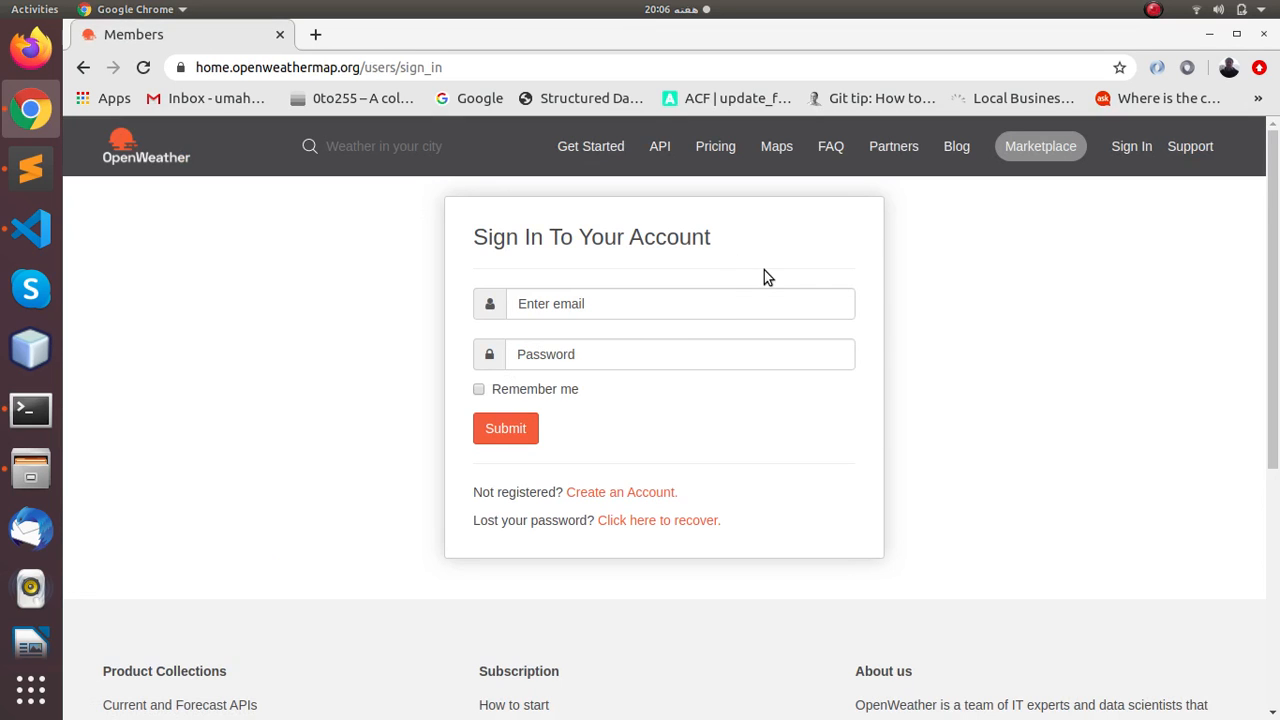
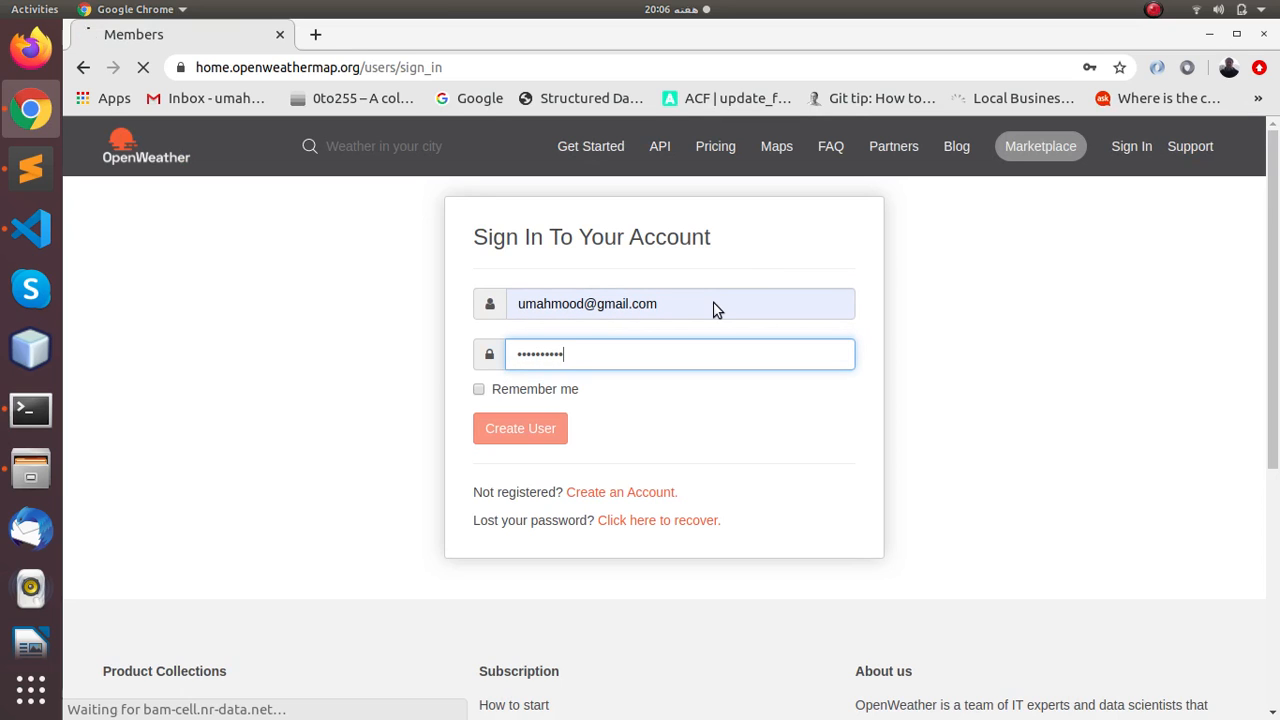
click(520, 428)
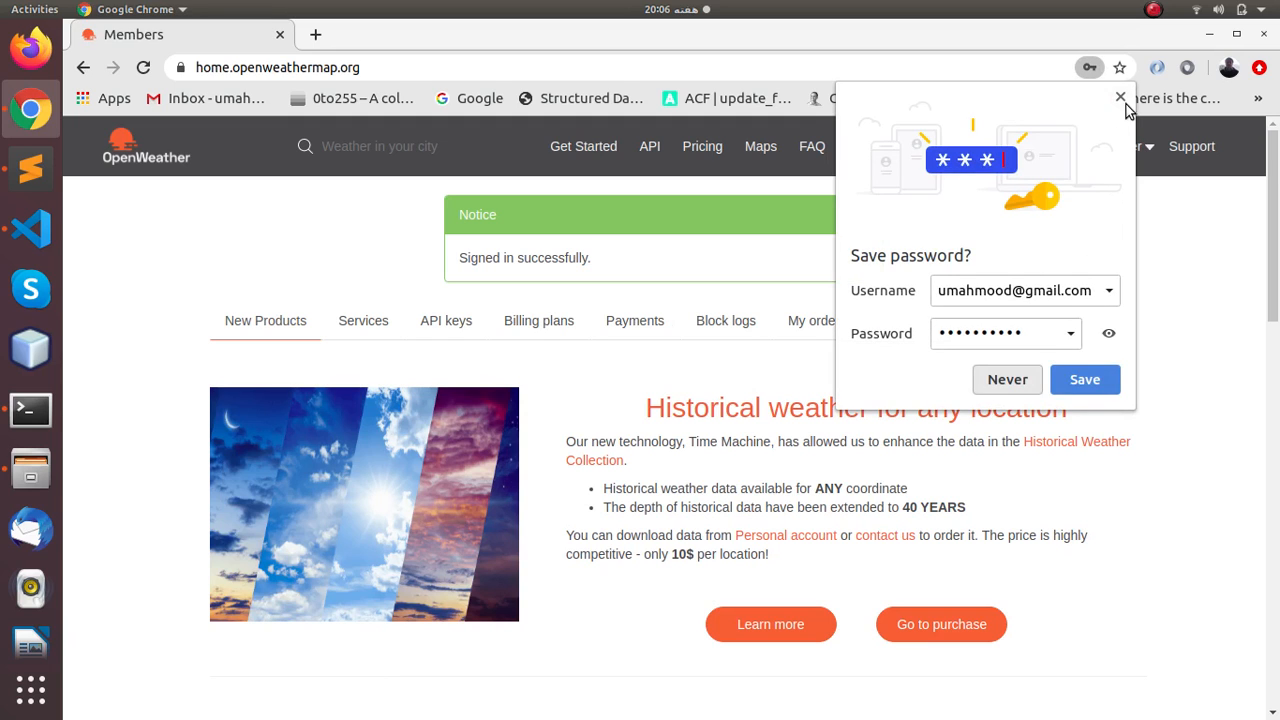
click(1116, 96)
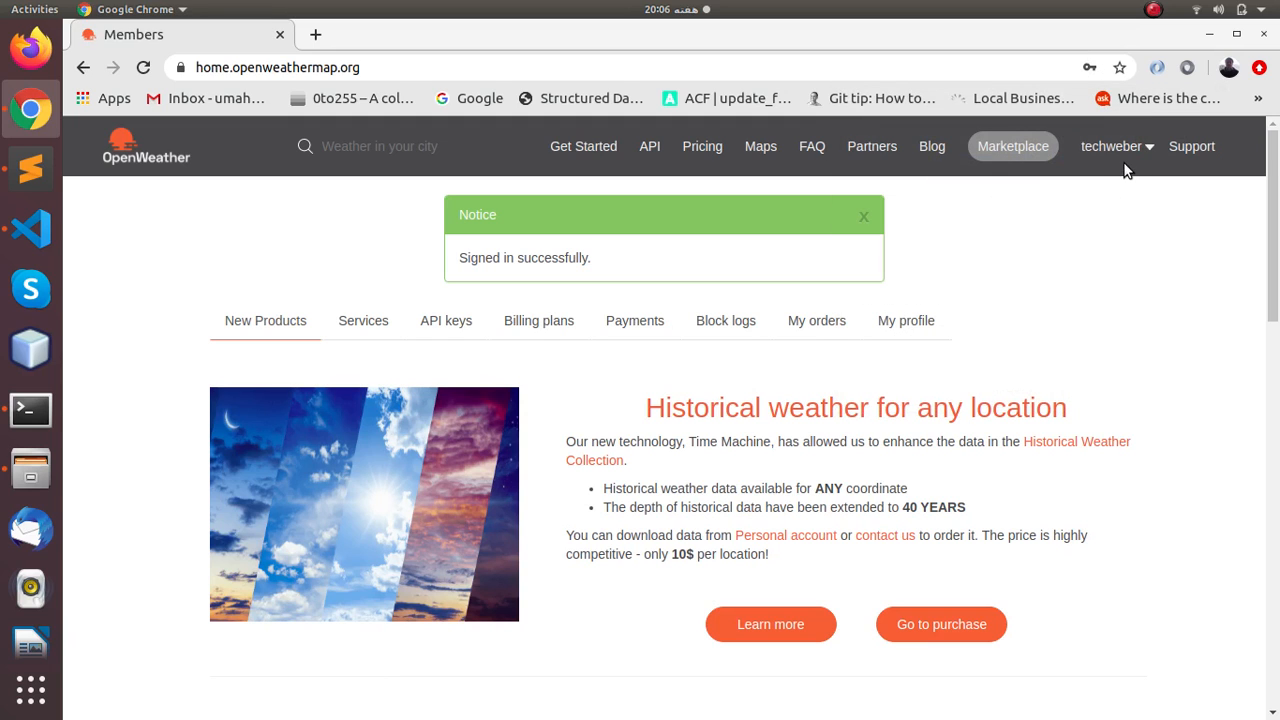
click(1112, 146)
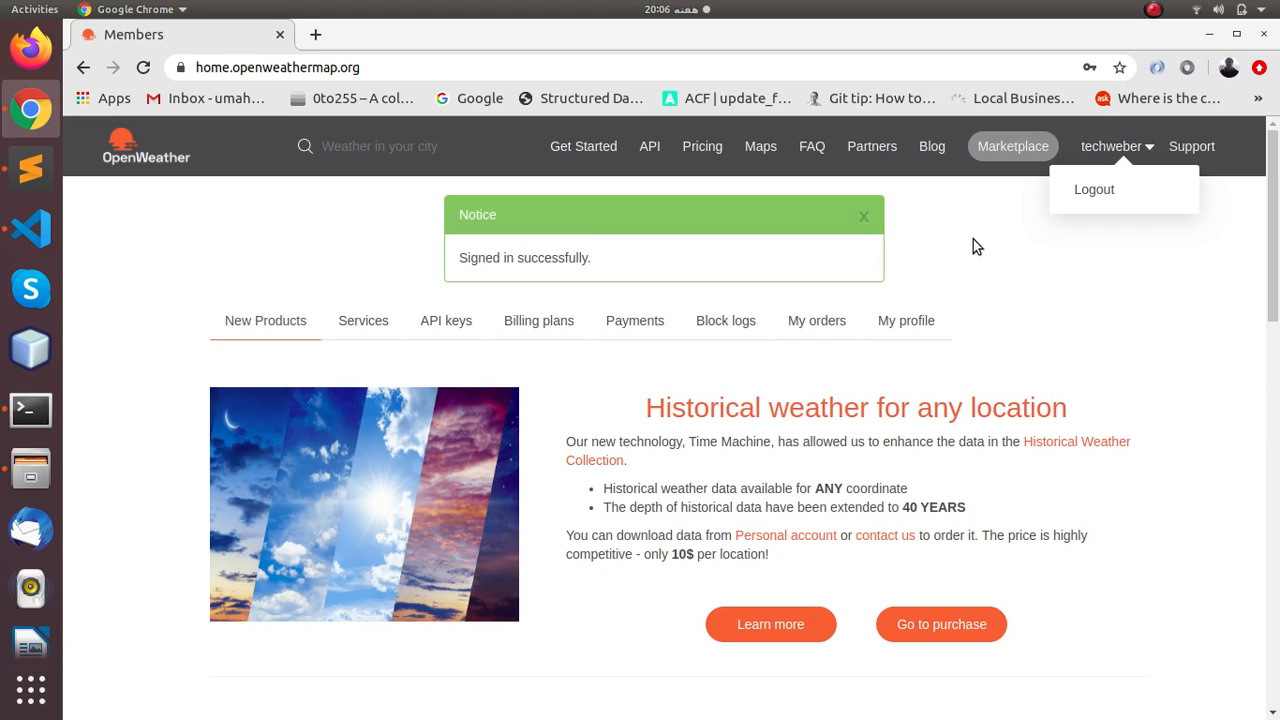
mouse_move(648, 146)
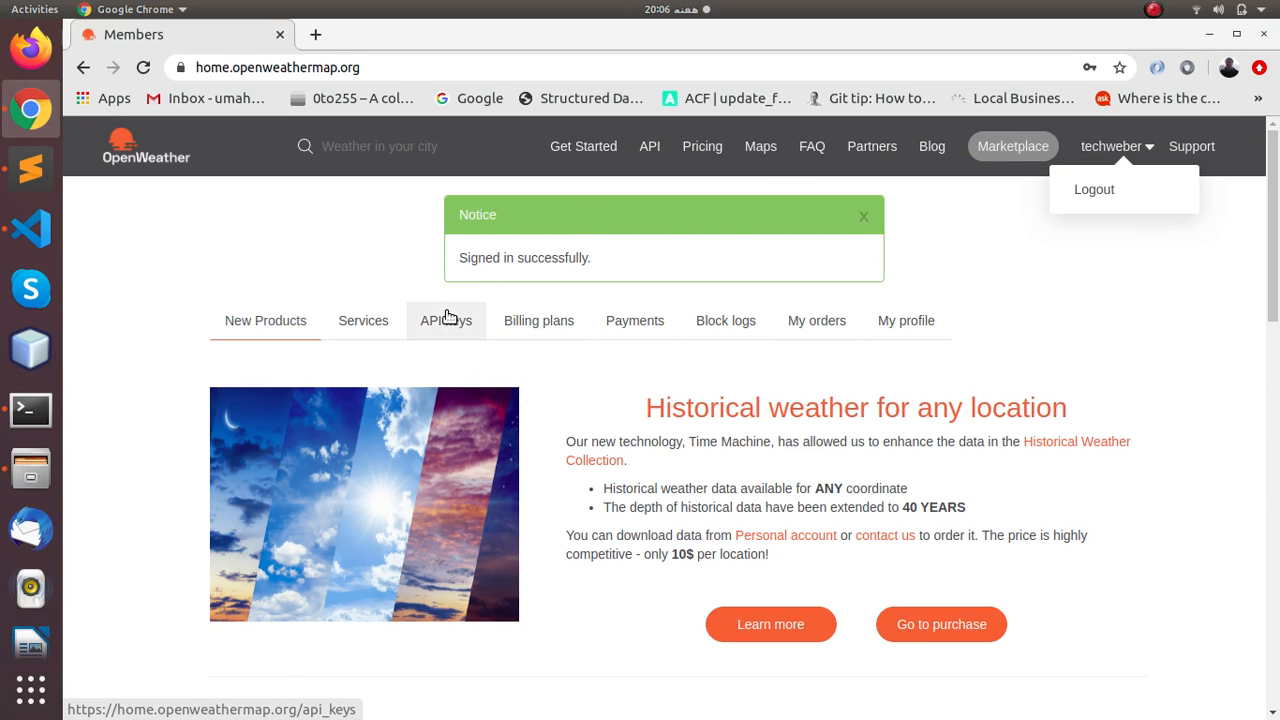
Copy the 'london' key from the API keys page and switch to the new <?php file in VS Code
click(446, 320)
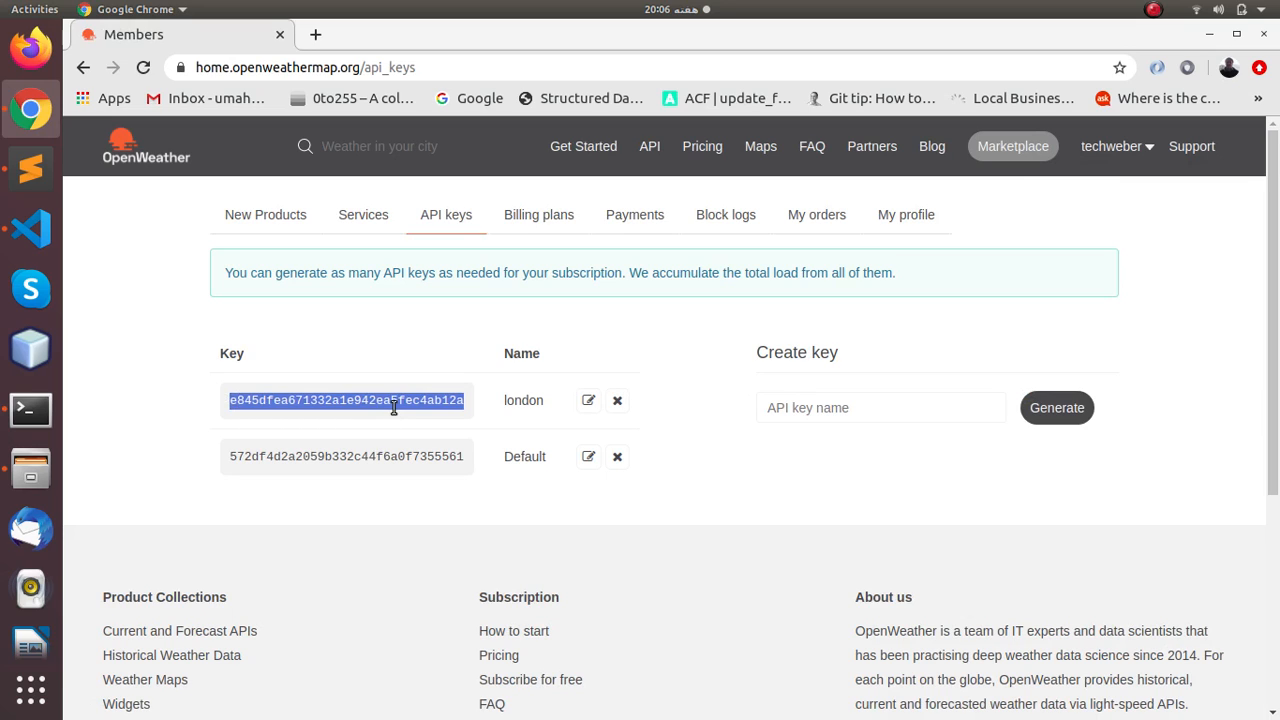
mouse_move(924, 398)
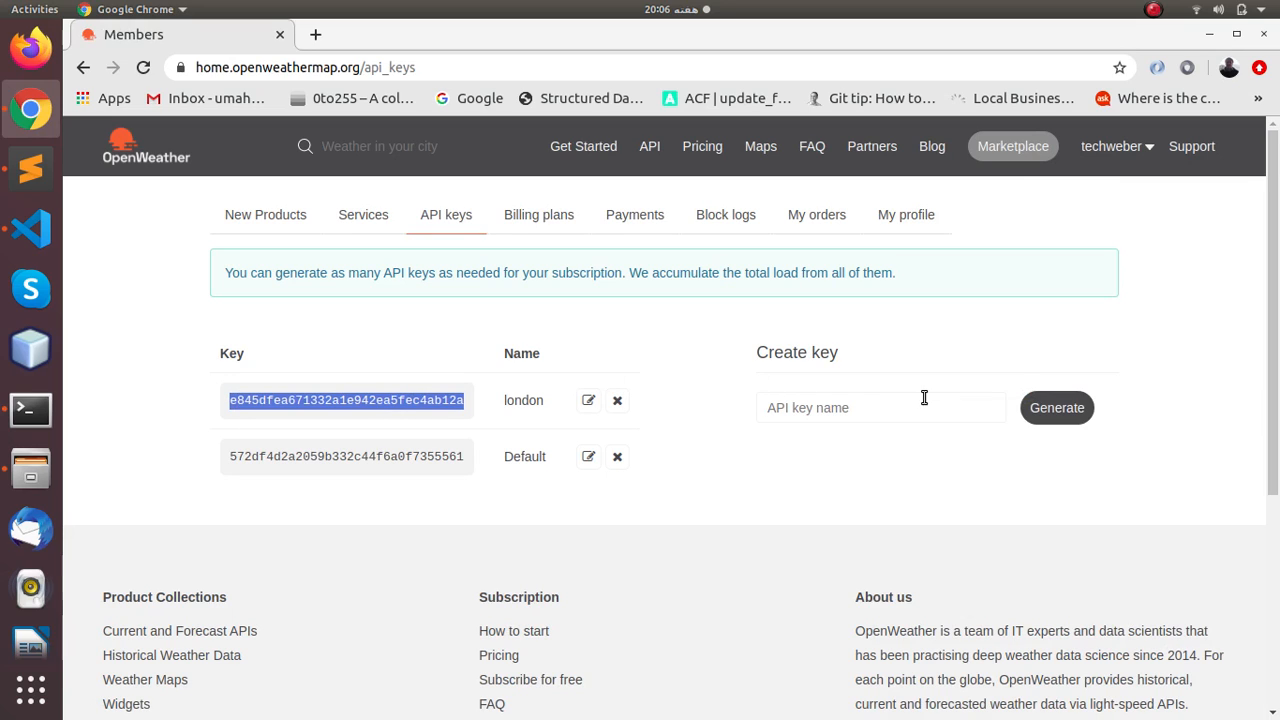
mouse_move(800, 468)
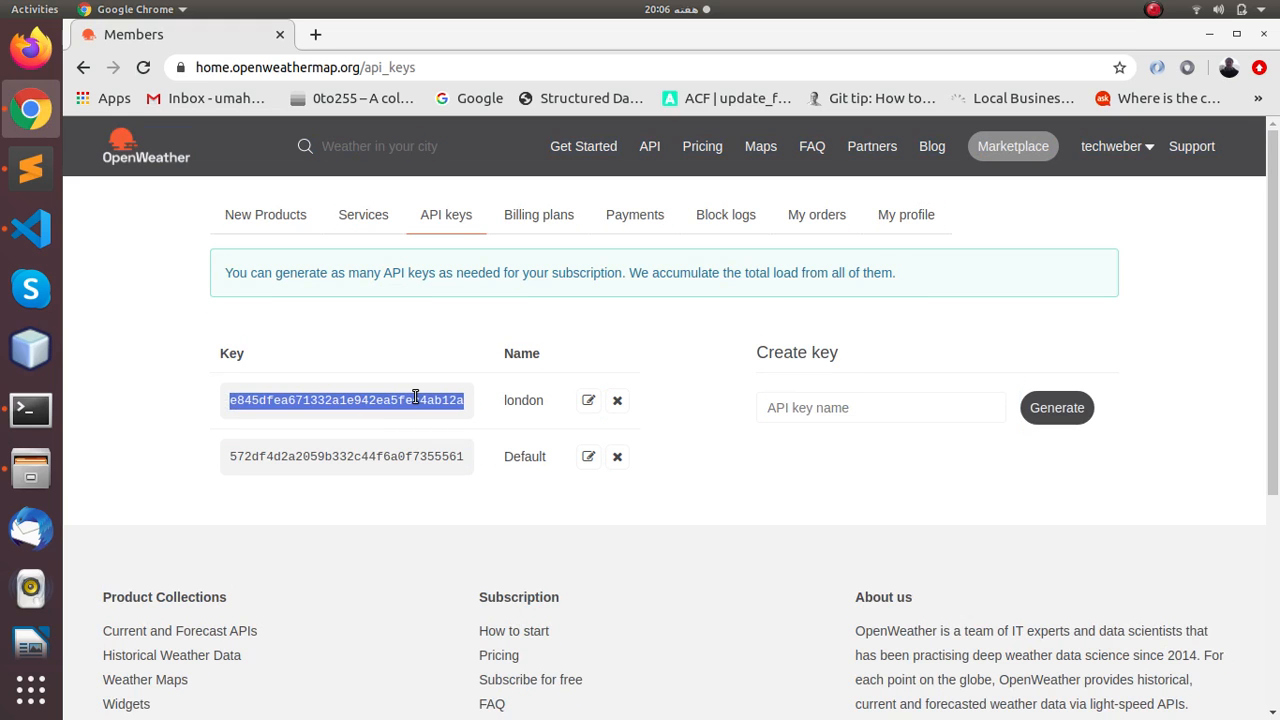
key(Alt+Tab)
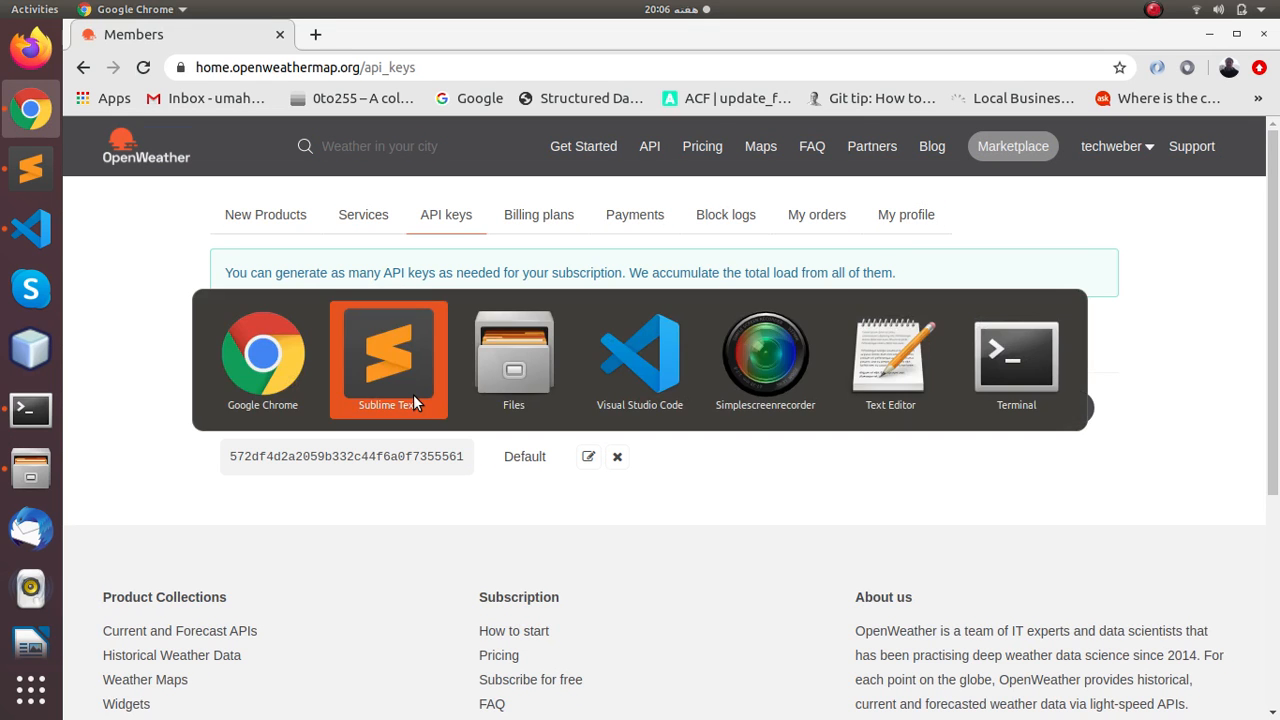
click(388, 360)
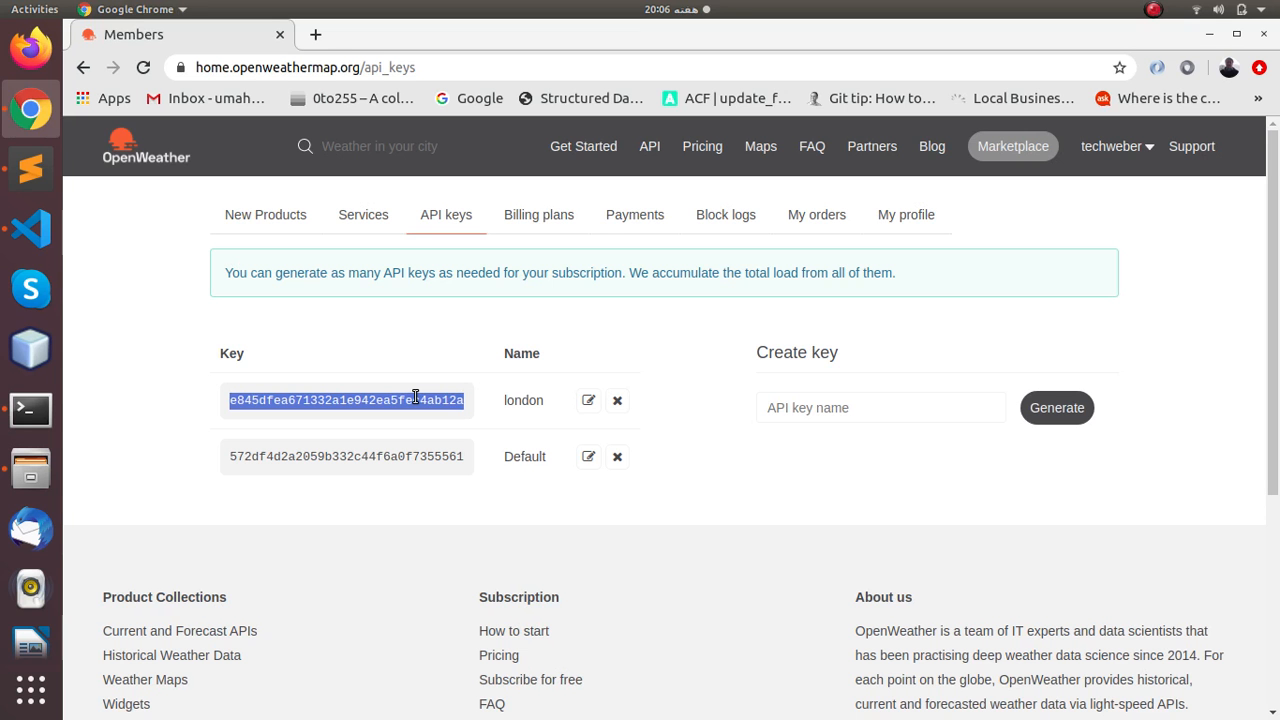
click(22, 230)
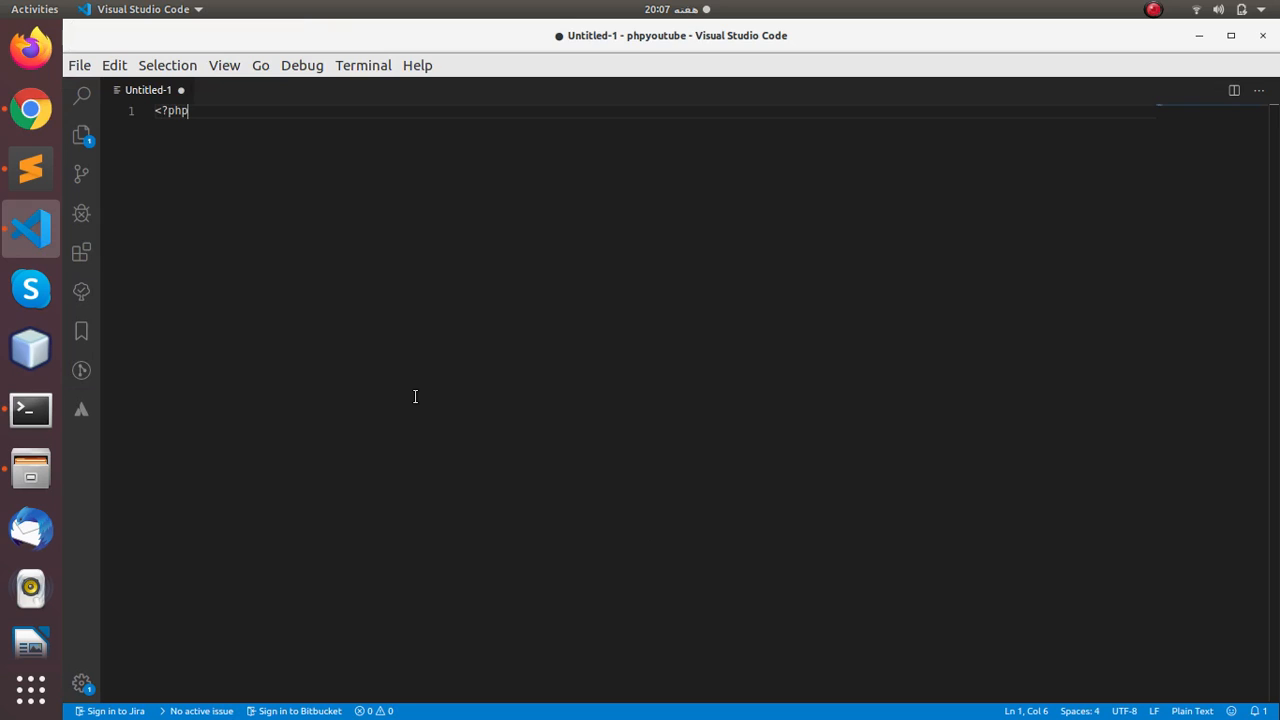
Save the file as index.php in phpopenweather and add $api_url = '';
key(Enter)
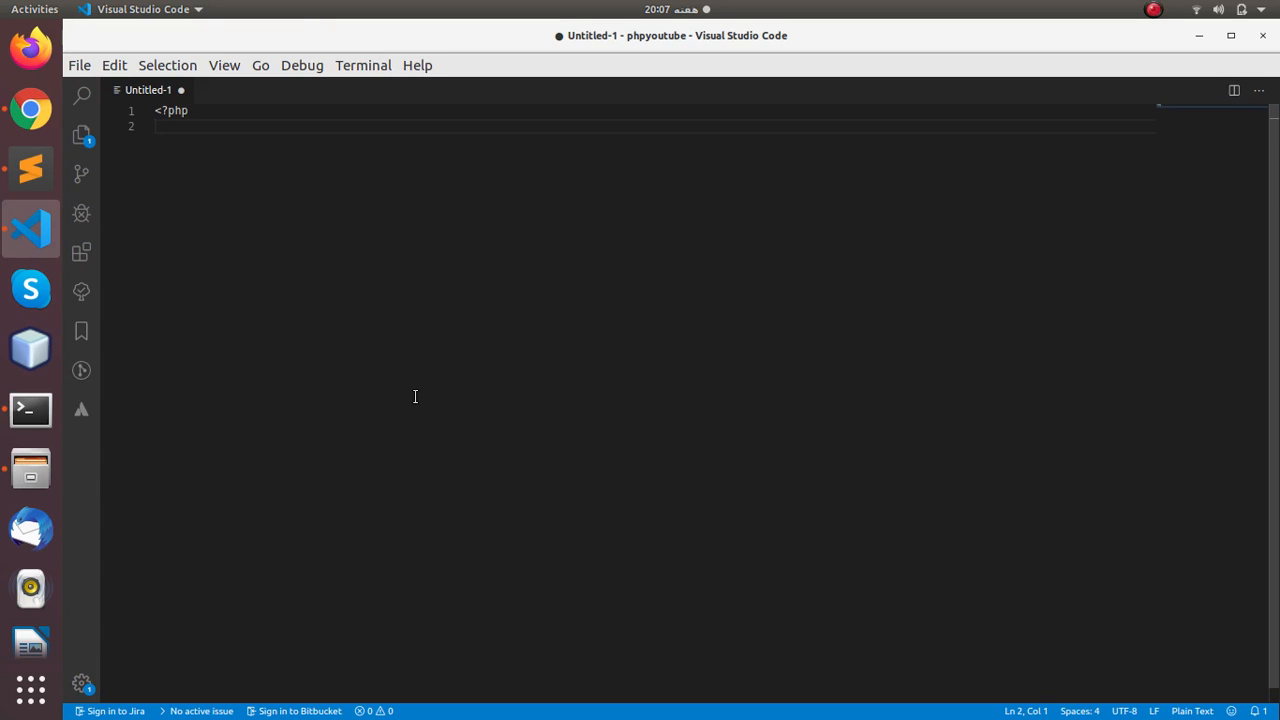
key(Enter)
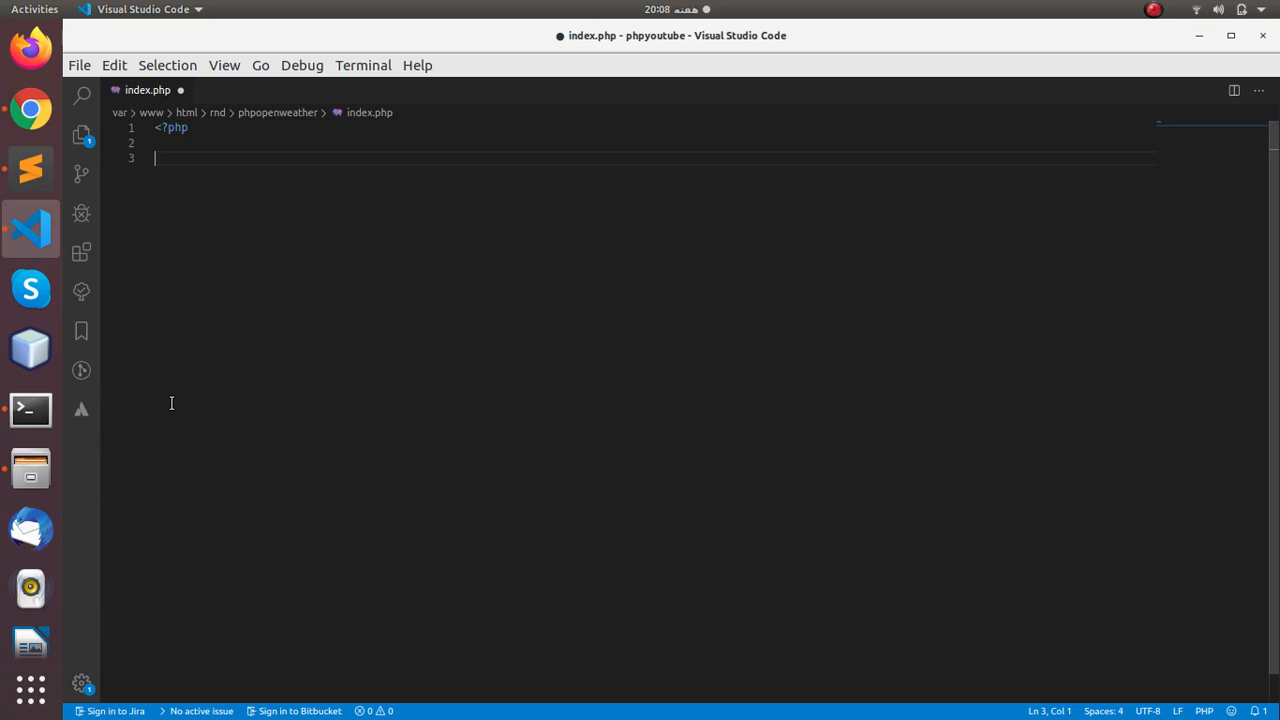
text($api)
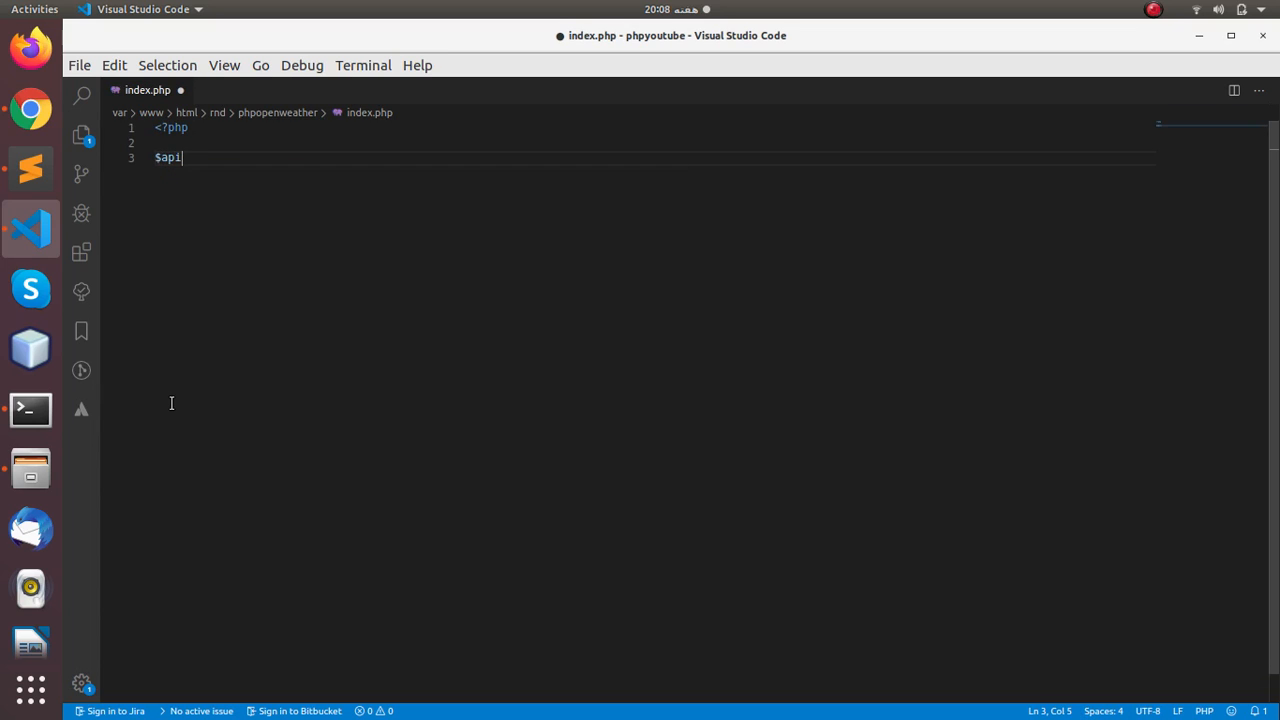
text(_url = '')
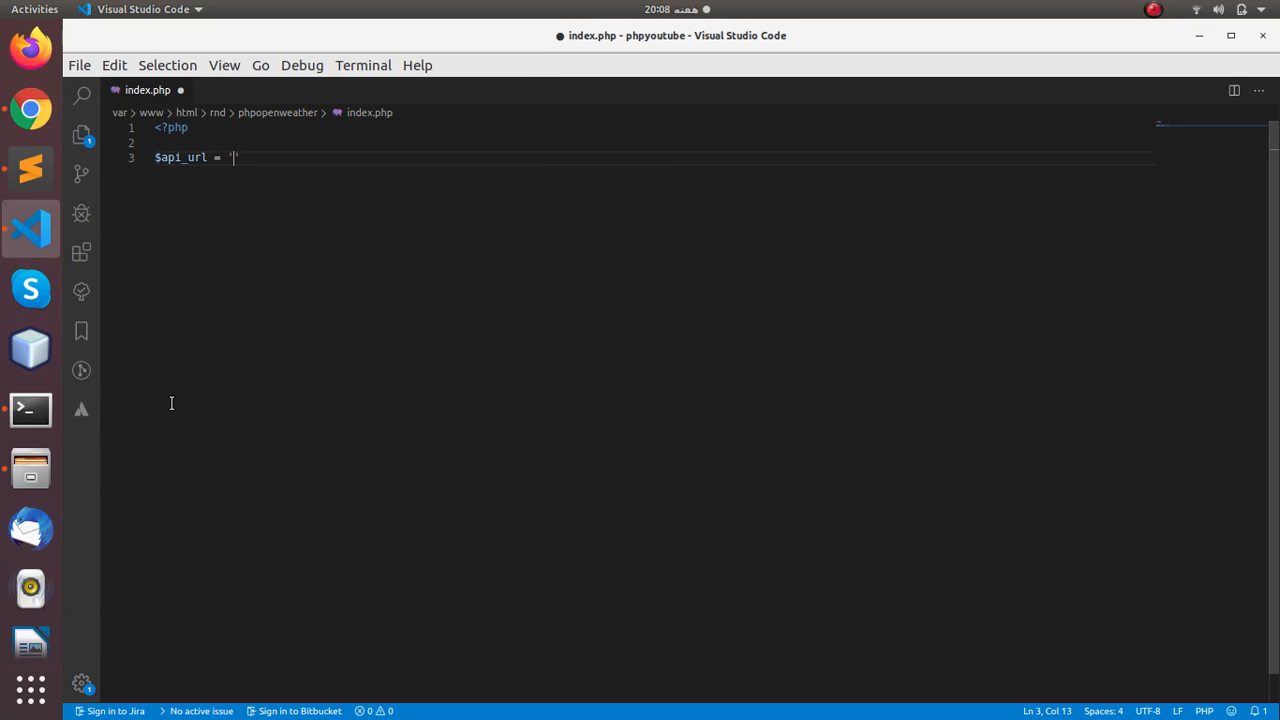
text(';)
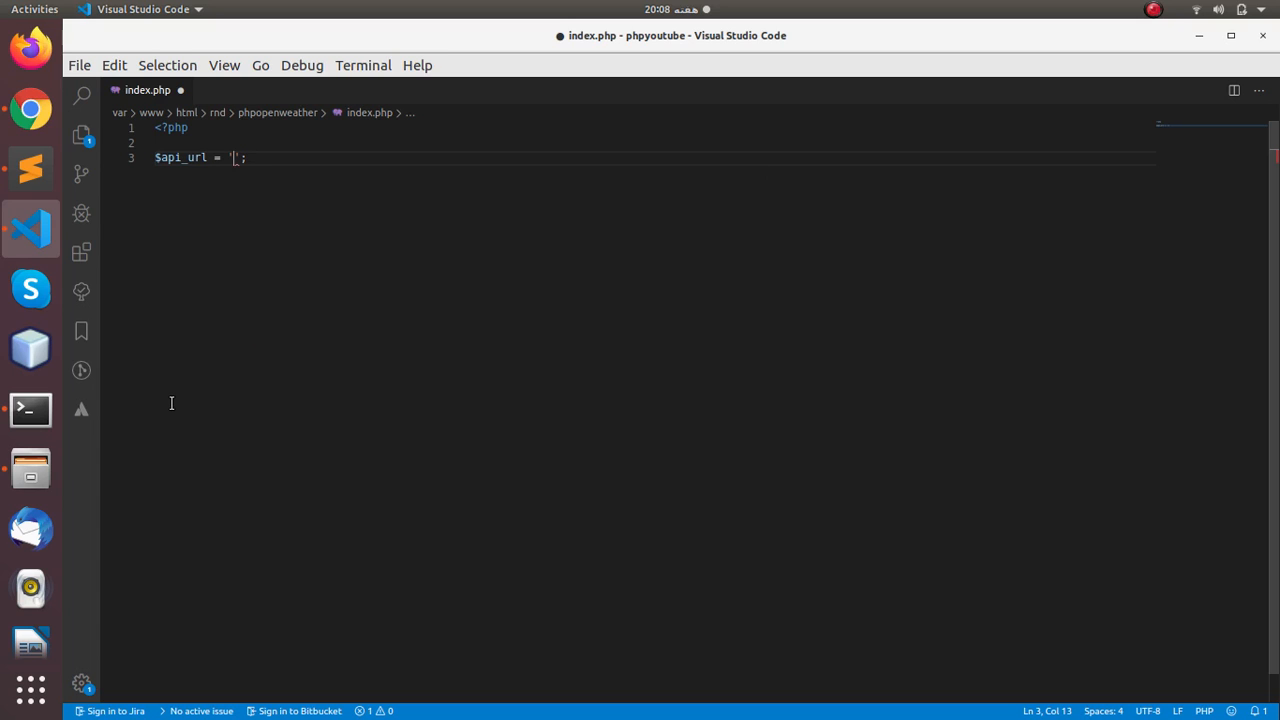
Reach the Current weather data API doc and its 'By city name' call format with appid
click(30, 108)
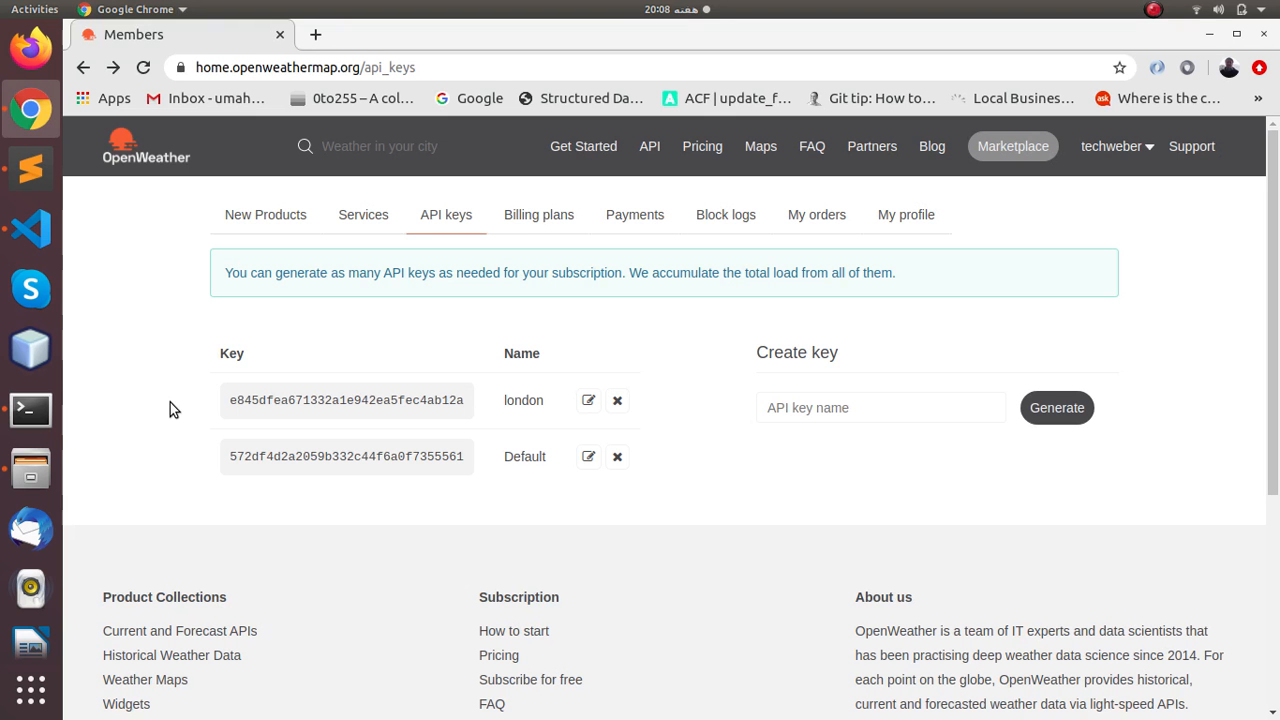
mouse_move(624, 156)
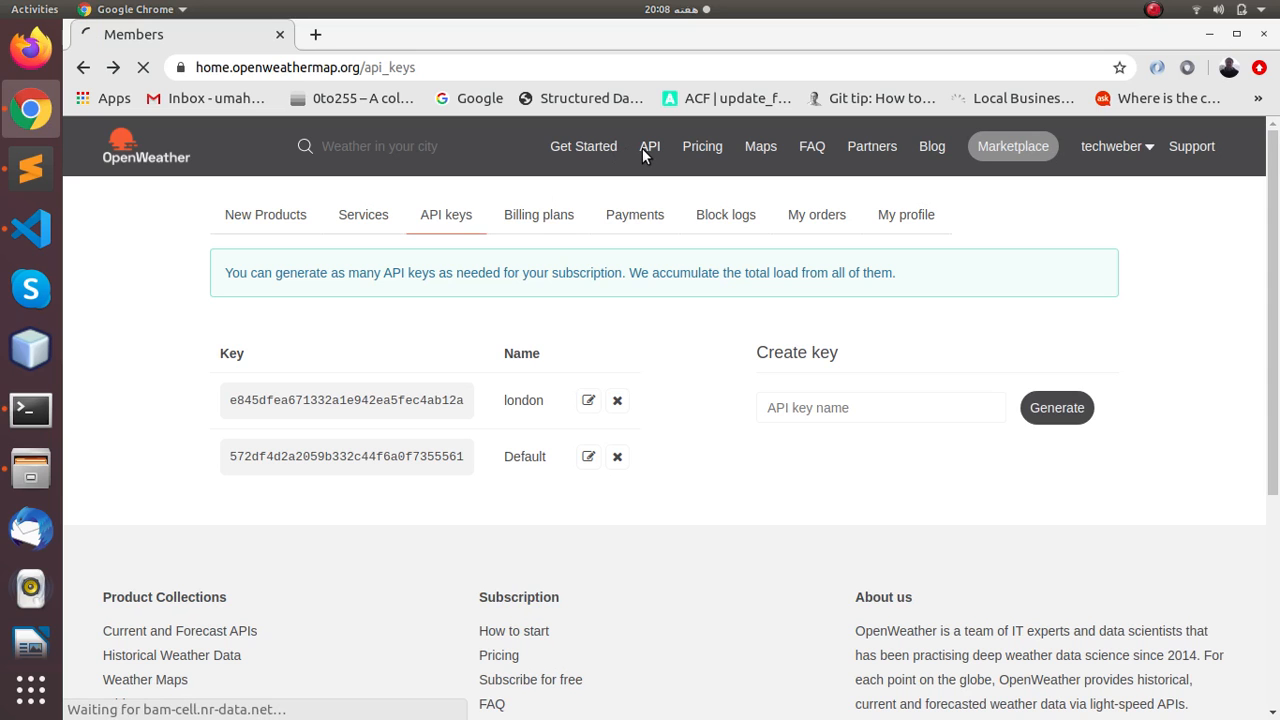
click(648, 146)
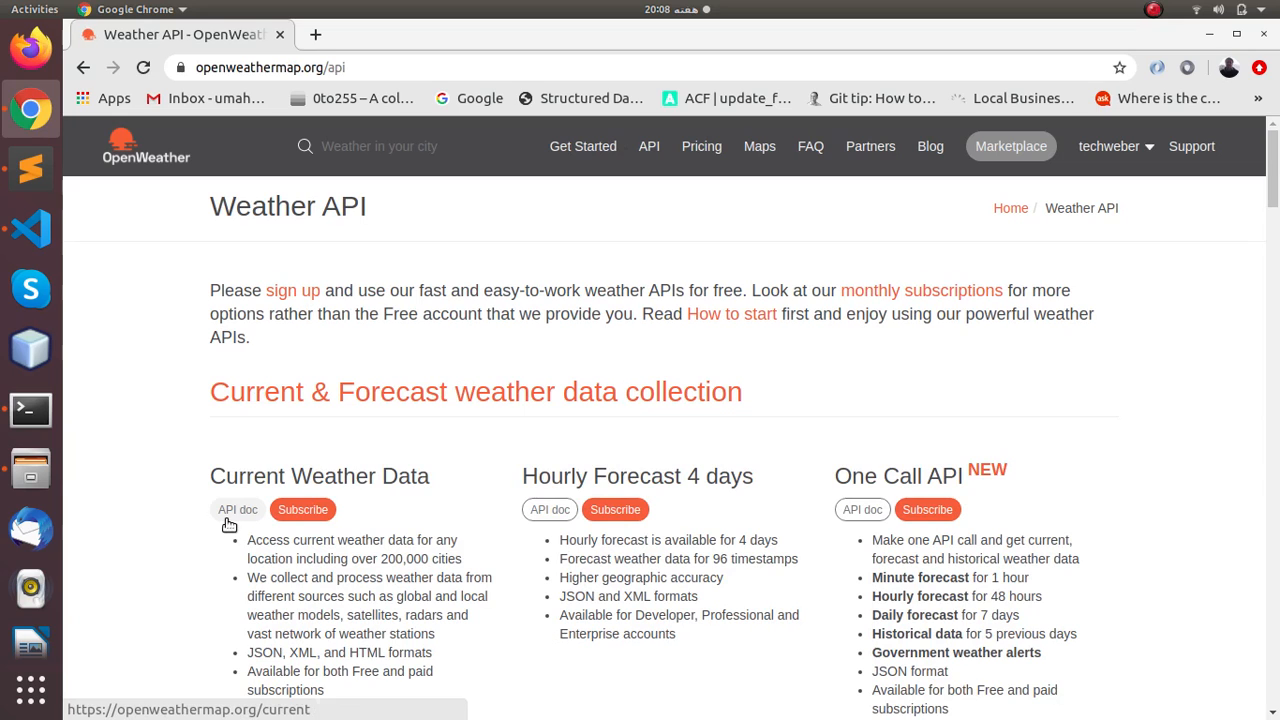
click(236, 510)
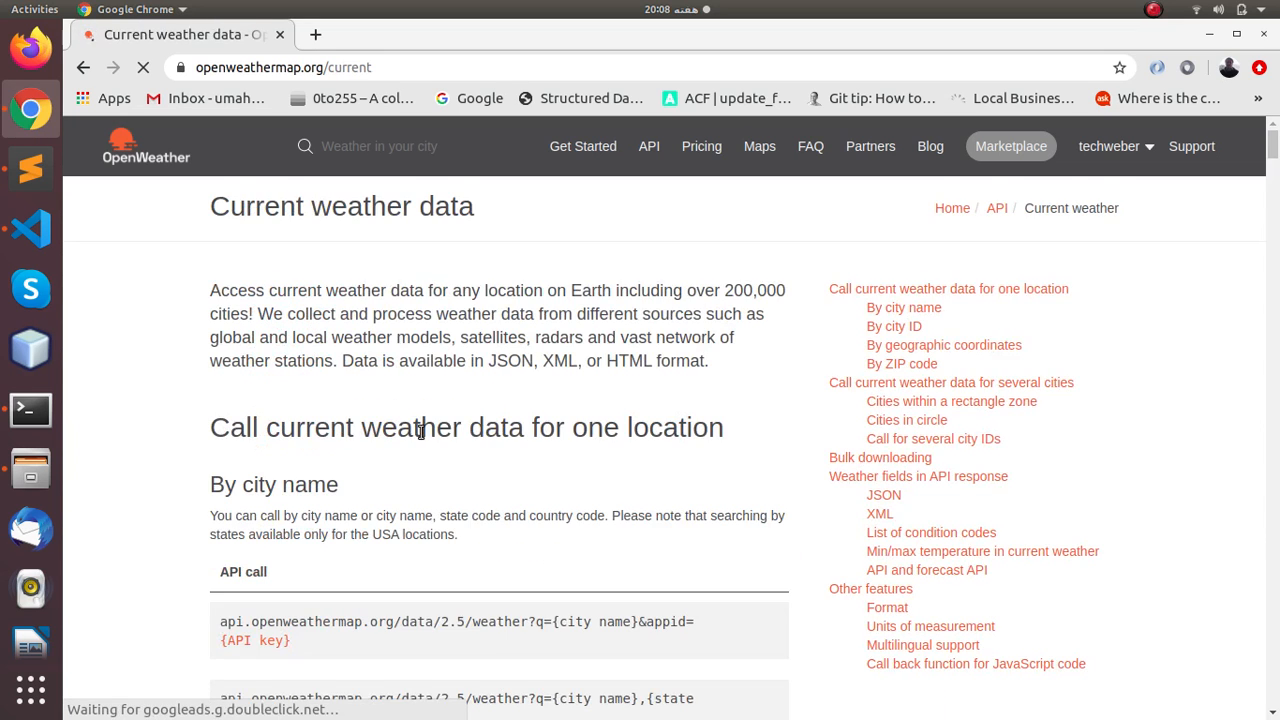
scroll(down, 3)
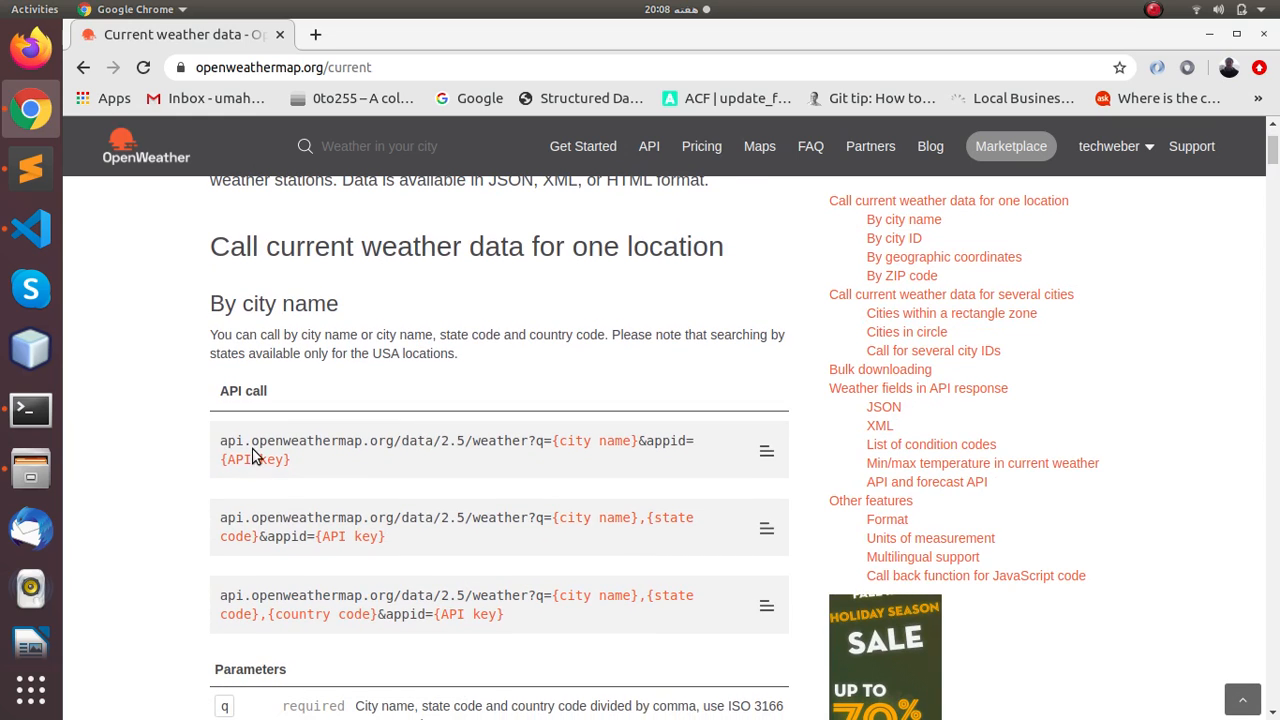
mouse_move(226, 444)
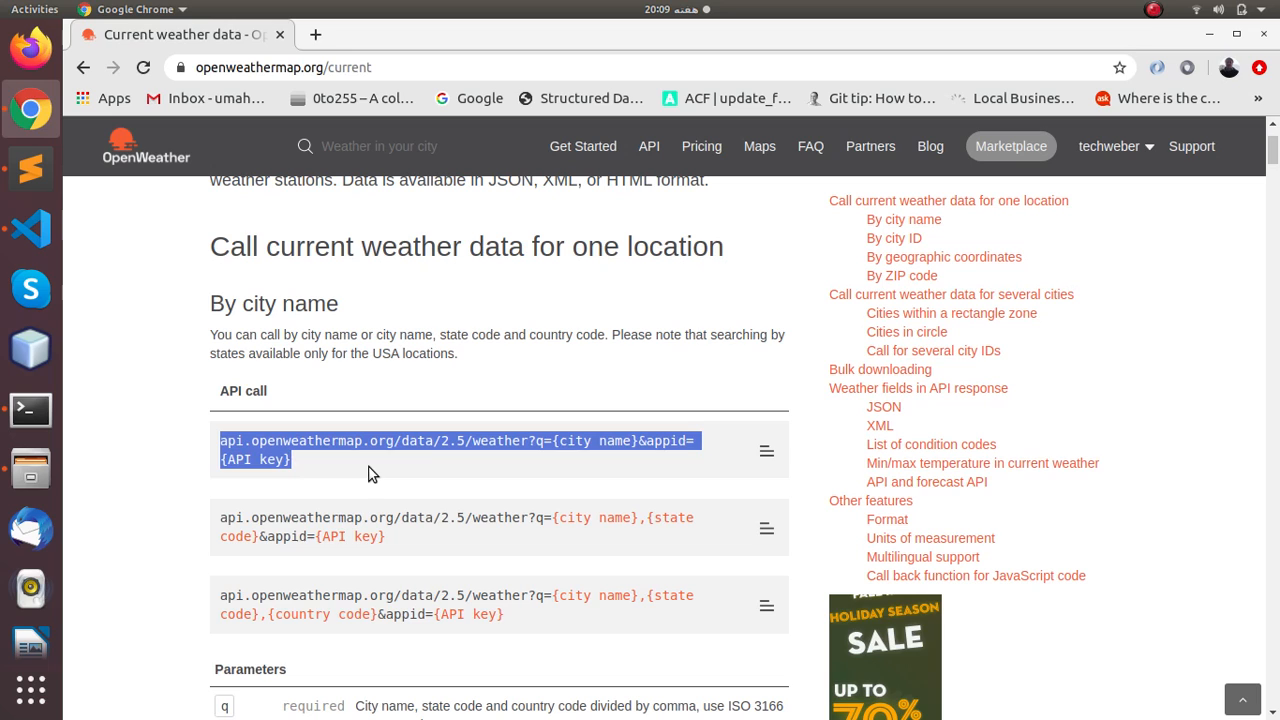
mouse_move(386, 476)
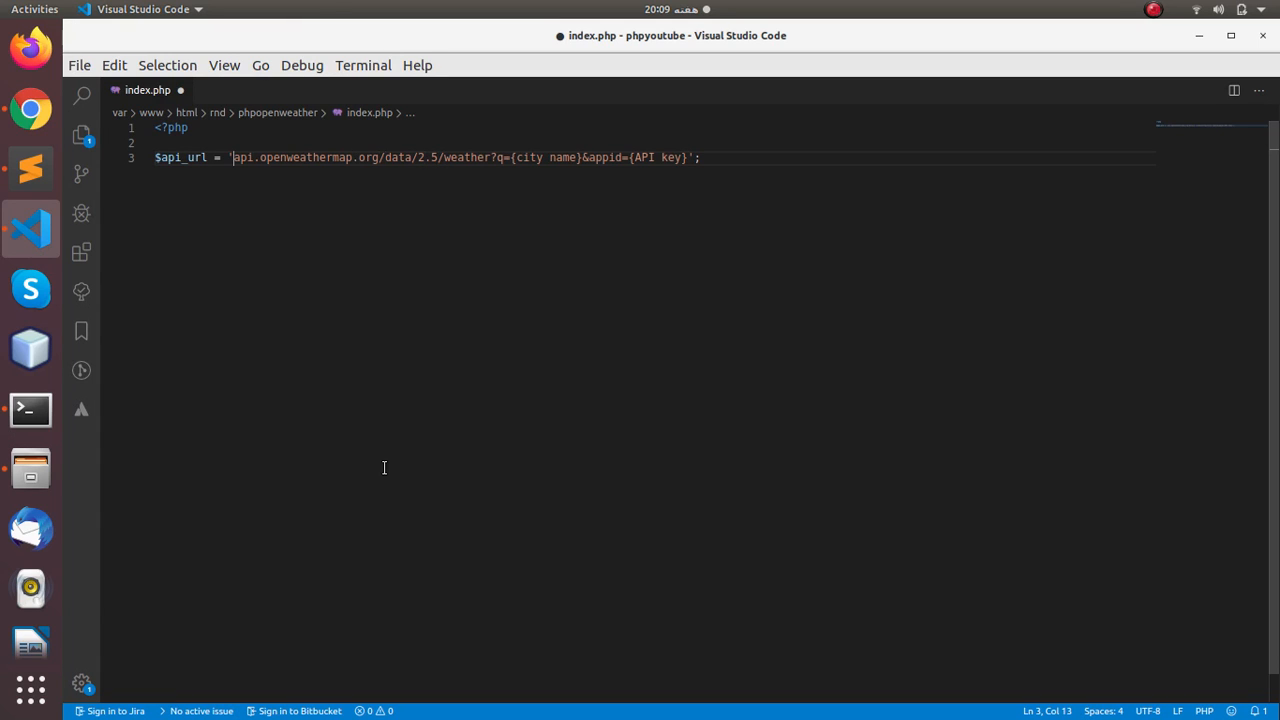
text(http://)
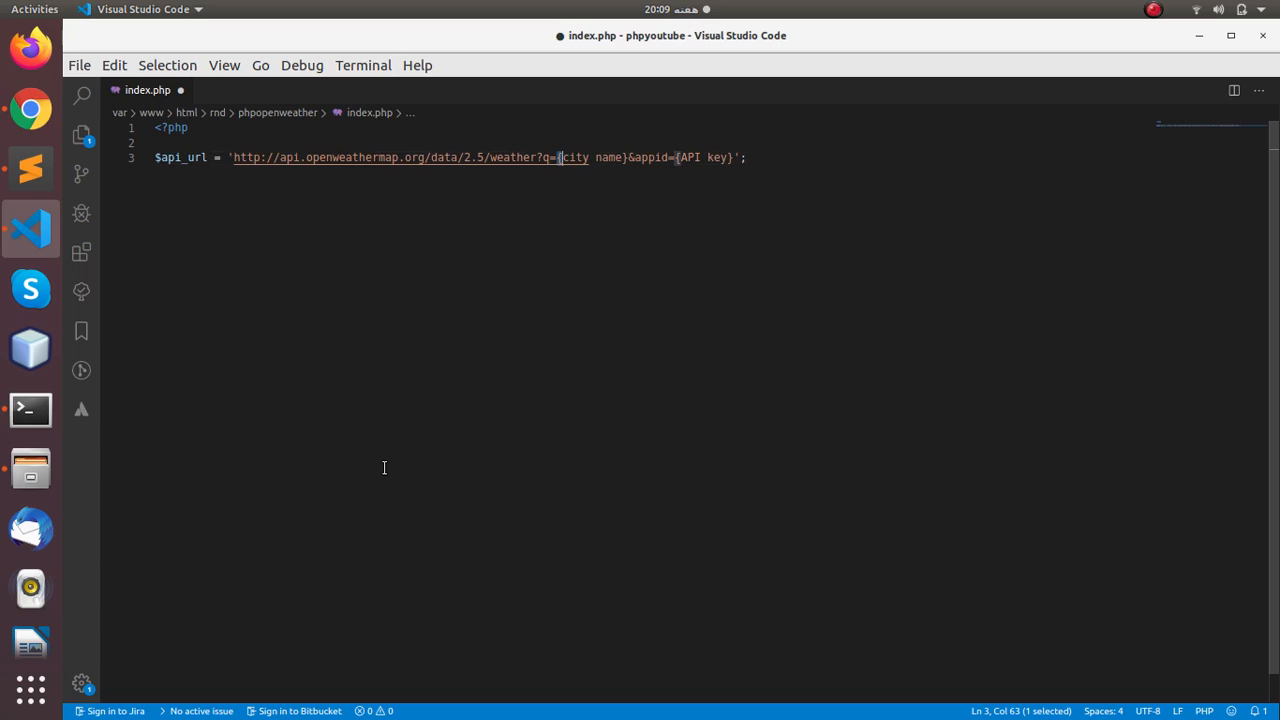
text($)
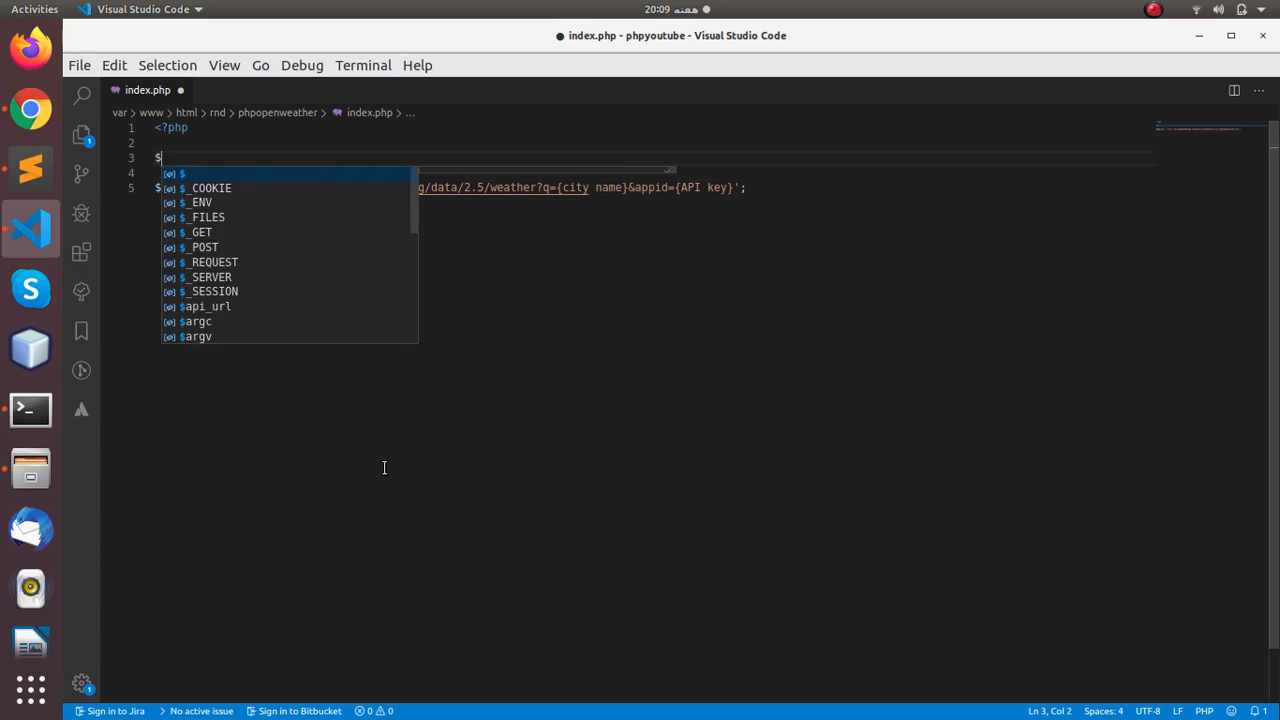
text(city_name)
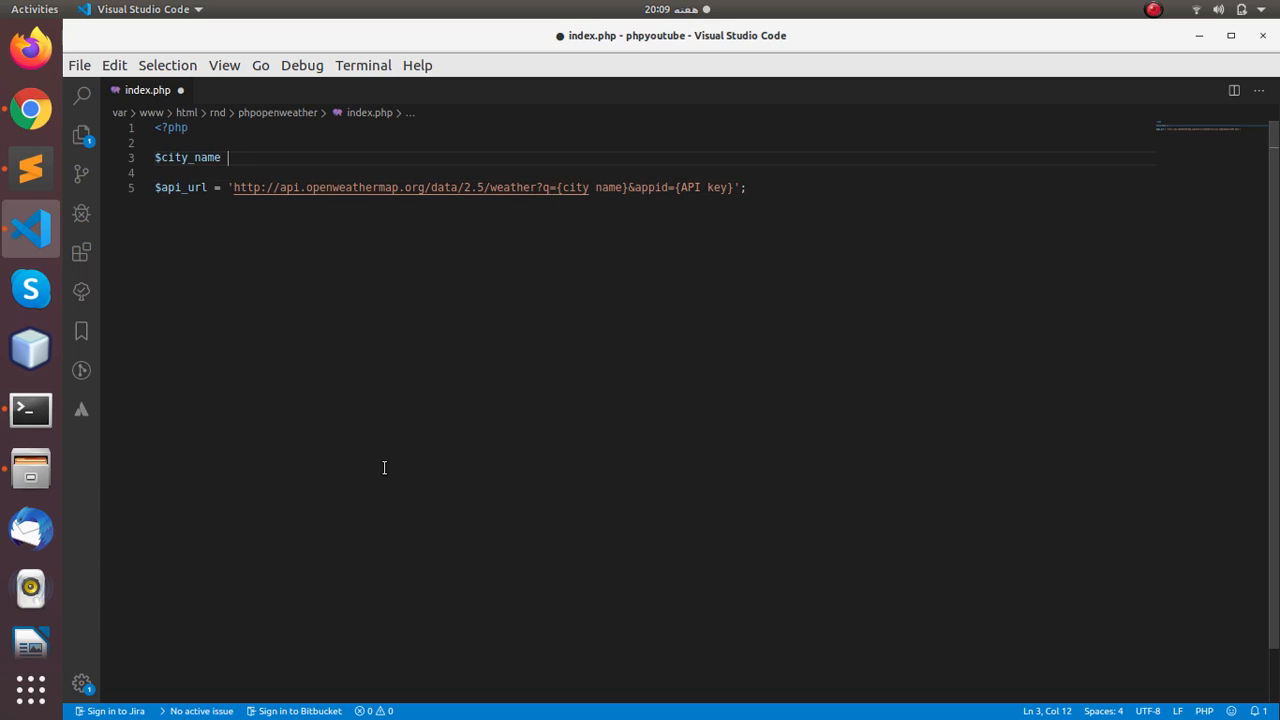
text(= 'Lo')
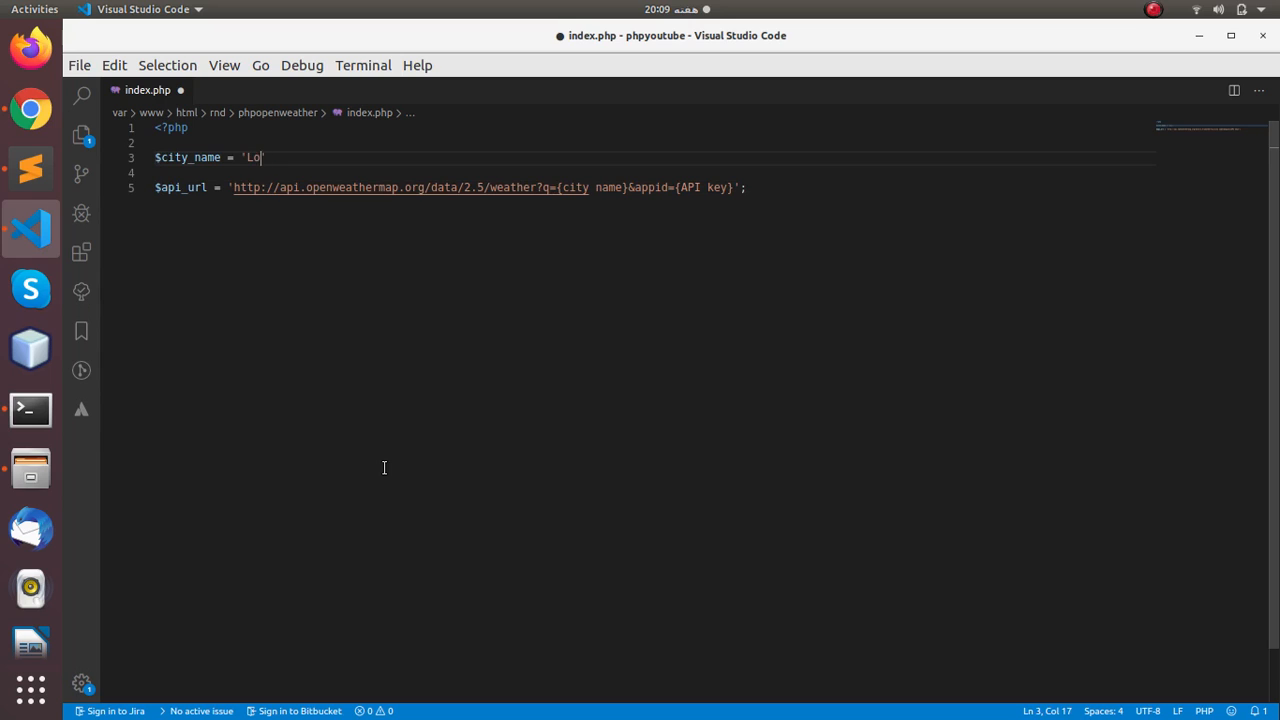
text(ndon';)
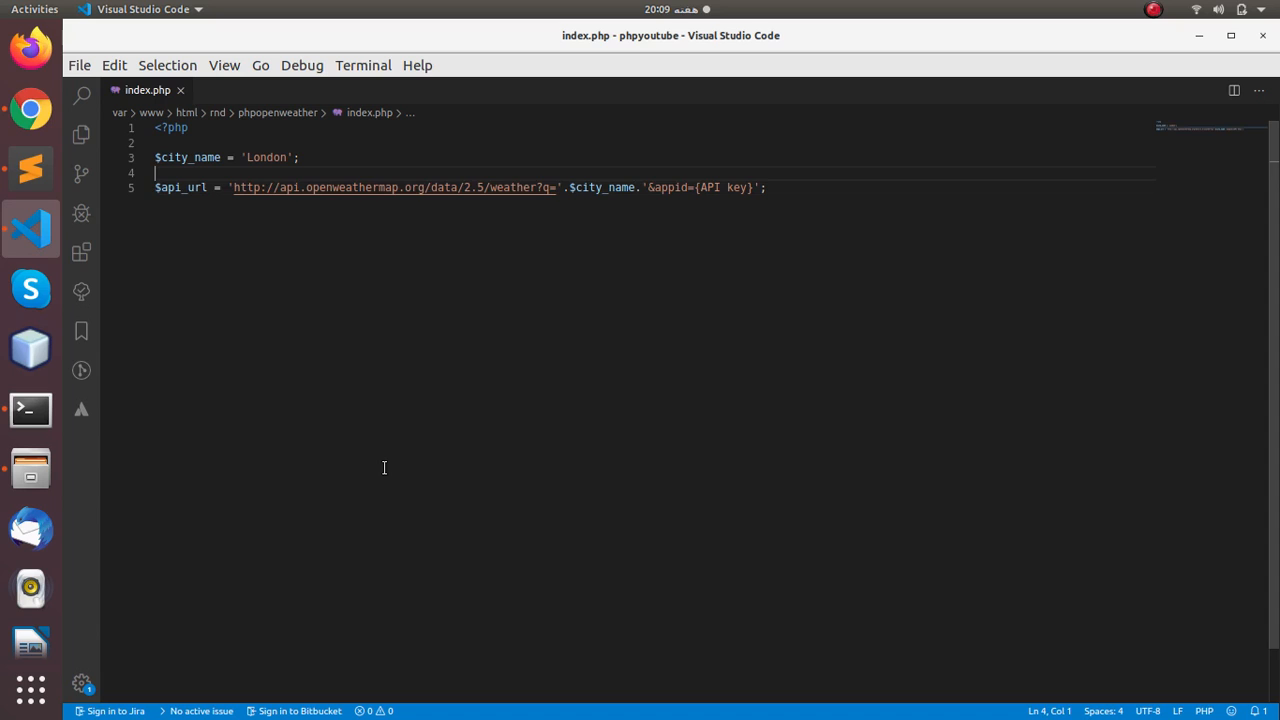
text($api_key =)
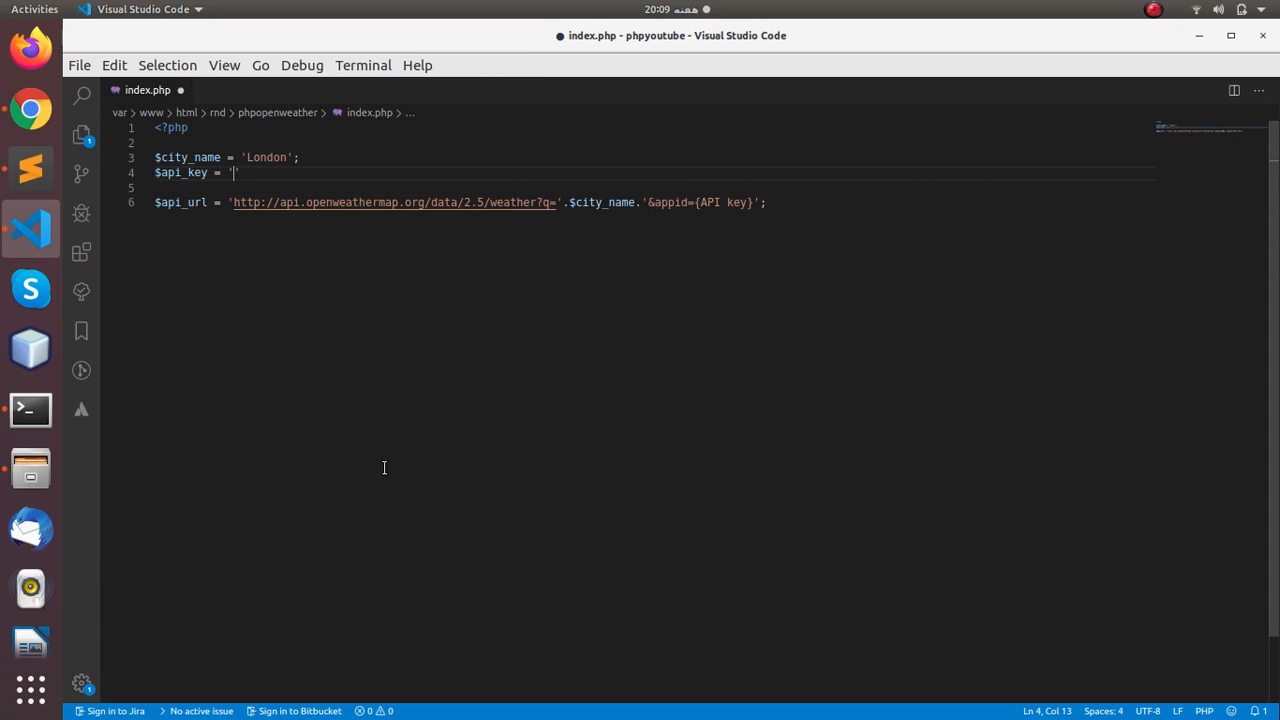
text(';)
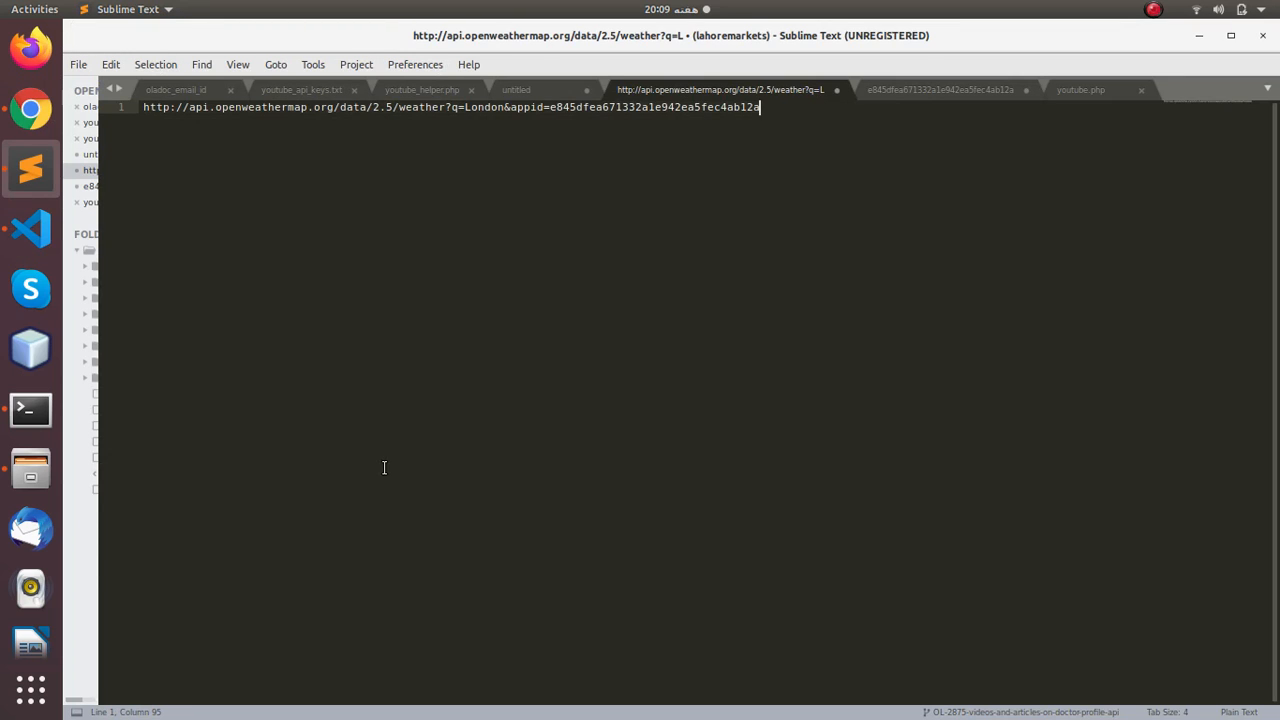
click(30, 228)
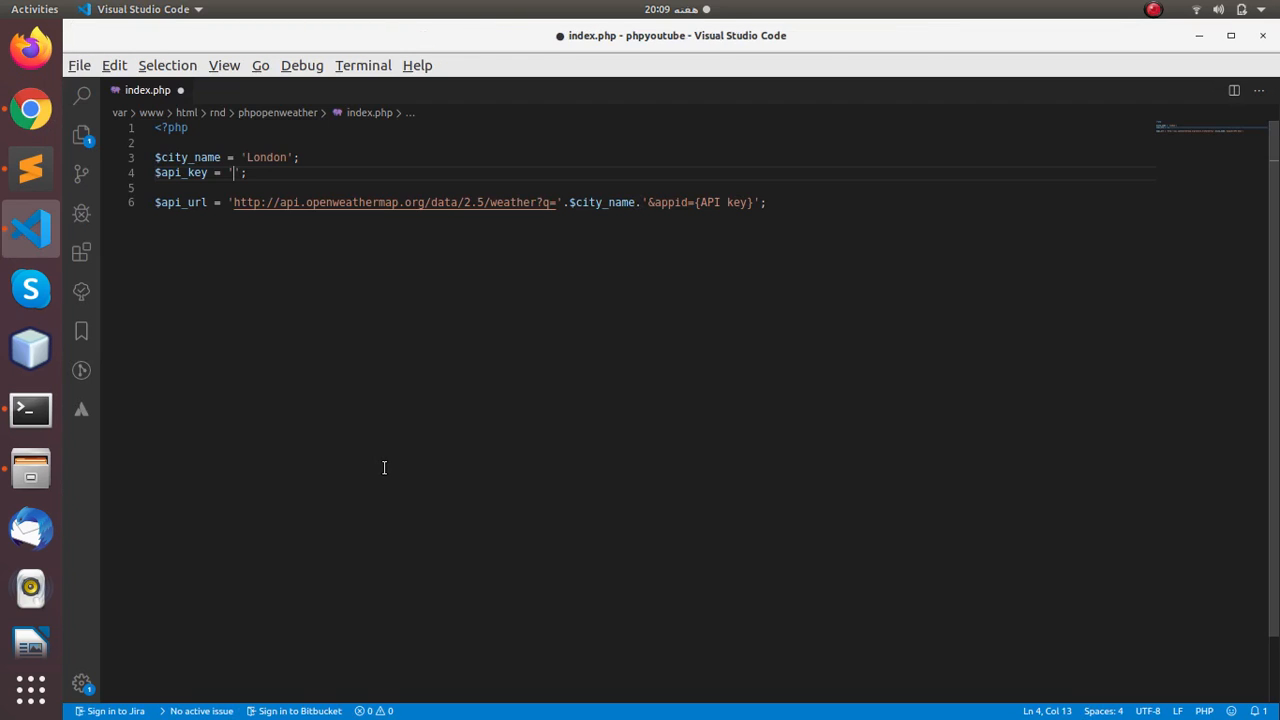
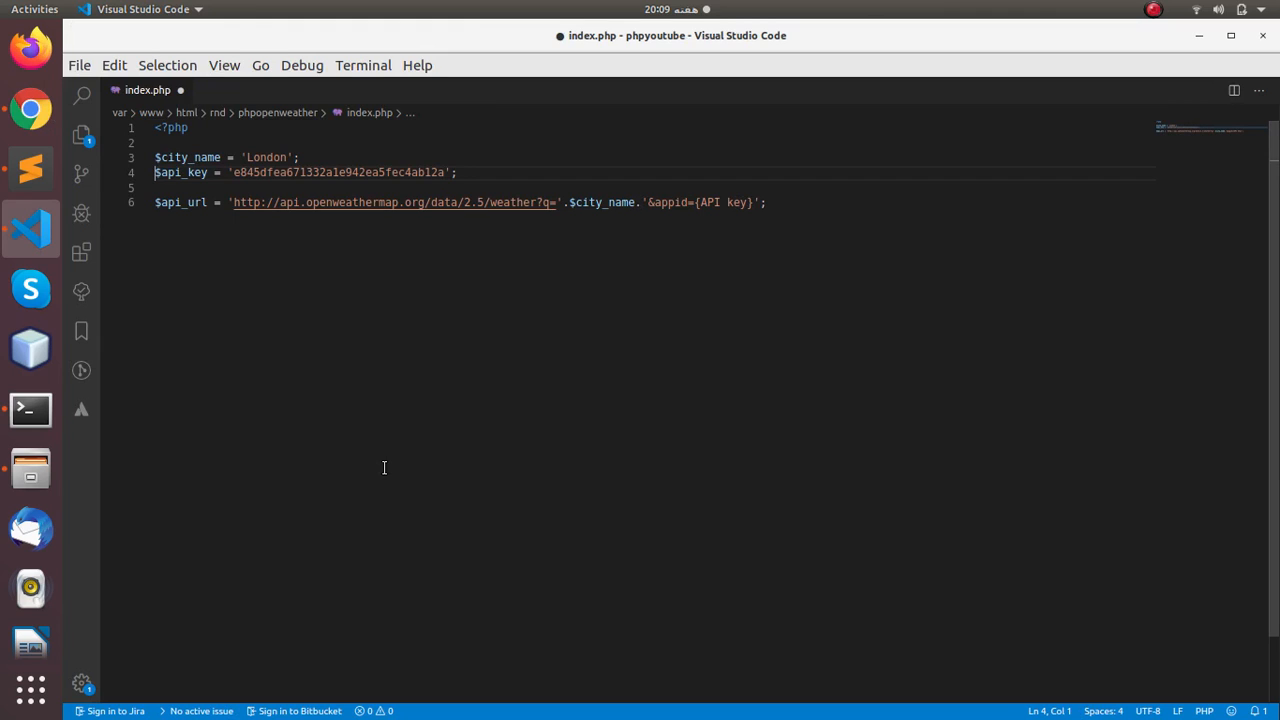
click(720, 202)
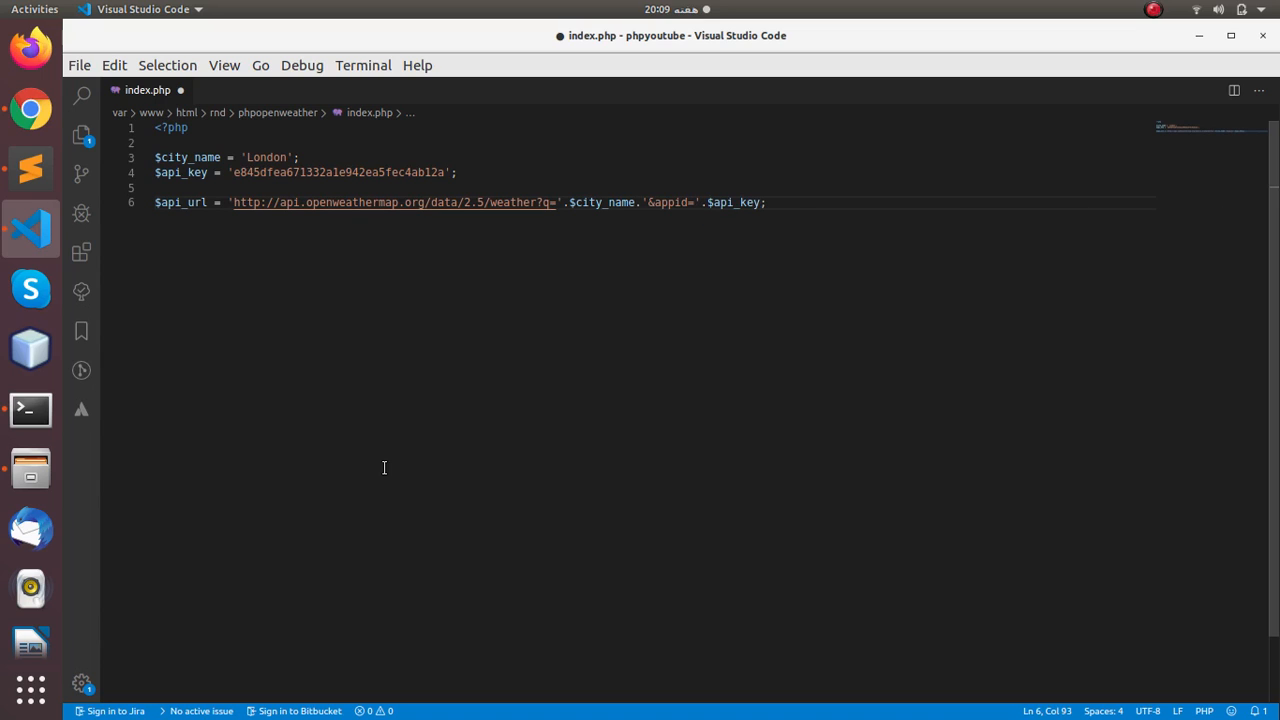
key(ctrl+s)
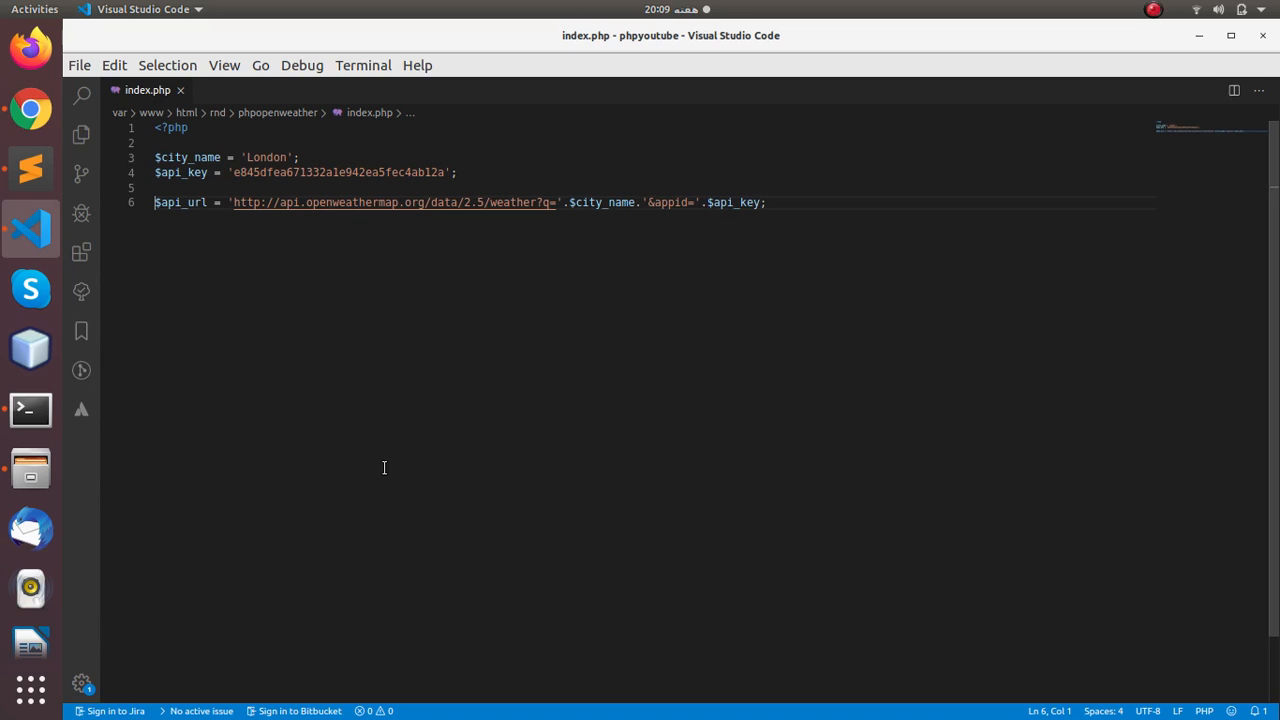
key(Enter)
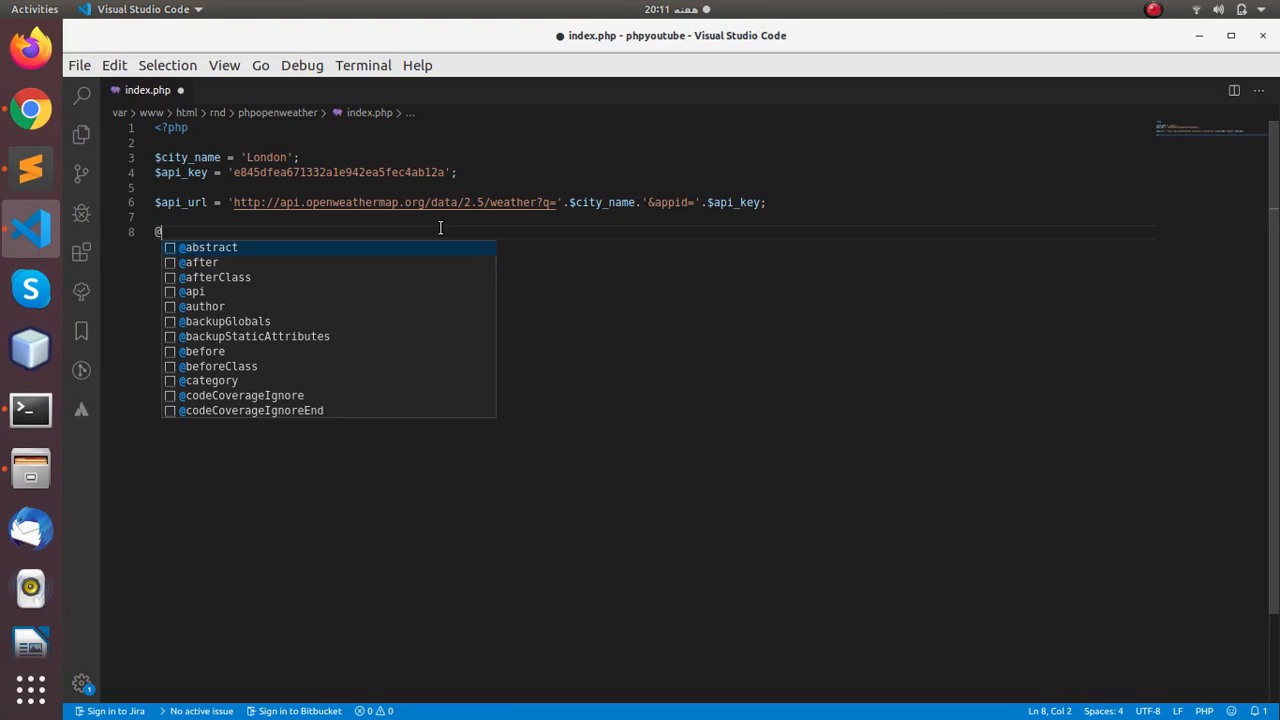
Add $weather_data = file_get_contents($api_url);
text($weather)
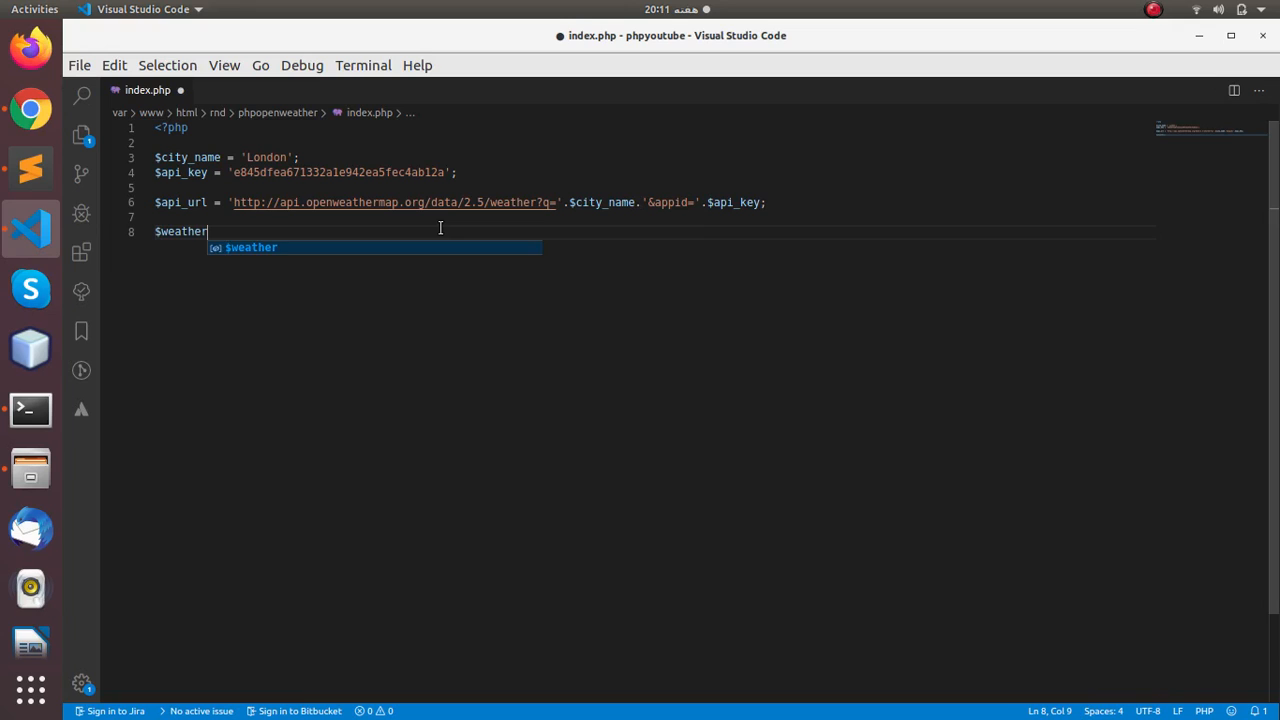
text(_data = file_get_contents()
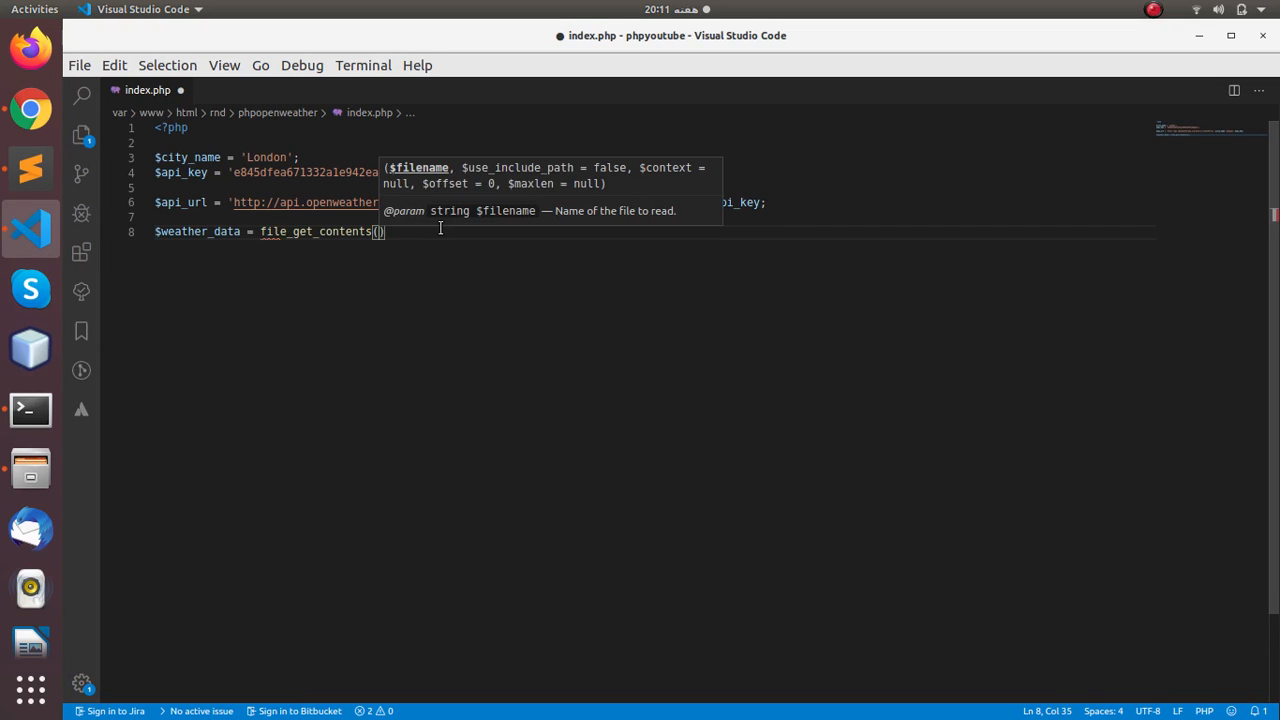
text(;)
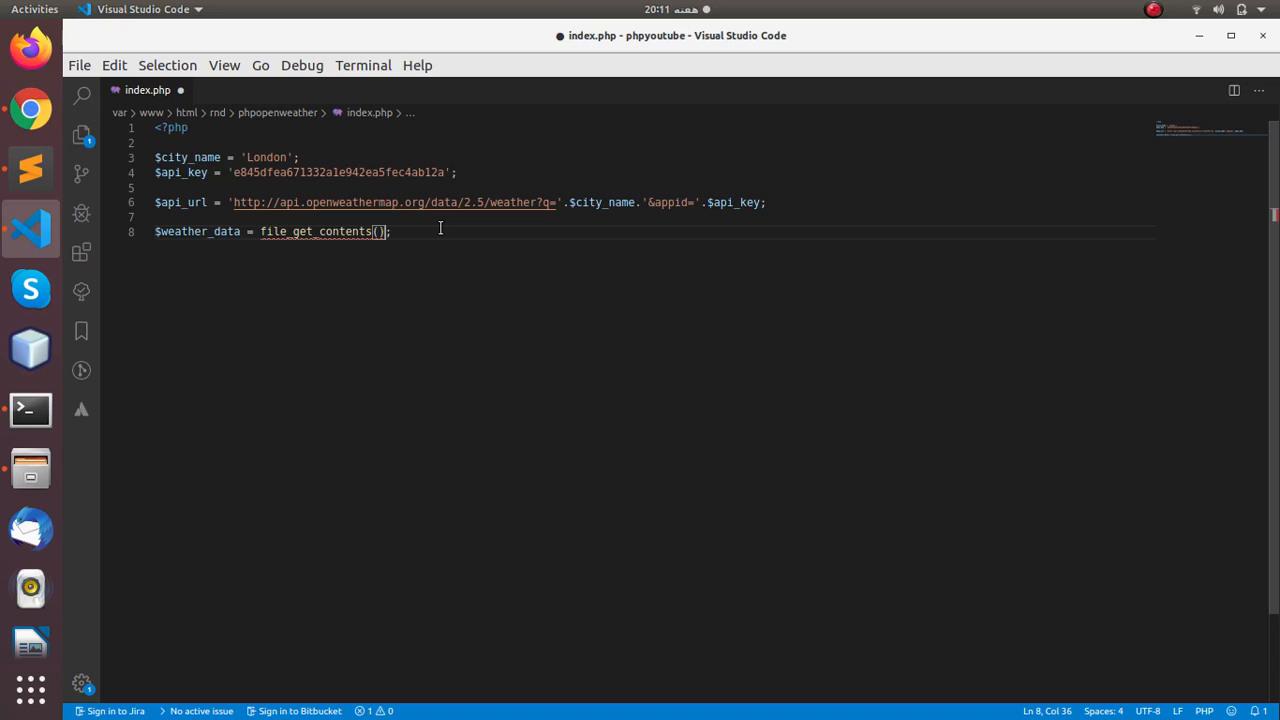
text($api_url)
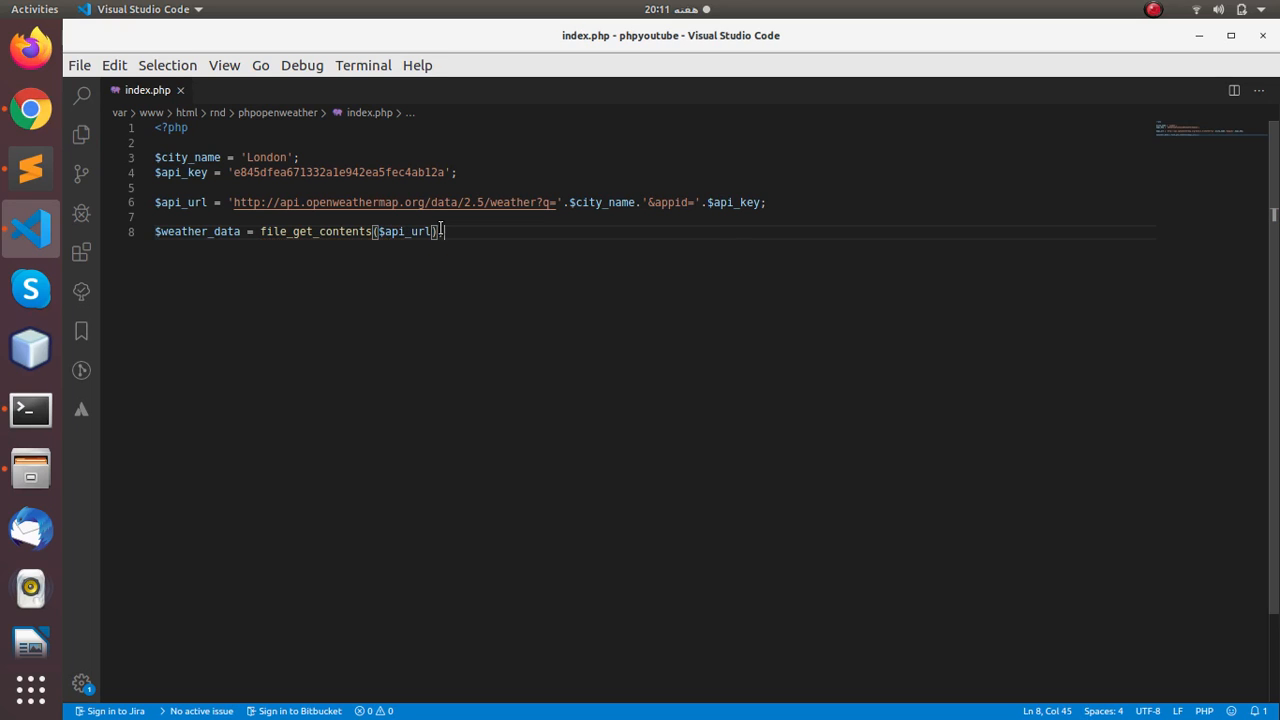
Add echo "<pre>"; and print_r($weather_data); then head toward the browser
key(Enter)
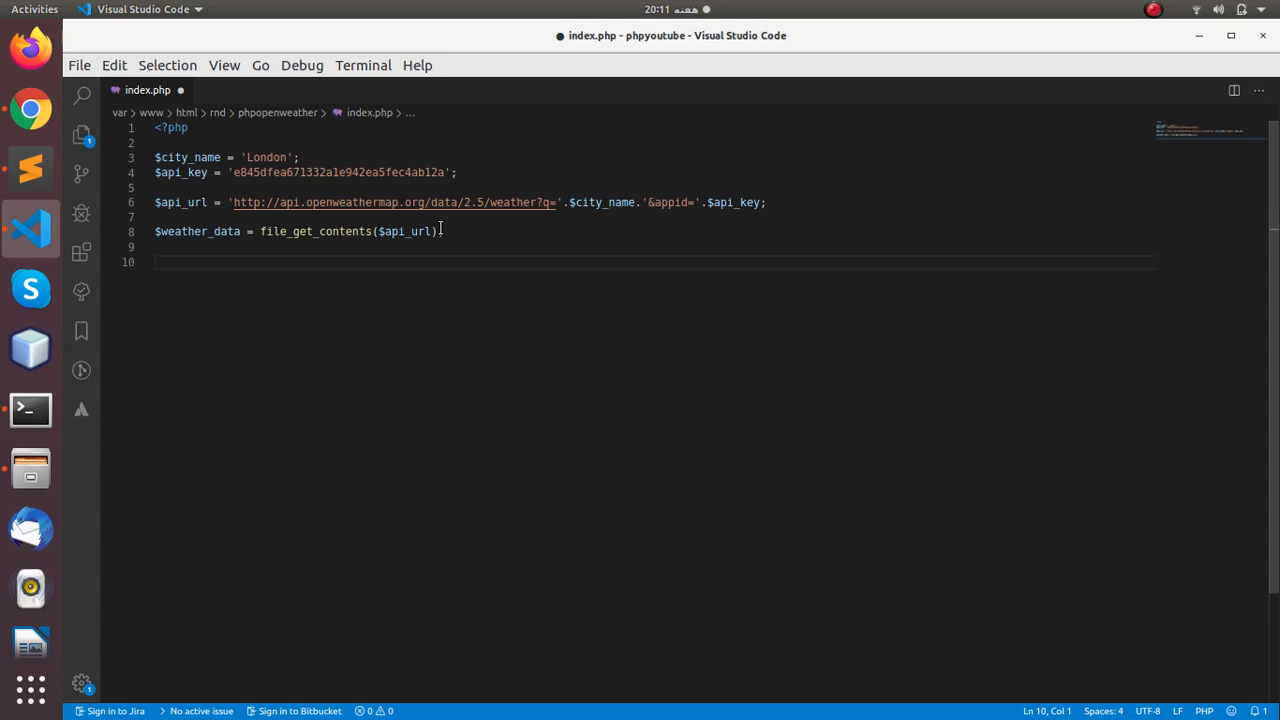
text(echo ")
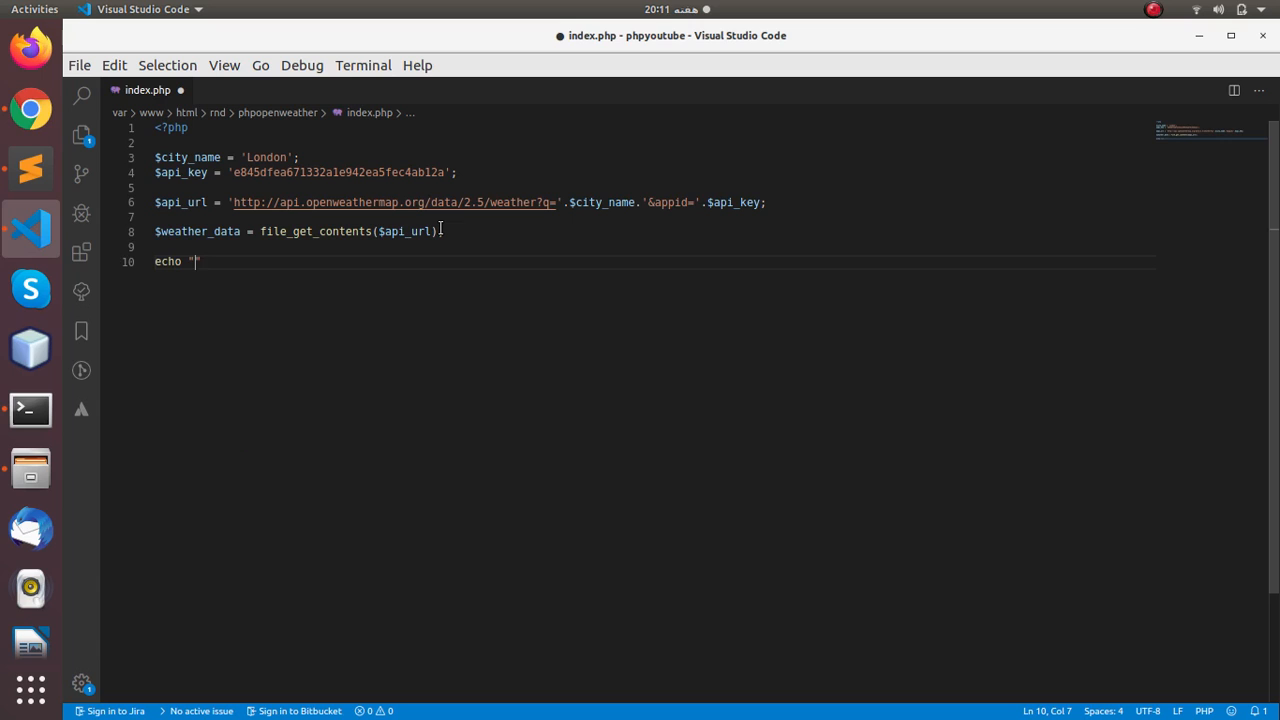
text(<pre>";)
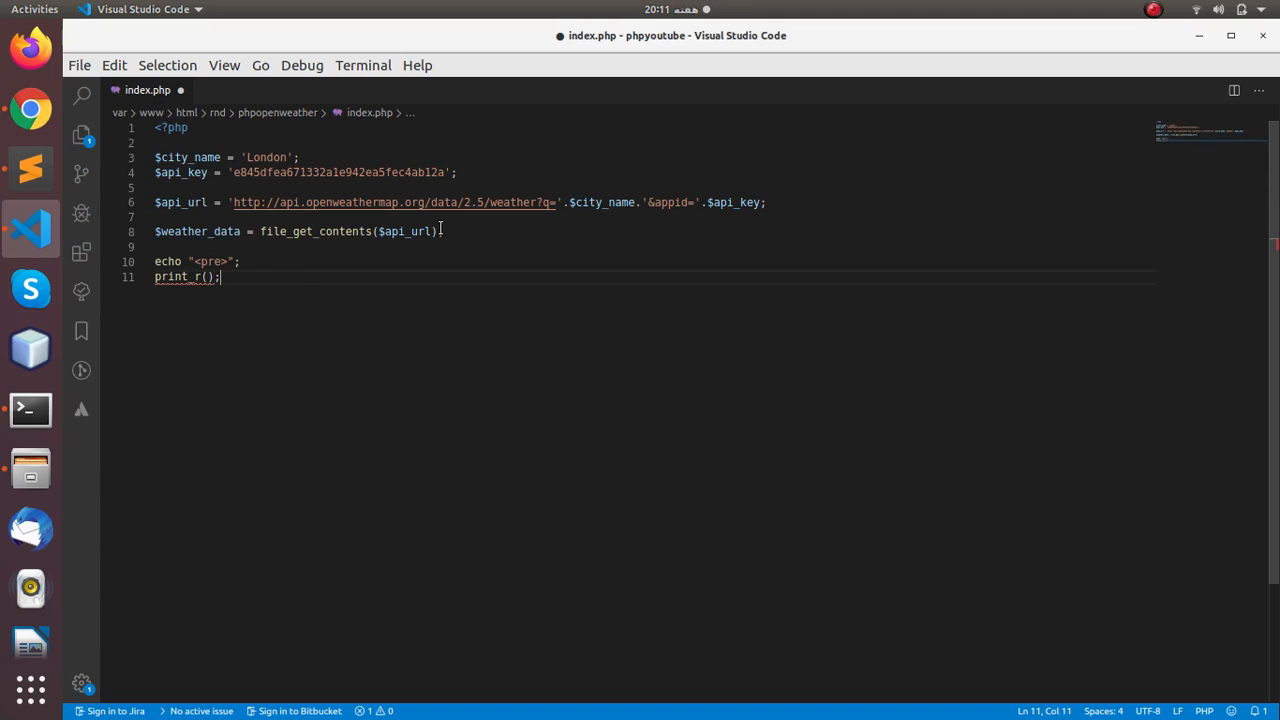
text($weather_data)
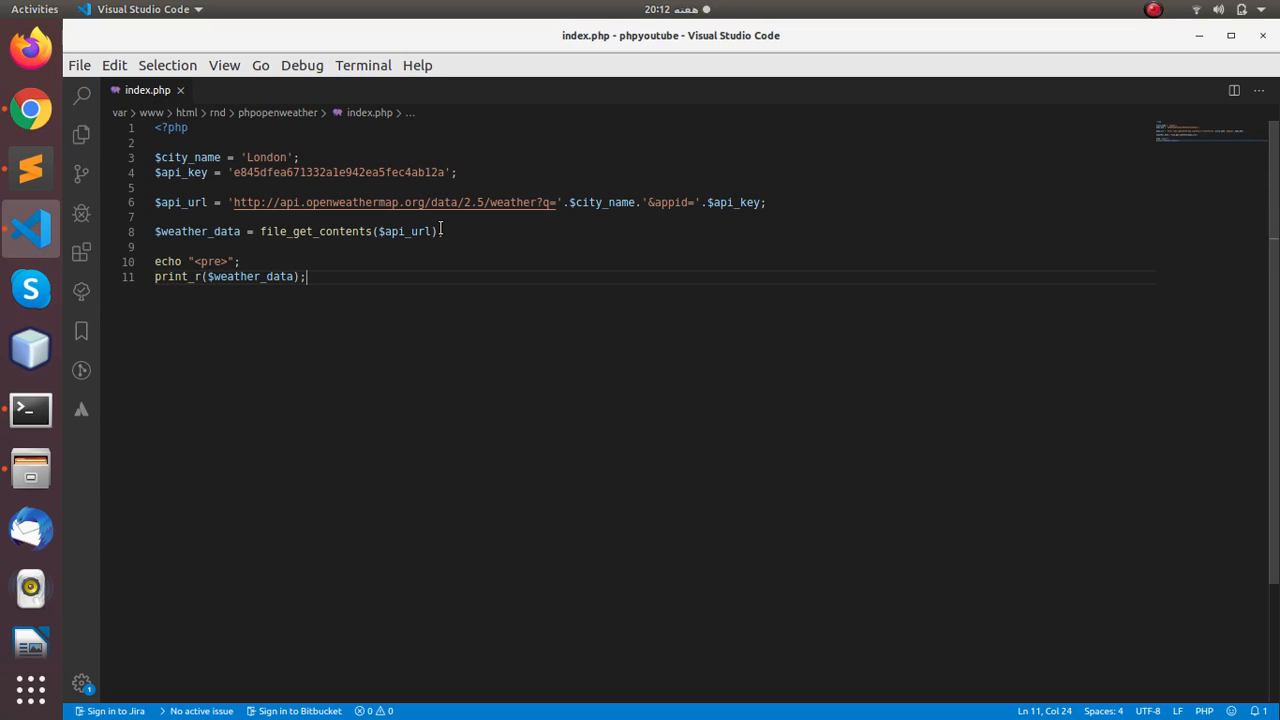
key(Alt+Tab)
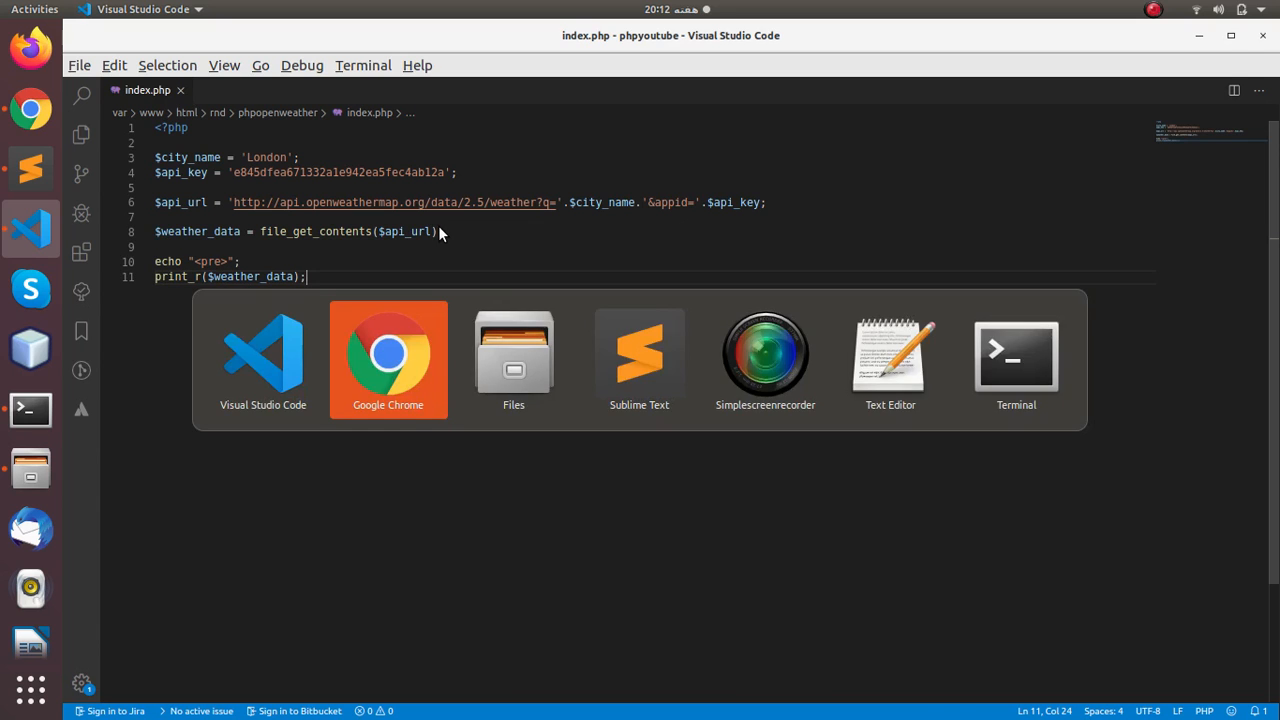
Load localhost/rnd/phpopenweather/ in a new tab, review London's raw JSON, and return to the code
click(388, 356)
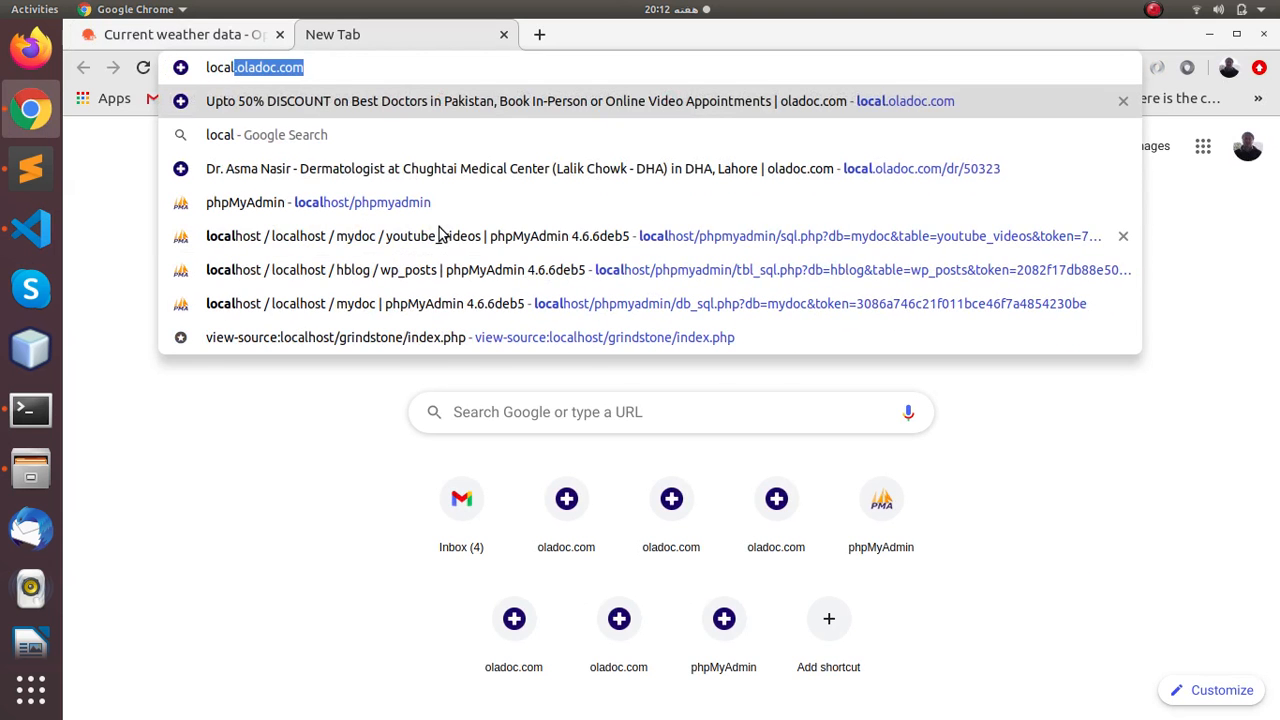
text(localhost/rnd/)
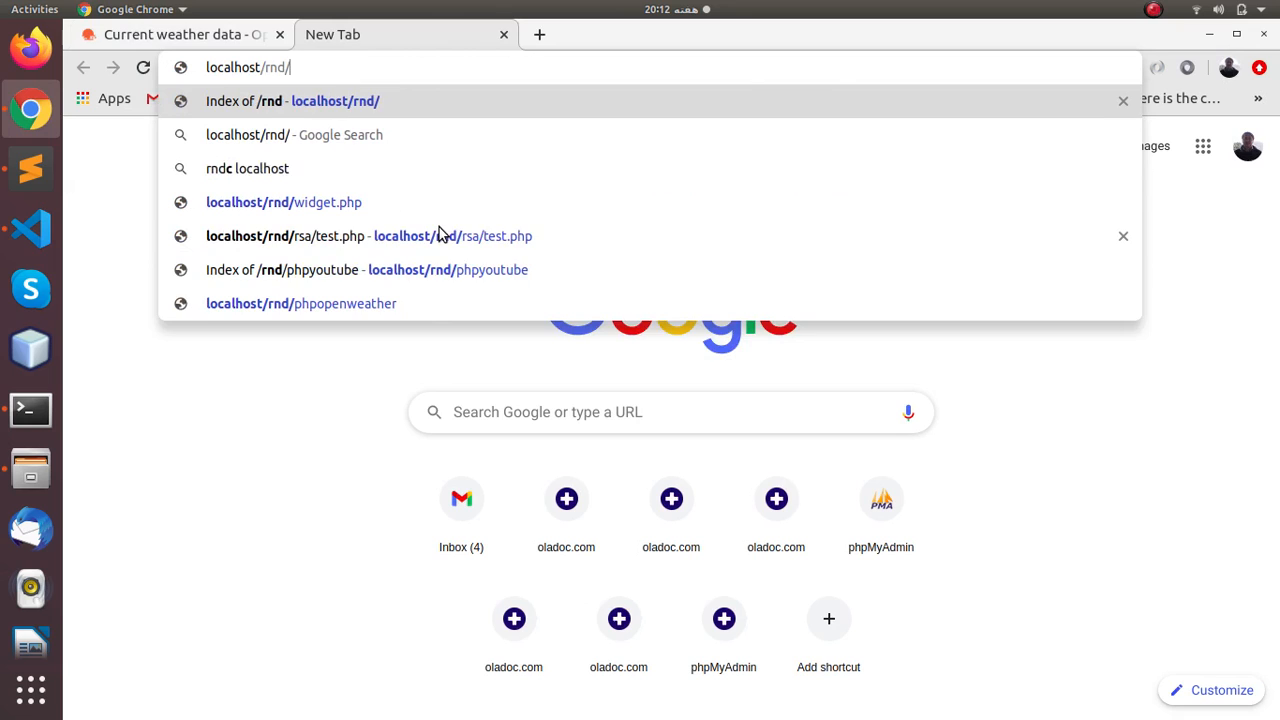
text(phpopenweather/)
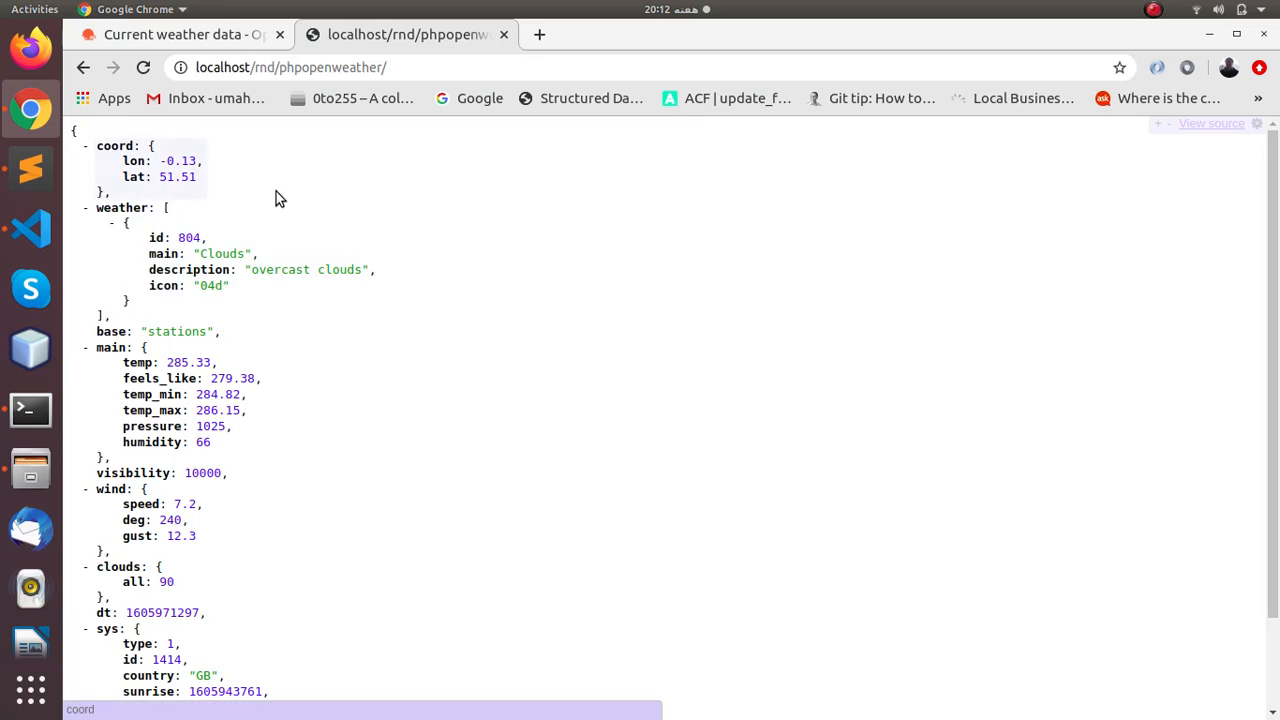
scroll(down, 3)
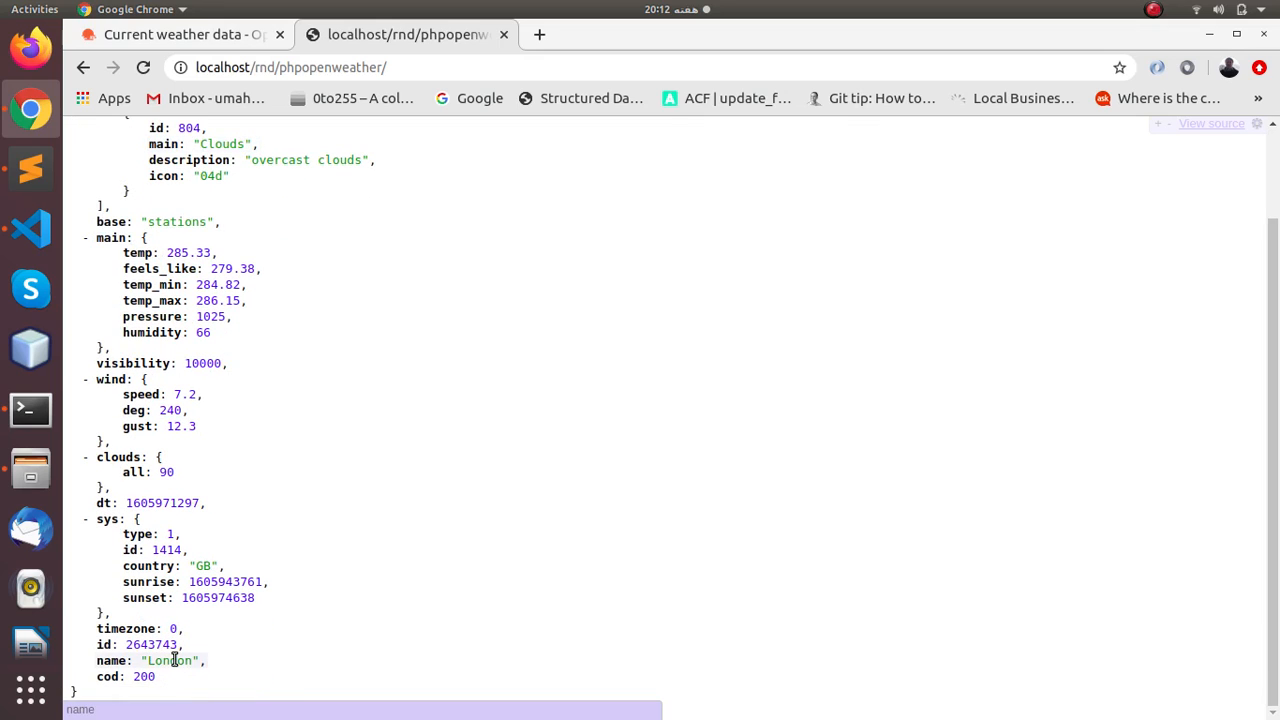
scroll(up, 3)
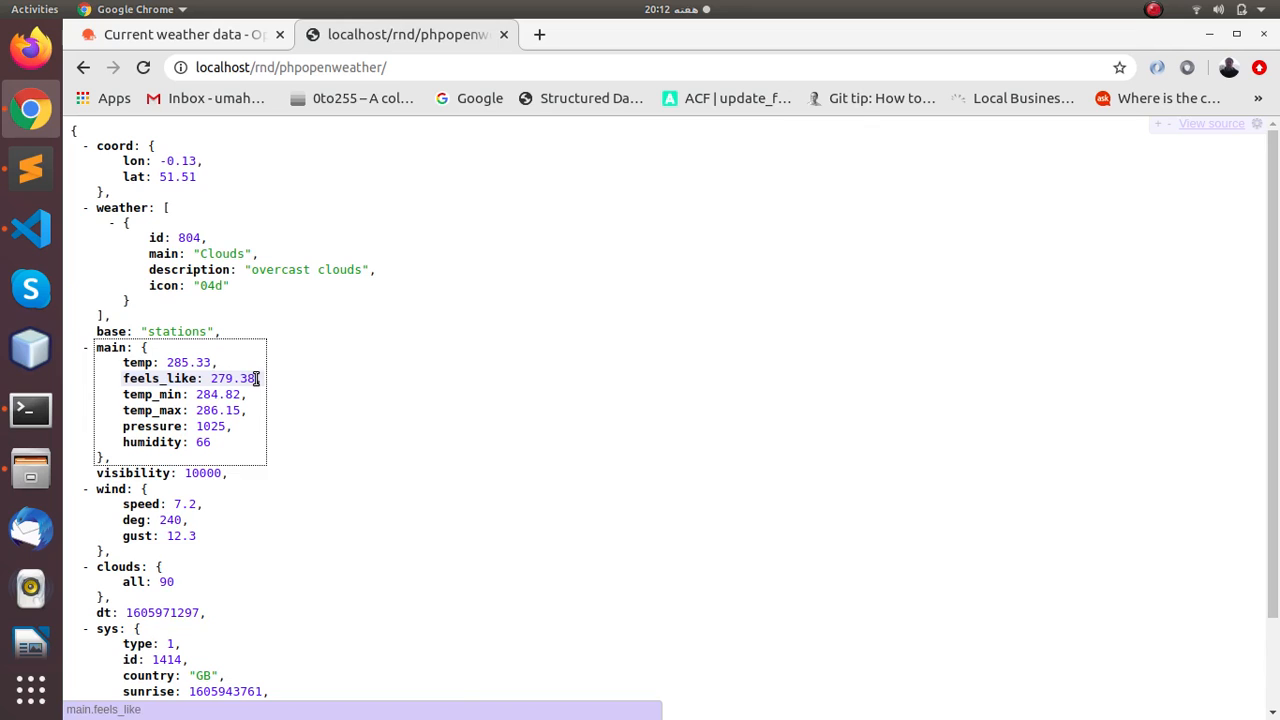
mouse_move(312, 444)
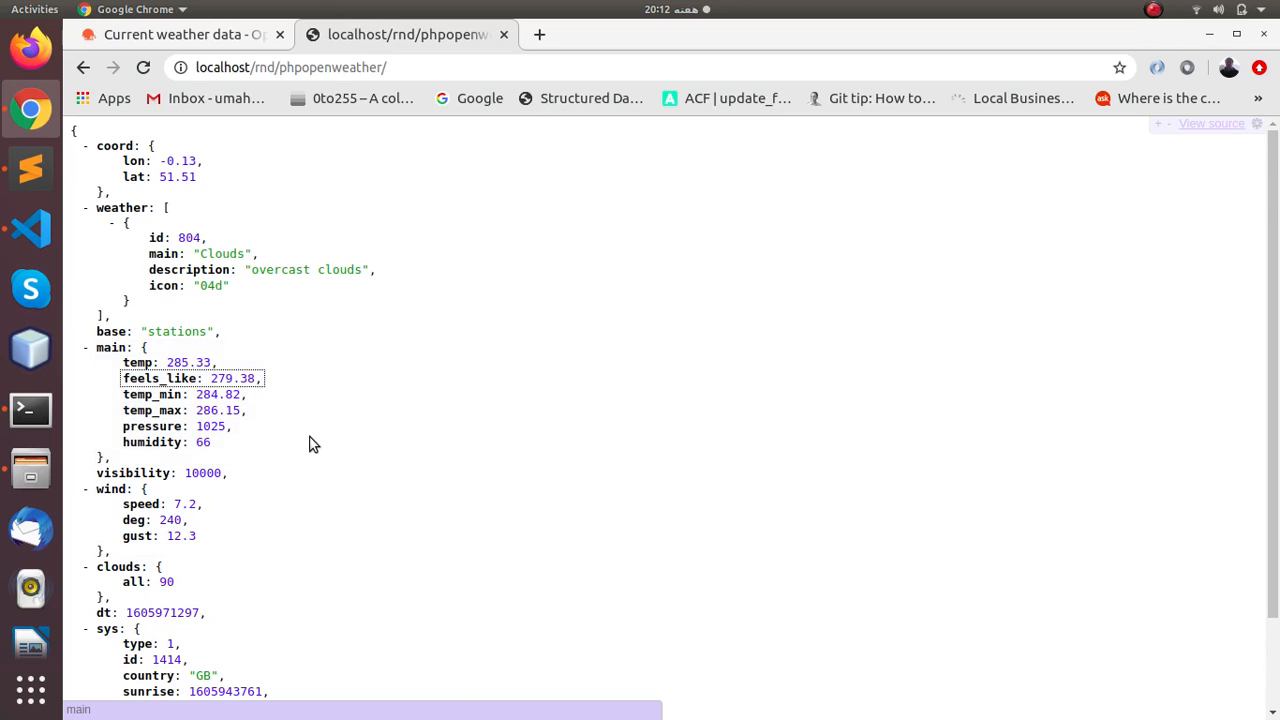
scroll(down, 3)
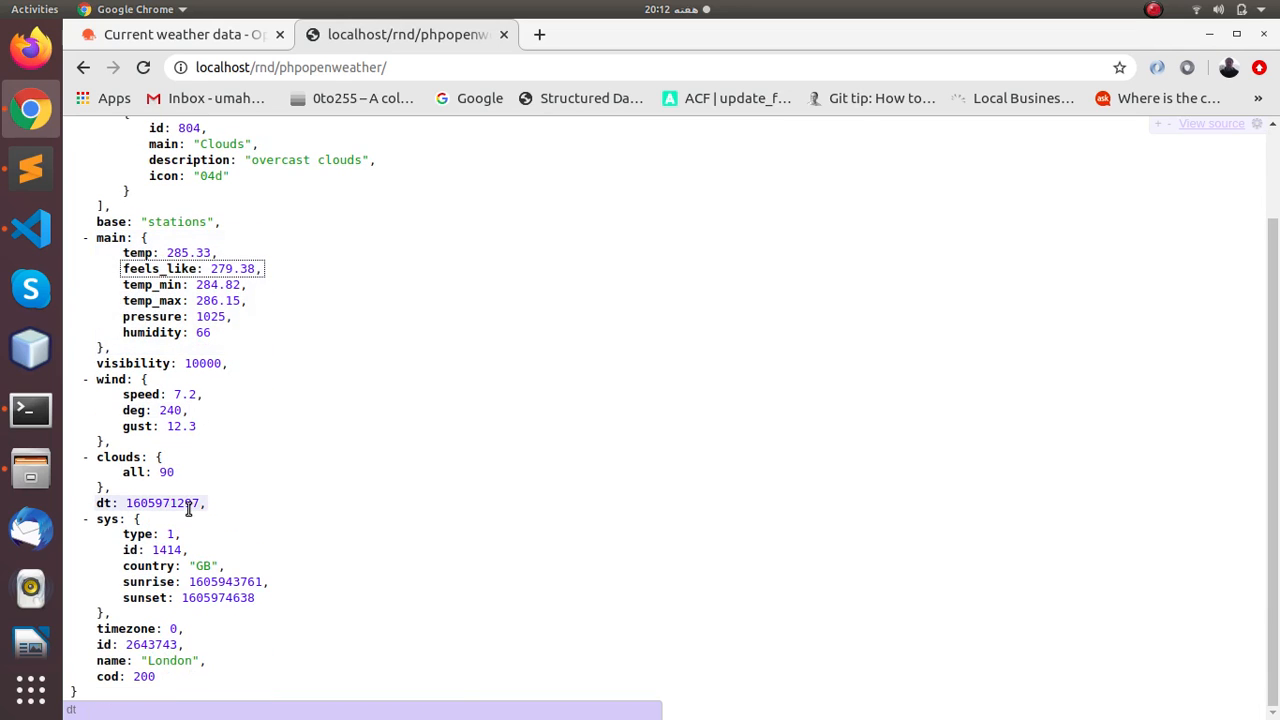
scroll(up, 3)
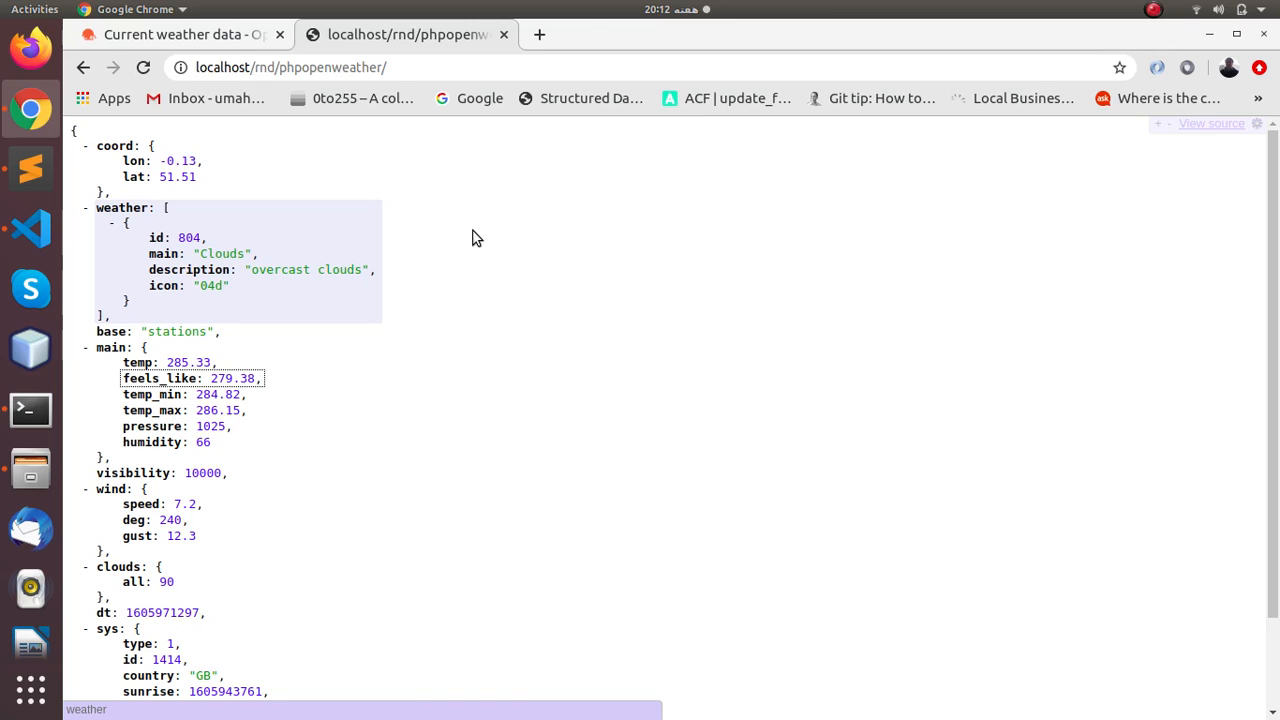
click(30, 228)
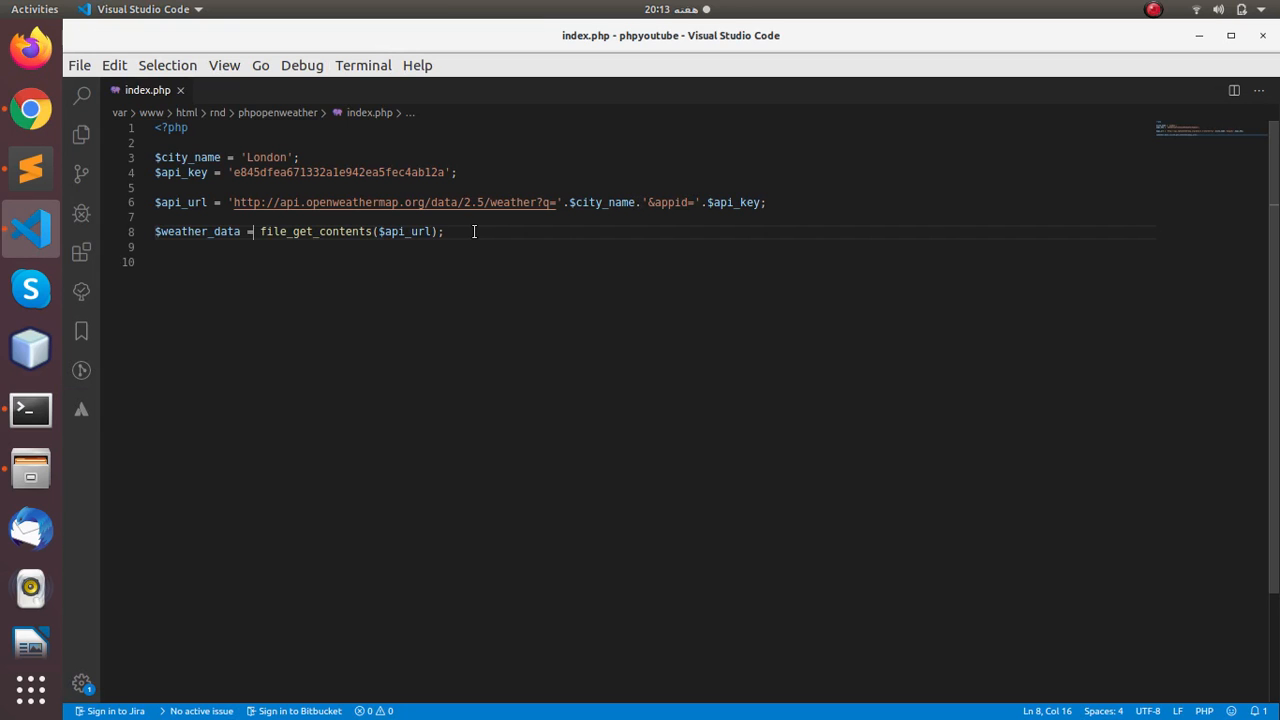
Wrap file_get_contents($api_url) in json_decode(..., true)
text(j)
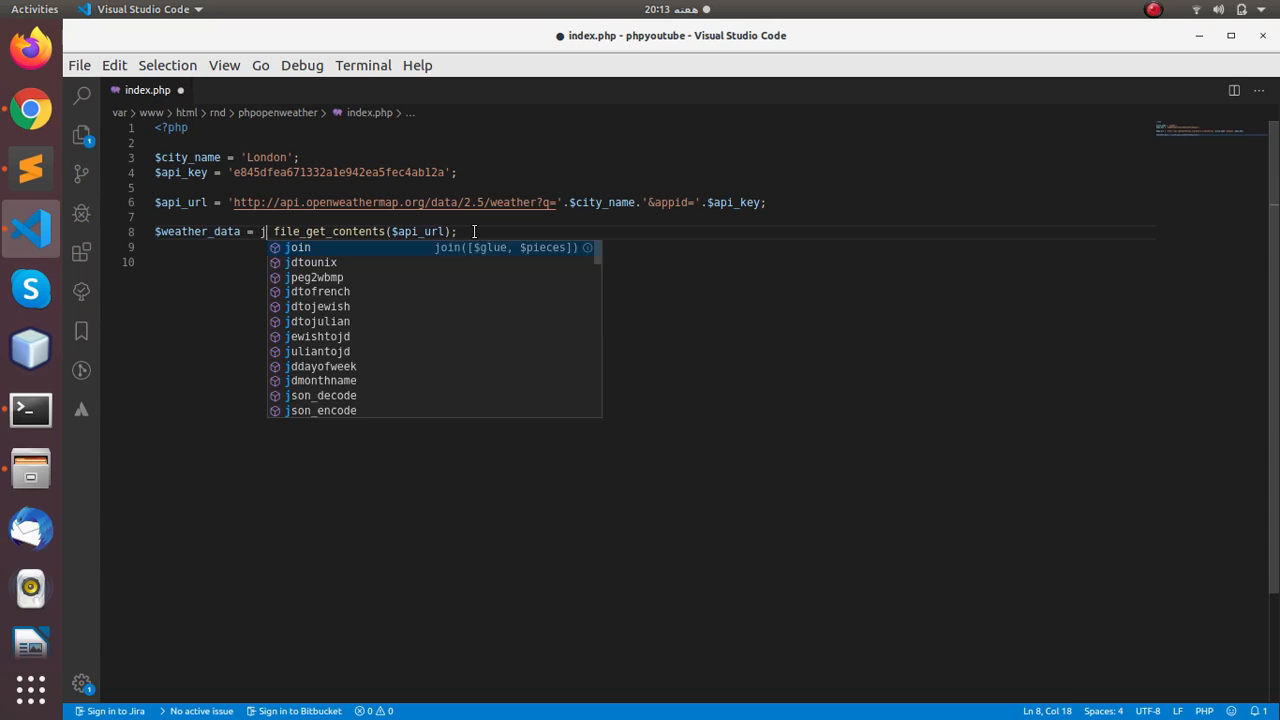
text(son_decode()
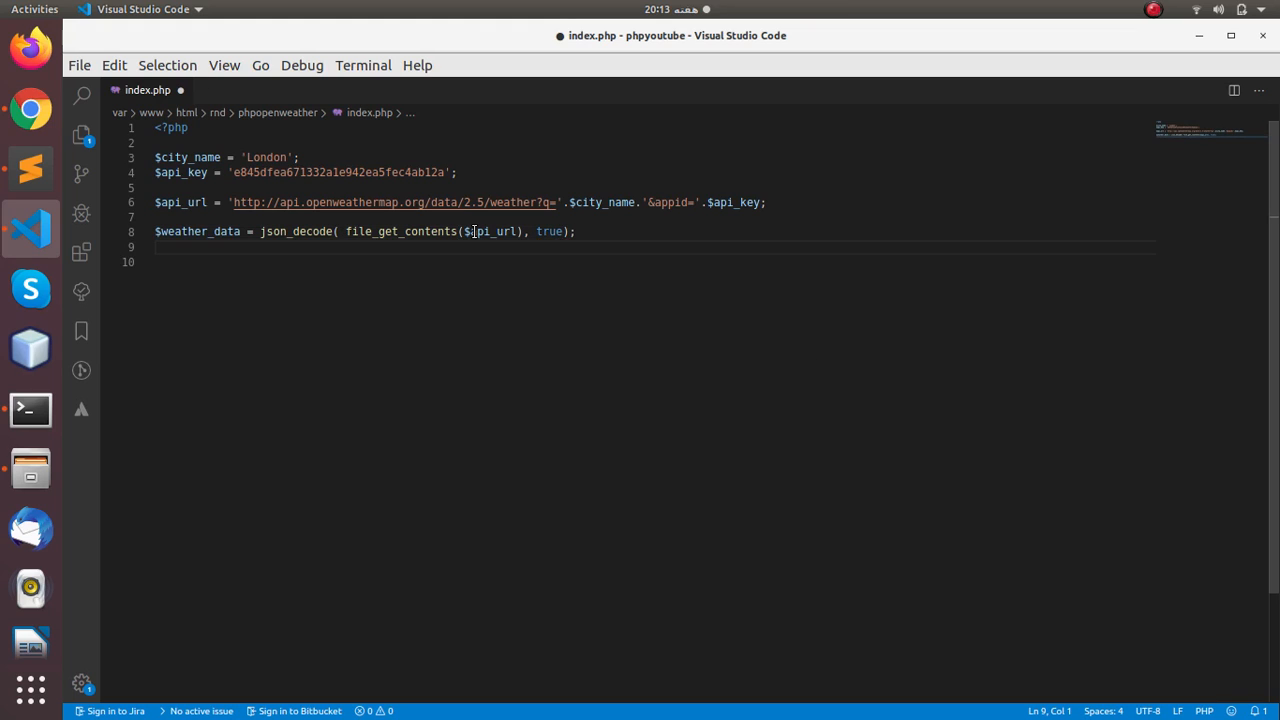
click(238, 232)
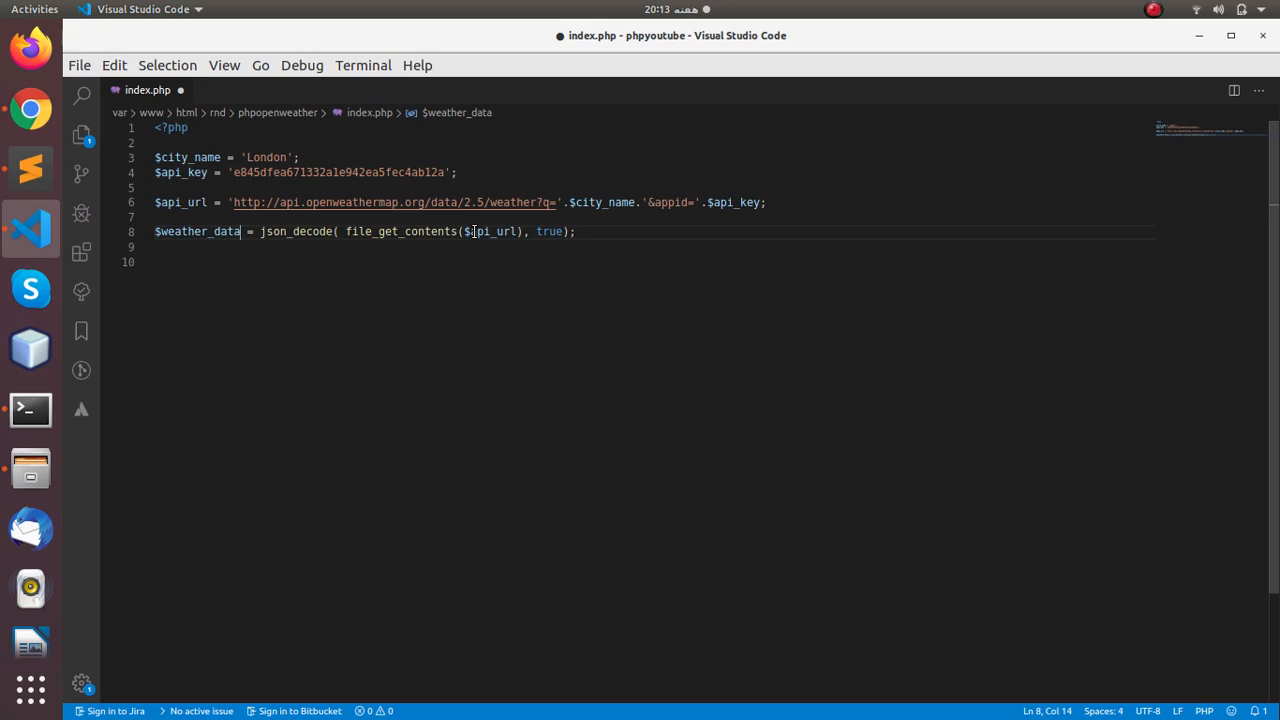
double_click(296, 232)
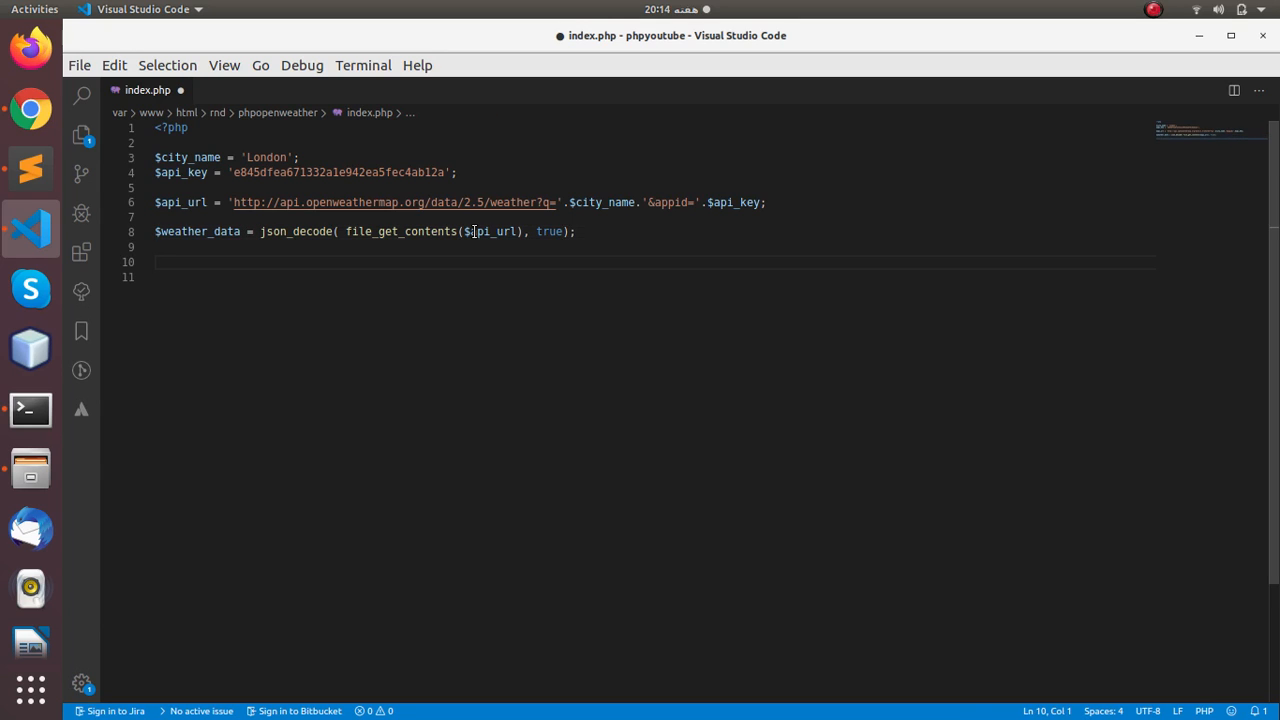
Add echo "<pre>"; and print_r($weather_data); to show the decoded array
text(echo "<pre>";)
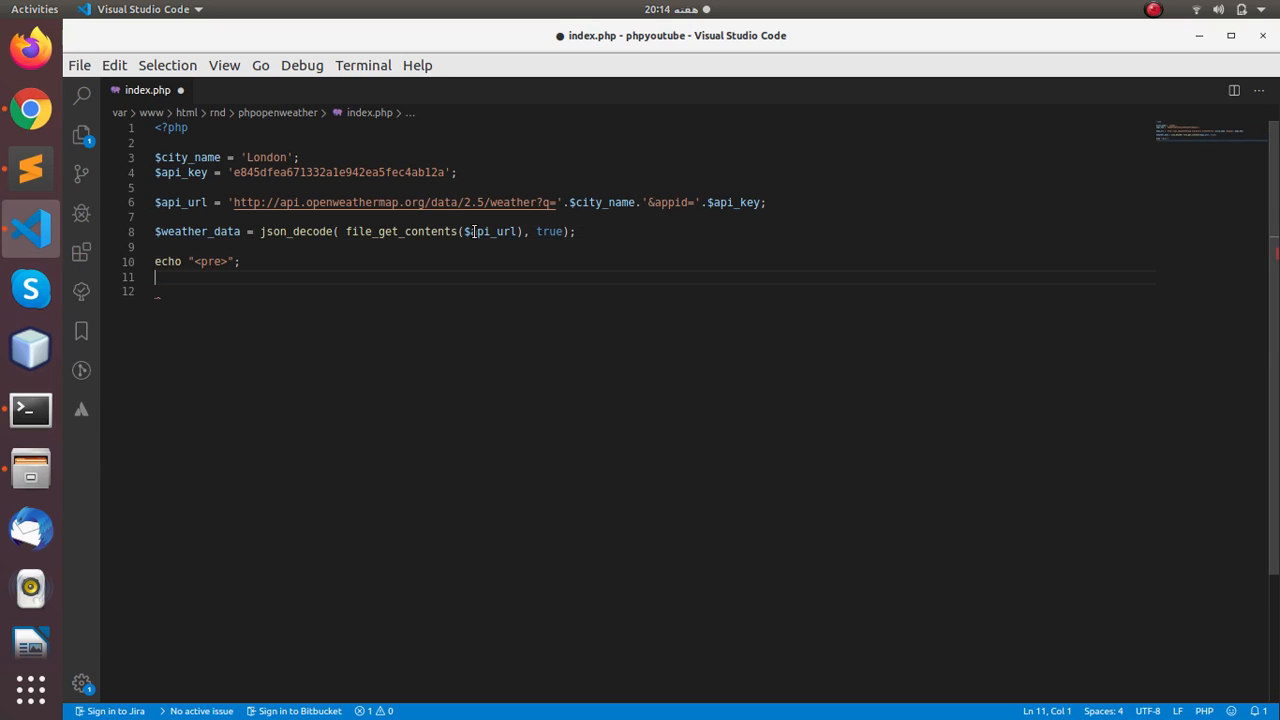
text(print))
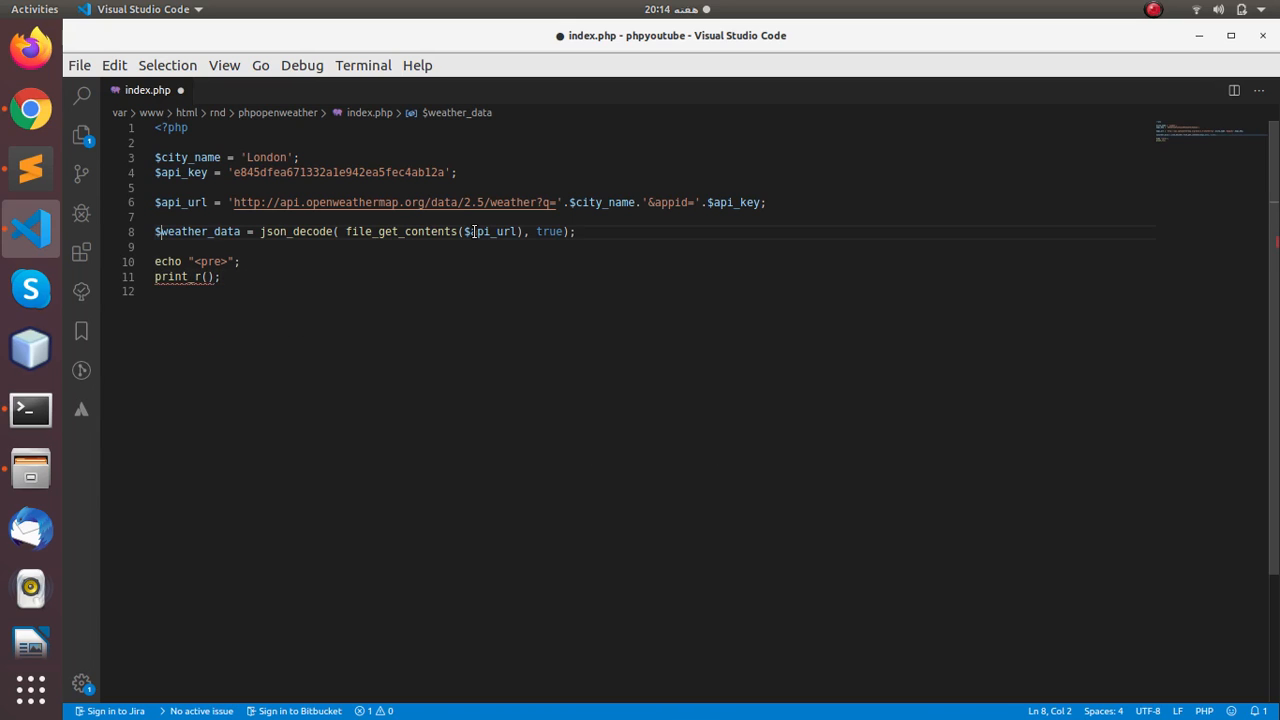
text($weather_data)
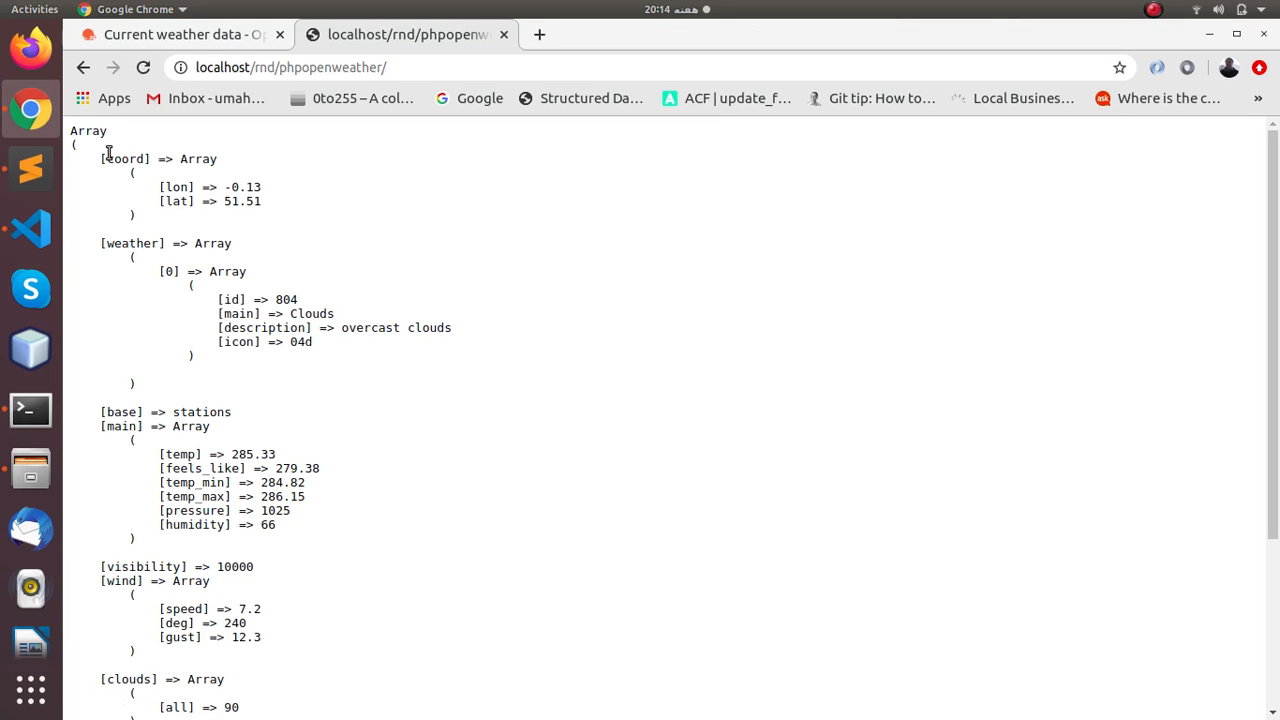
Inspect the printed London array in Chrome, picking out the temp and main keys, then return to the code
double_click(88, 130)
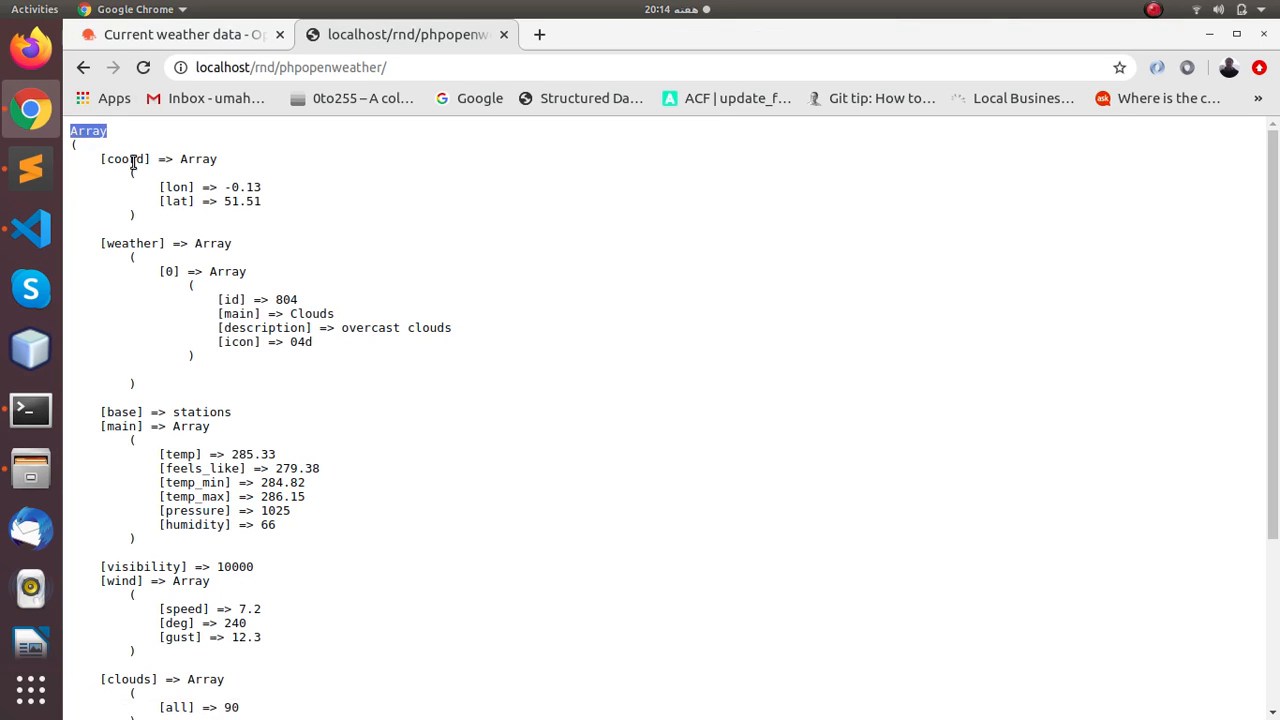
scroll(down, 3)
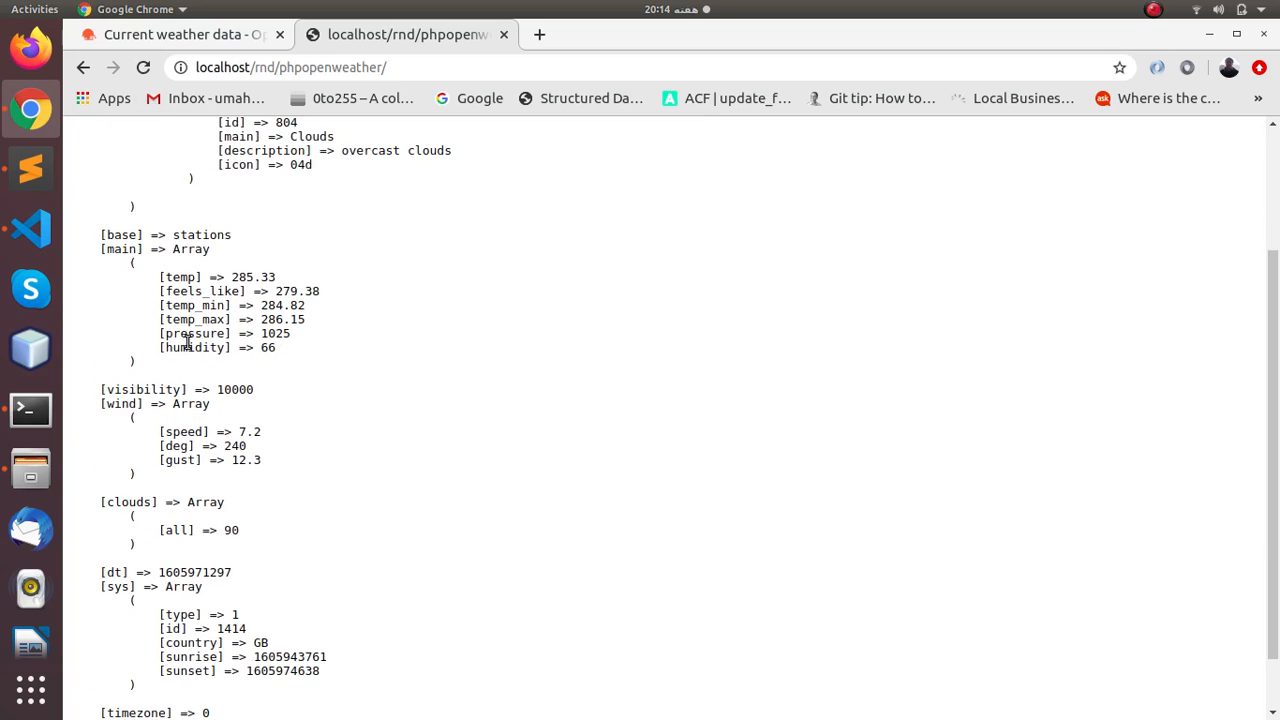
double_click(182, 276)
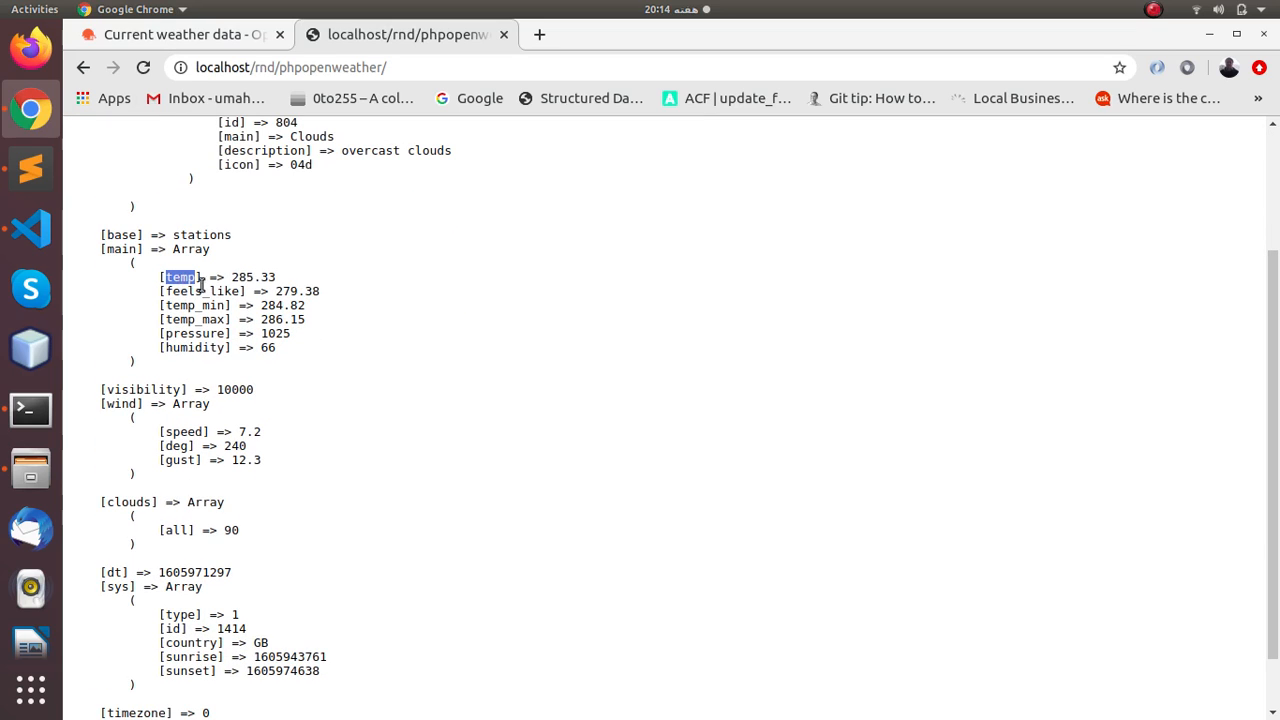
scroll(up, 3)
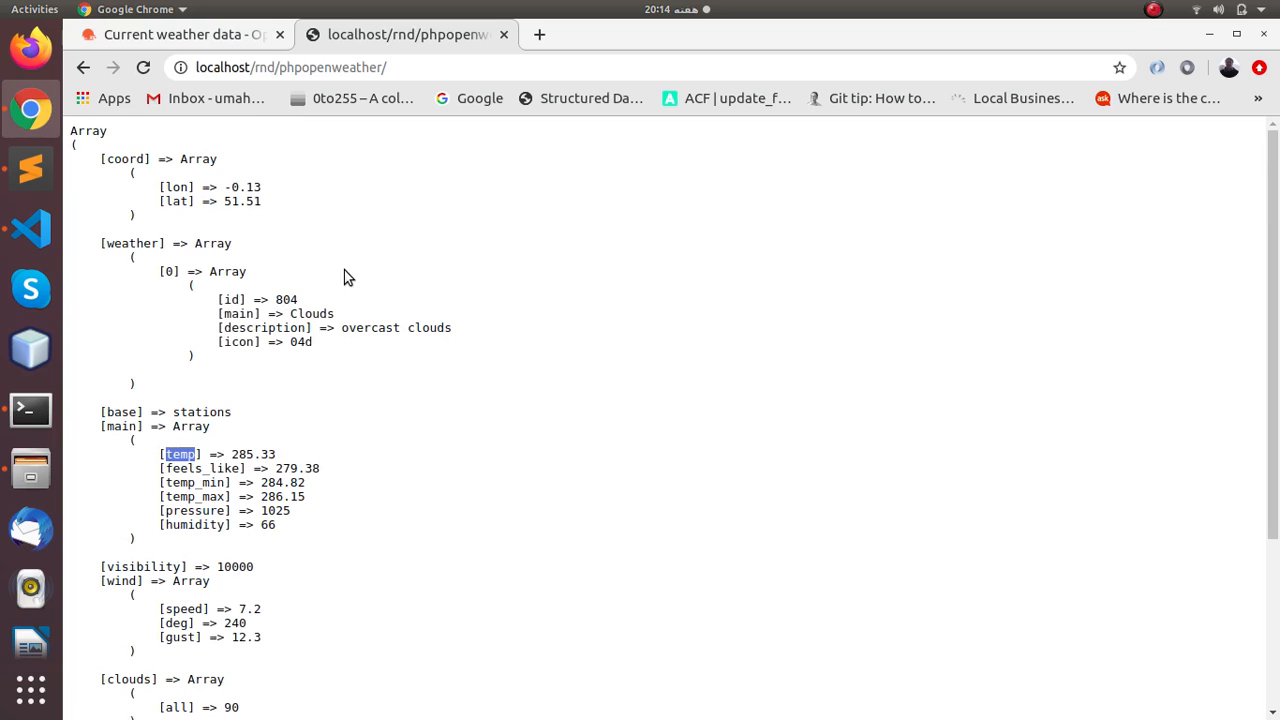
double_click(118, 426)
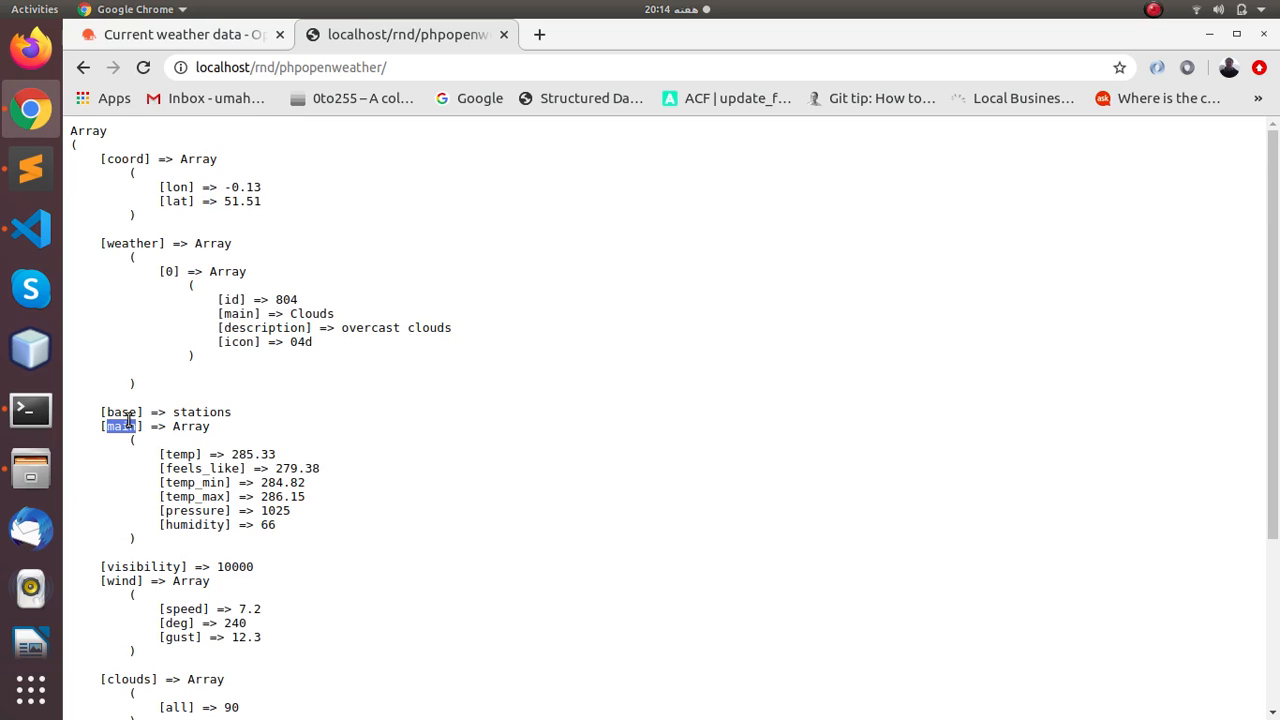
click(30, 230)
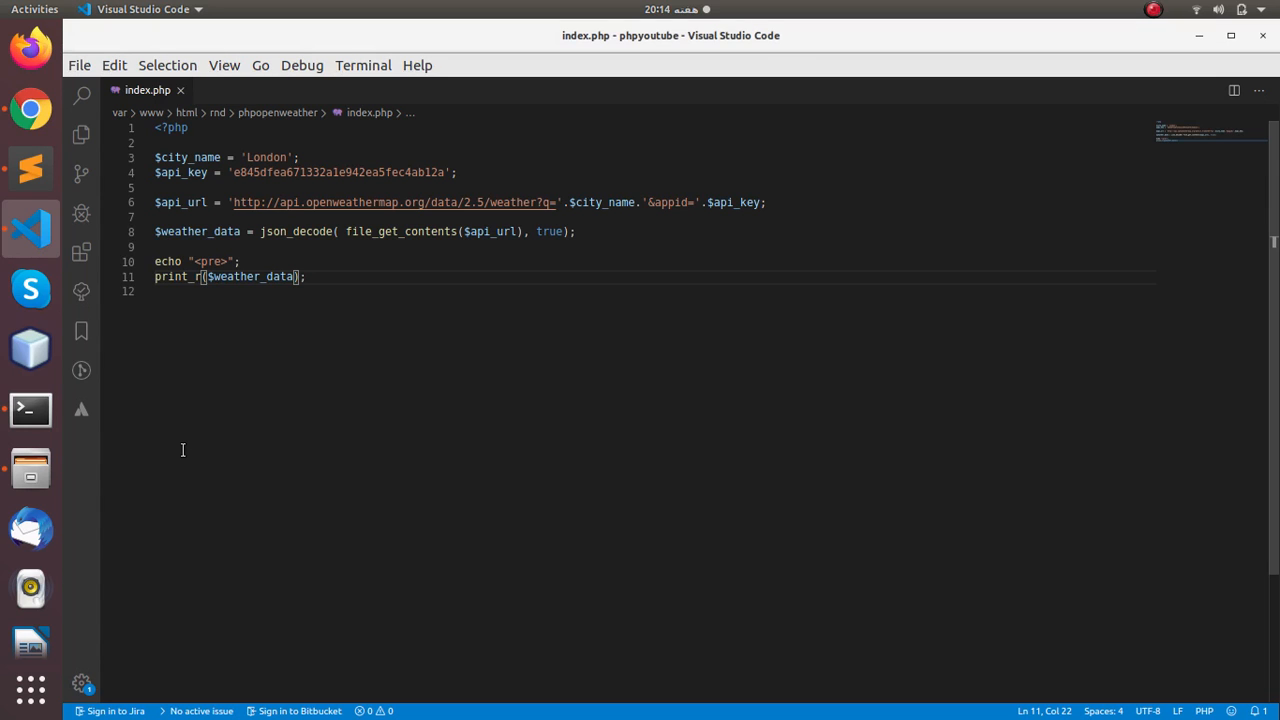
Store $weather_data['main']['temp'] in a new $temperature variable
key(Enter)
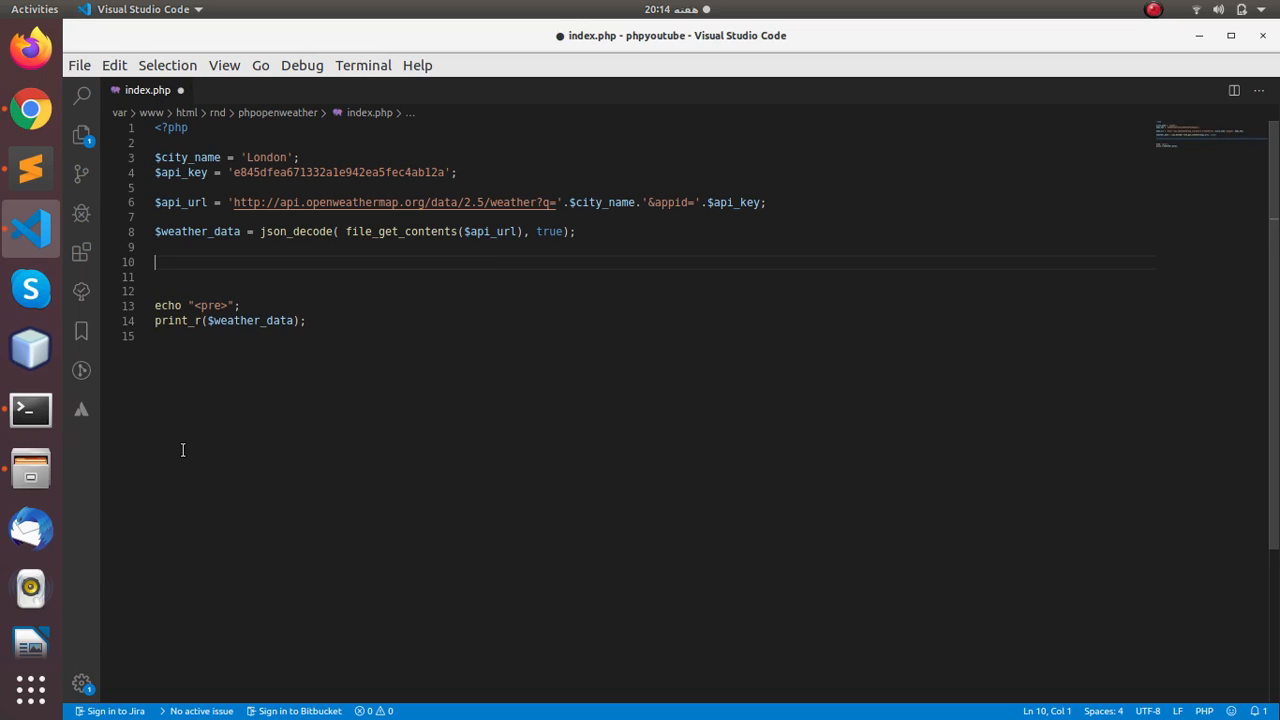
text($tempr)
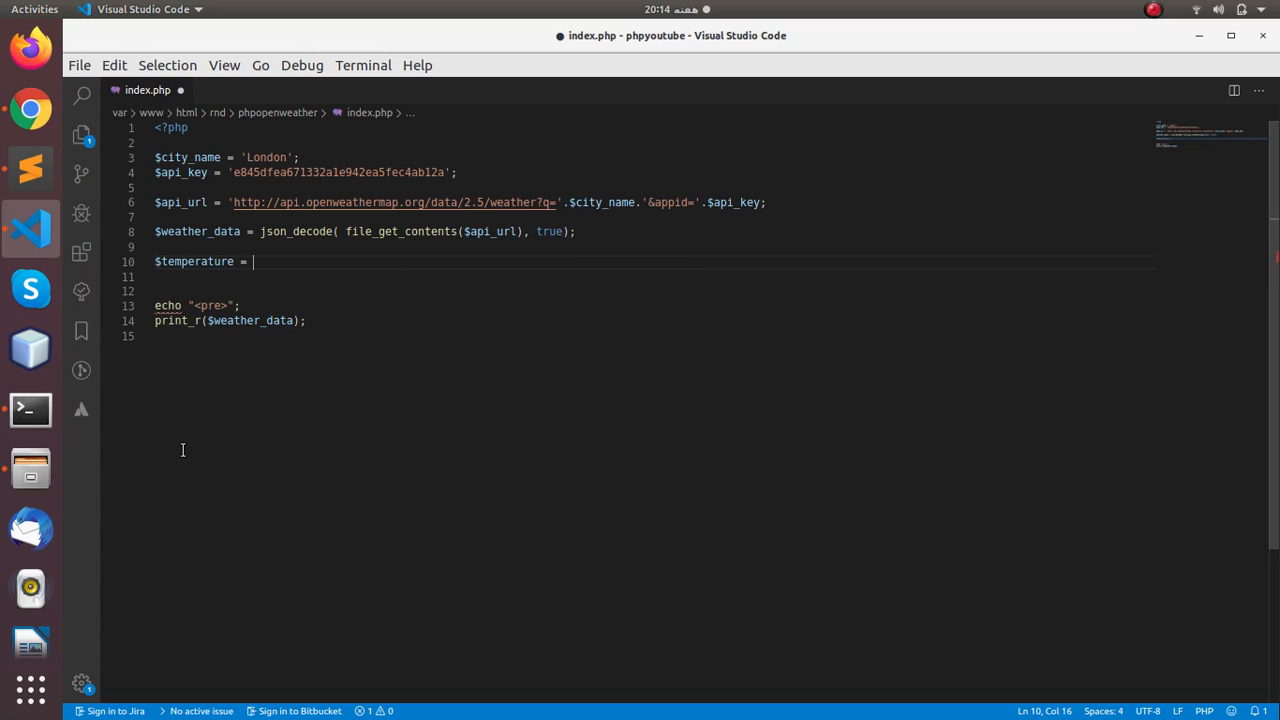
text($weather_data)
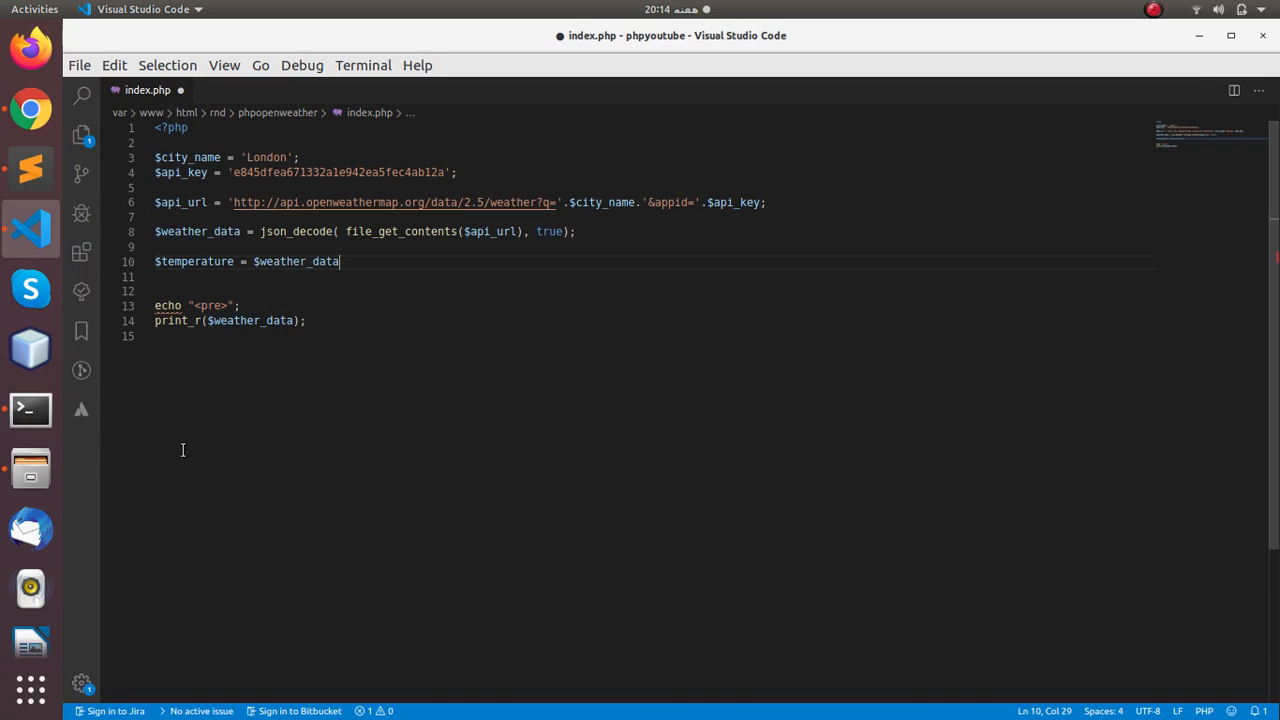
text(['main'])
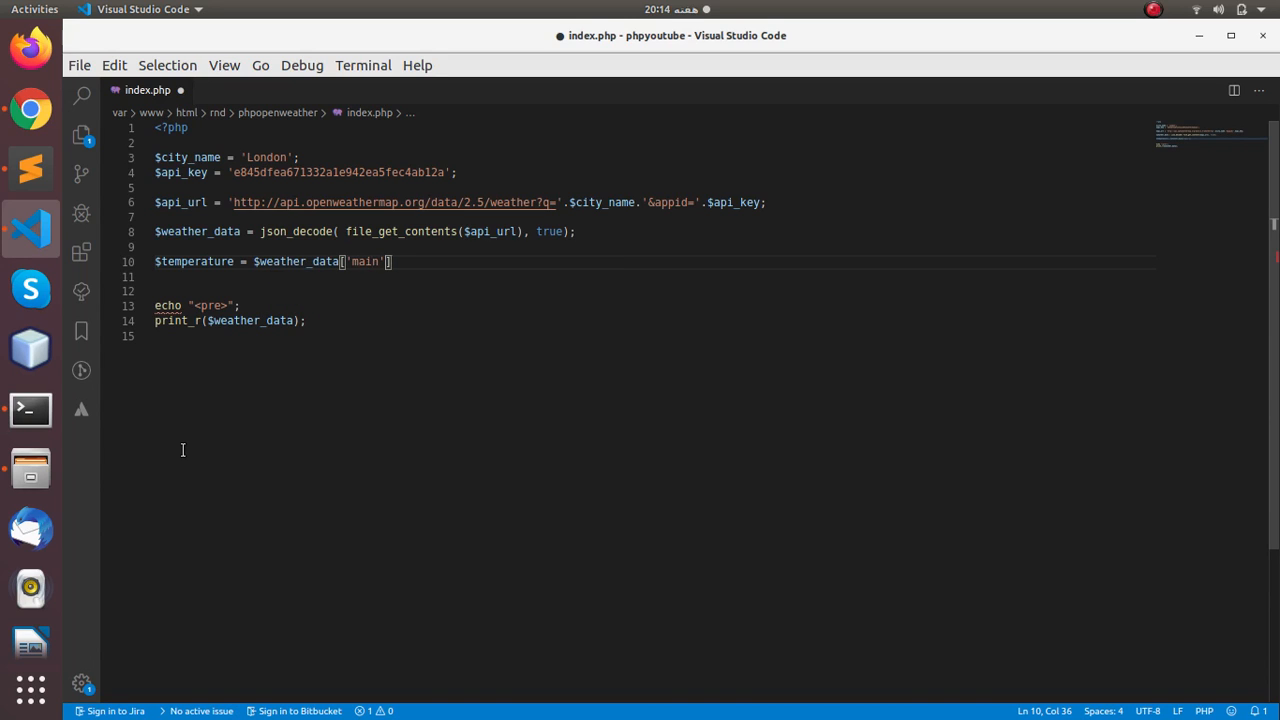
text(['temp'];)
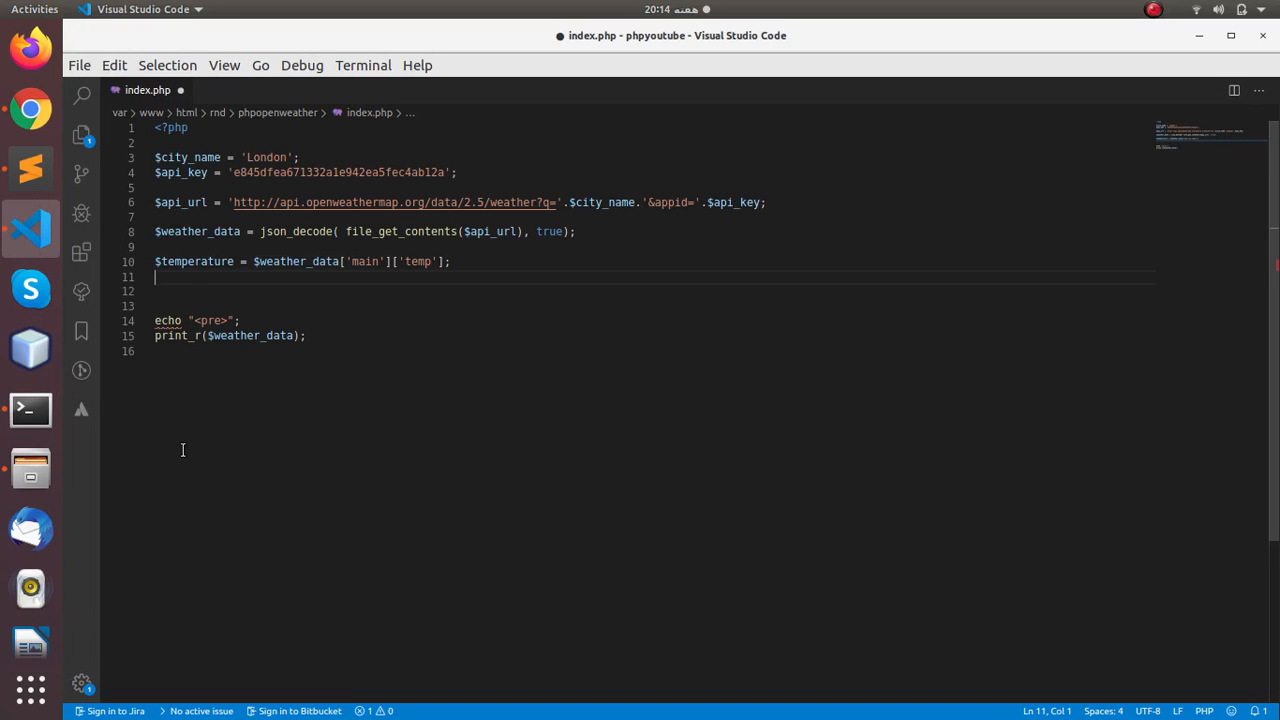
Echo $temperature so the page prints the raw value
text(echo)
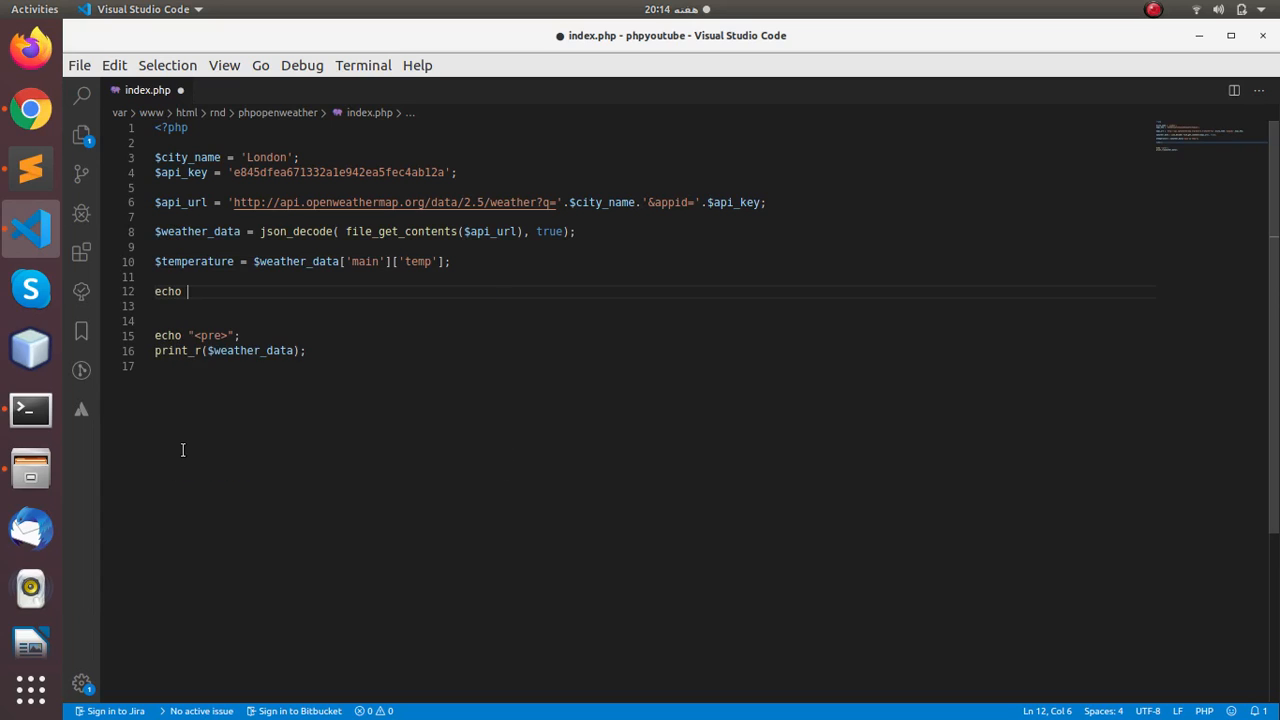
text($temperature;)
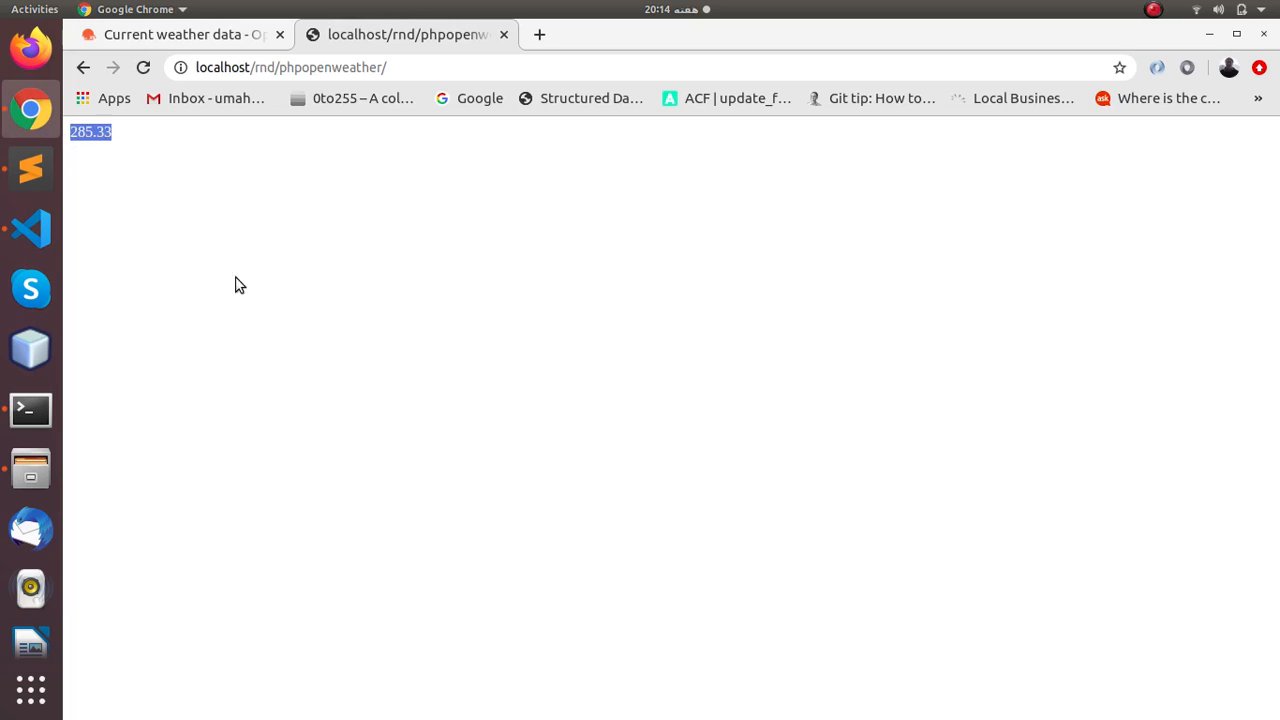
mouse_move(260, 292)
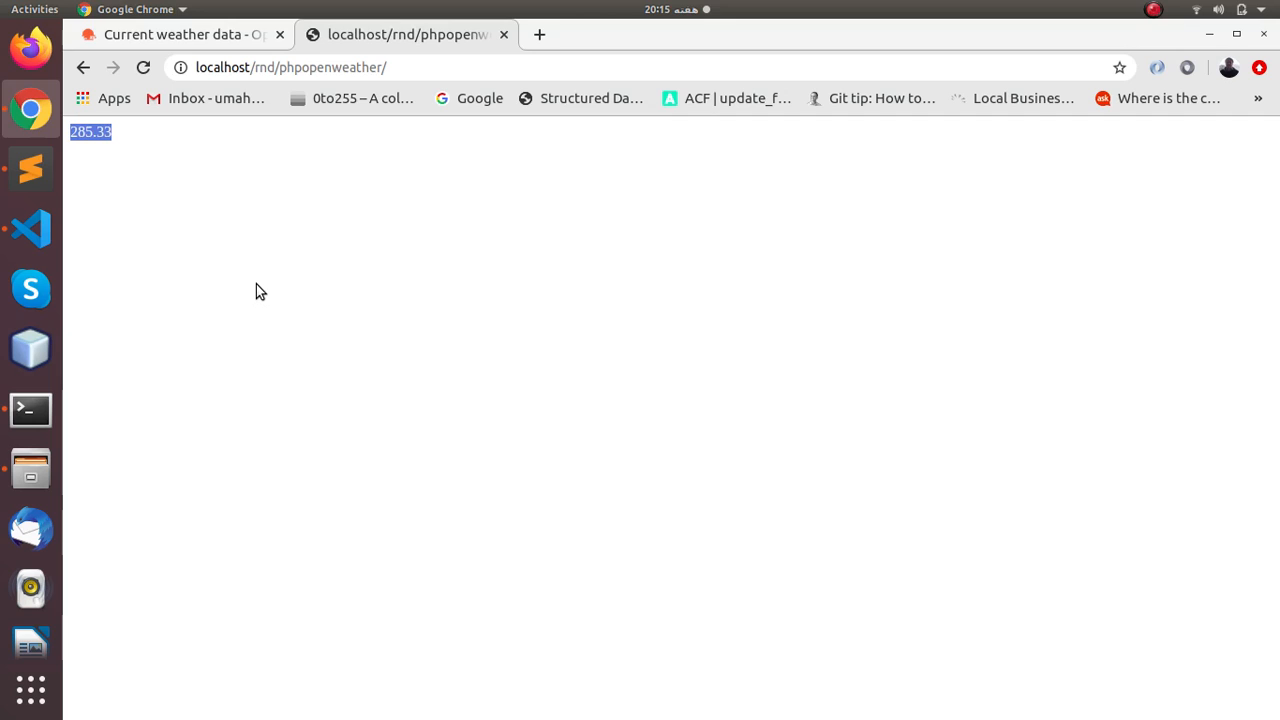
Return from Chrome's 285.33 output to index.php in the code editor
click(22, 226)
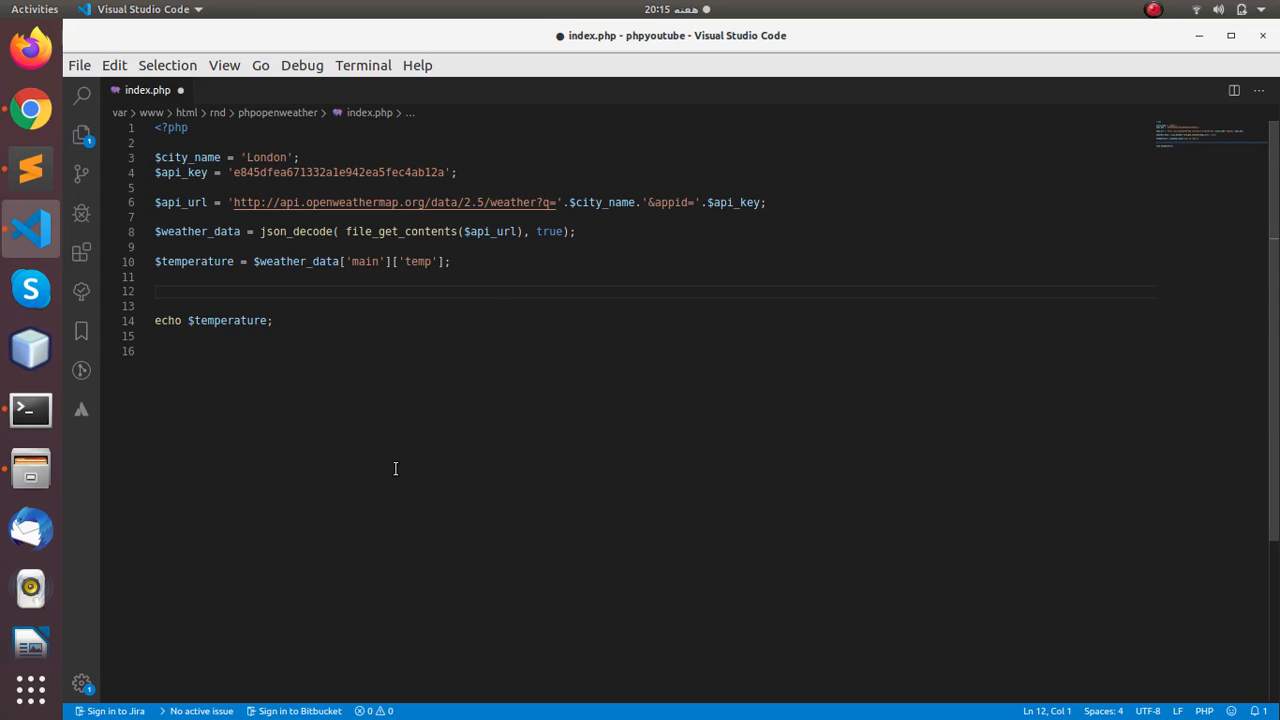
Add $tempearture_in_celcius = $temperature - 273.15; to convert Kelvin to Celsius
text($temp)
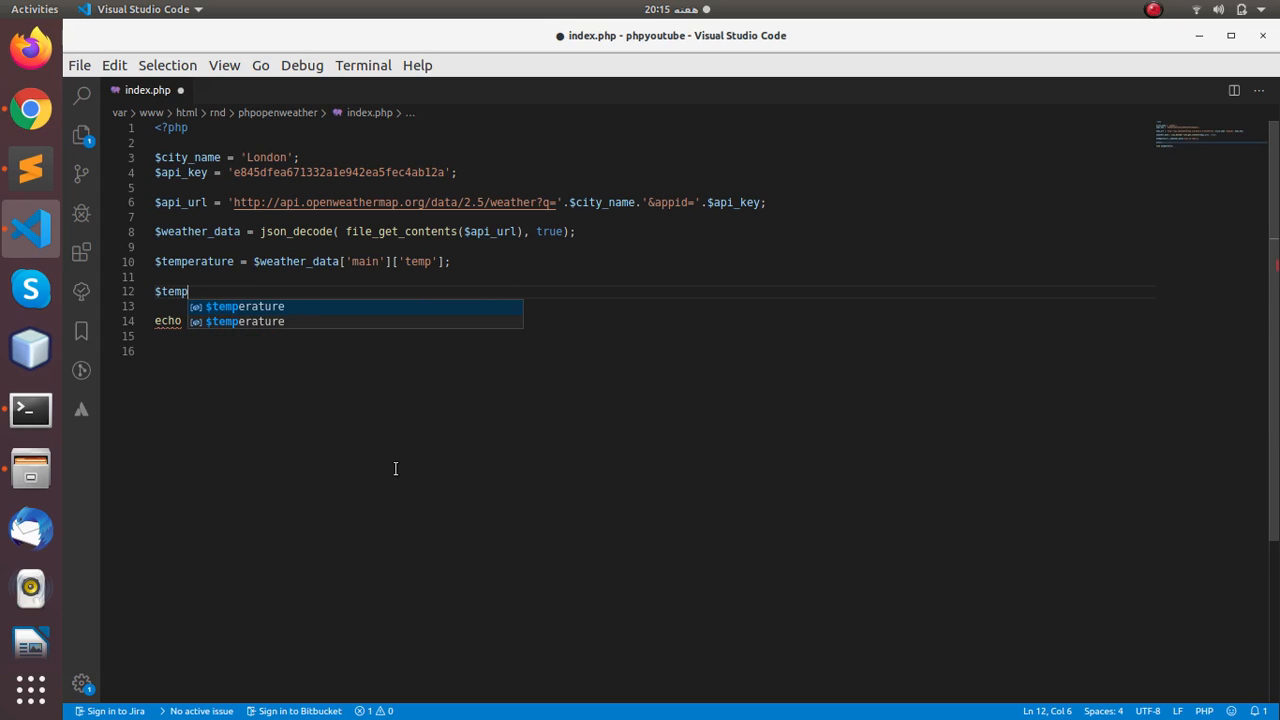
text(earture)
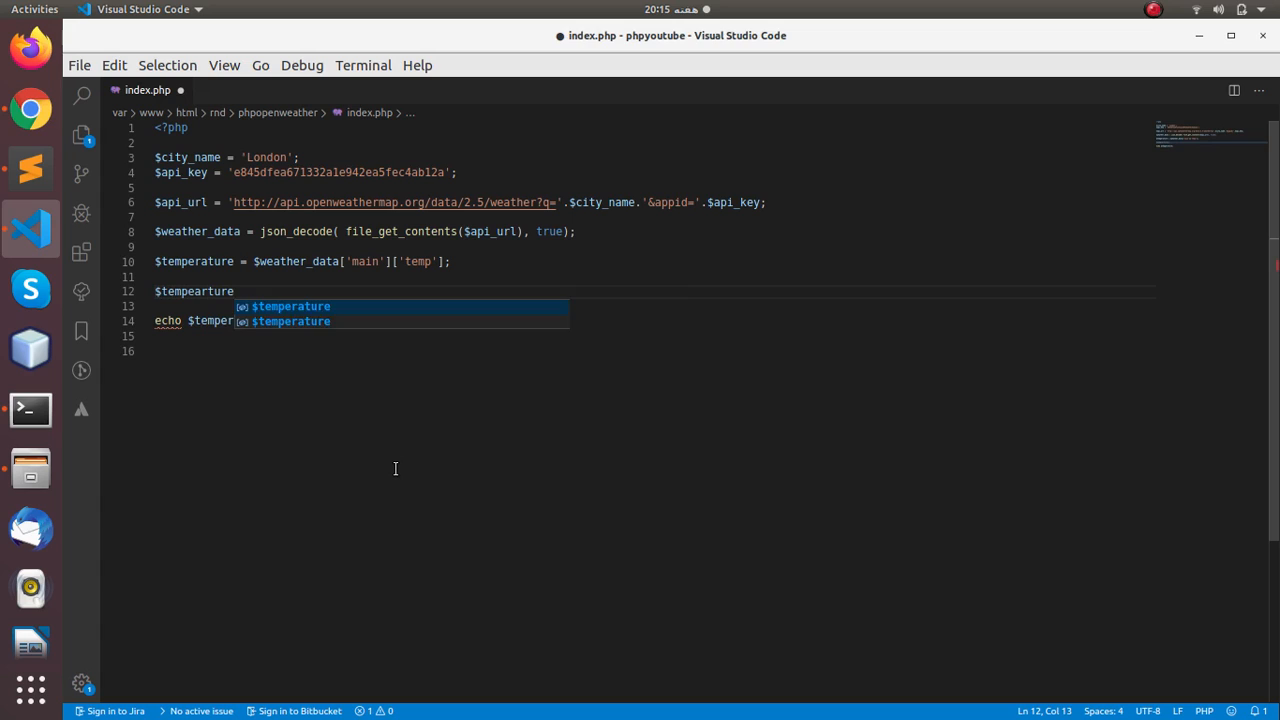
text(_in_celcius =)
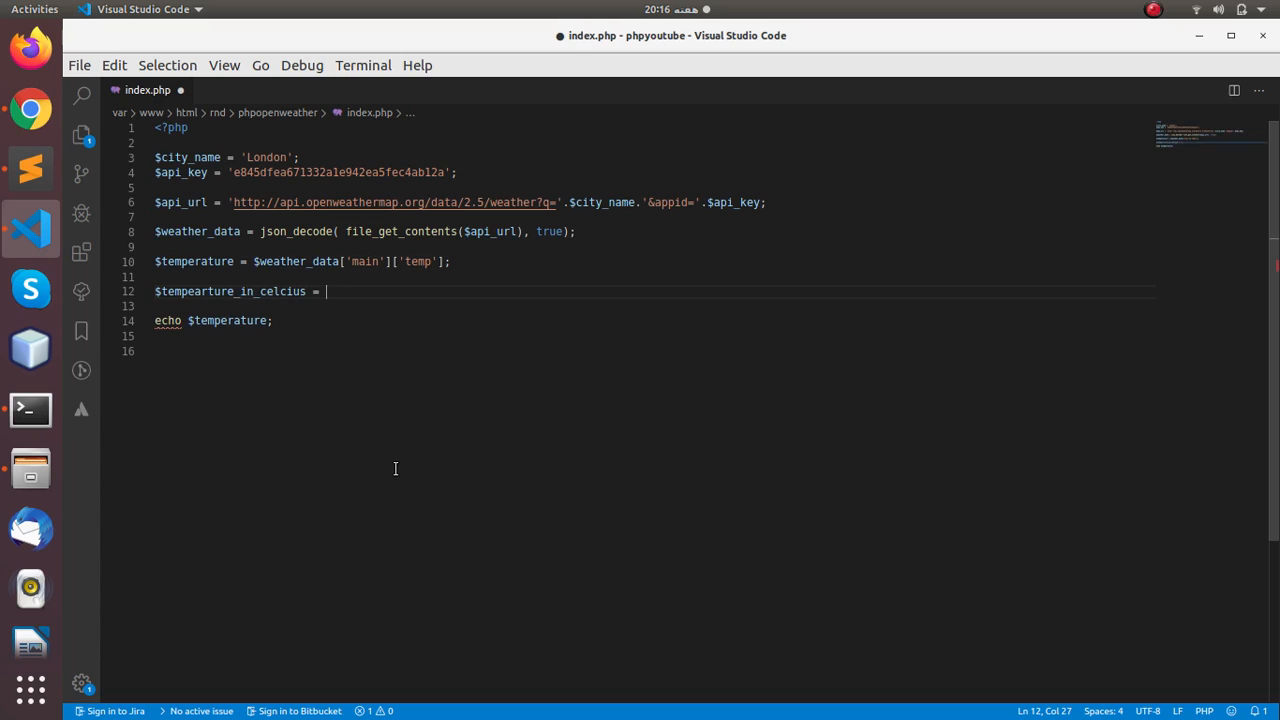
text($temperature)
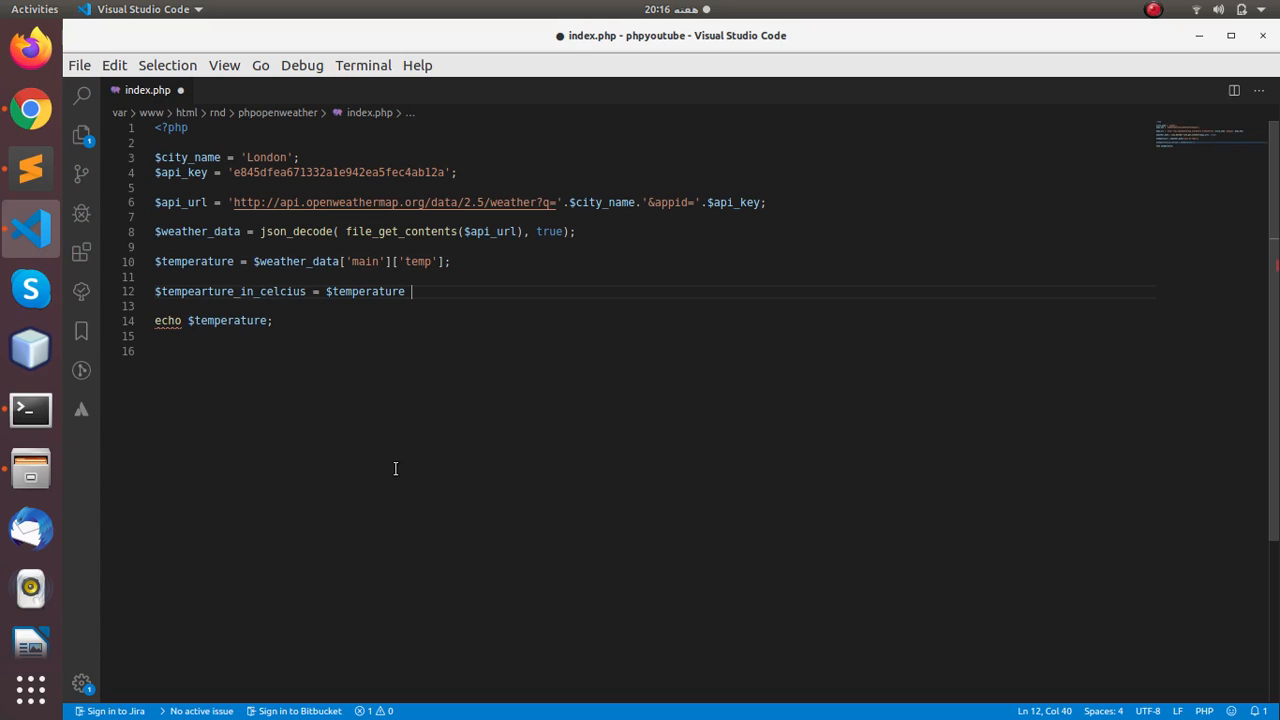
text(- 2)
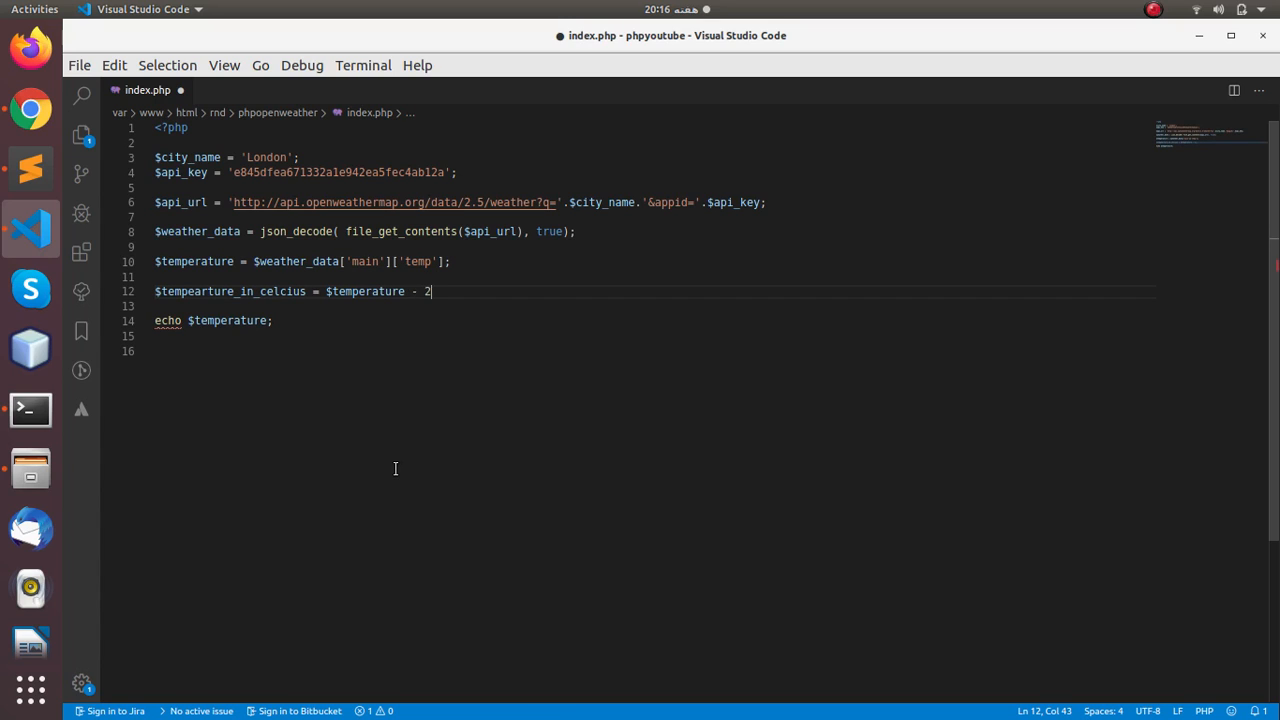
text(73.15)
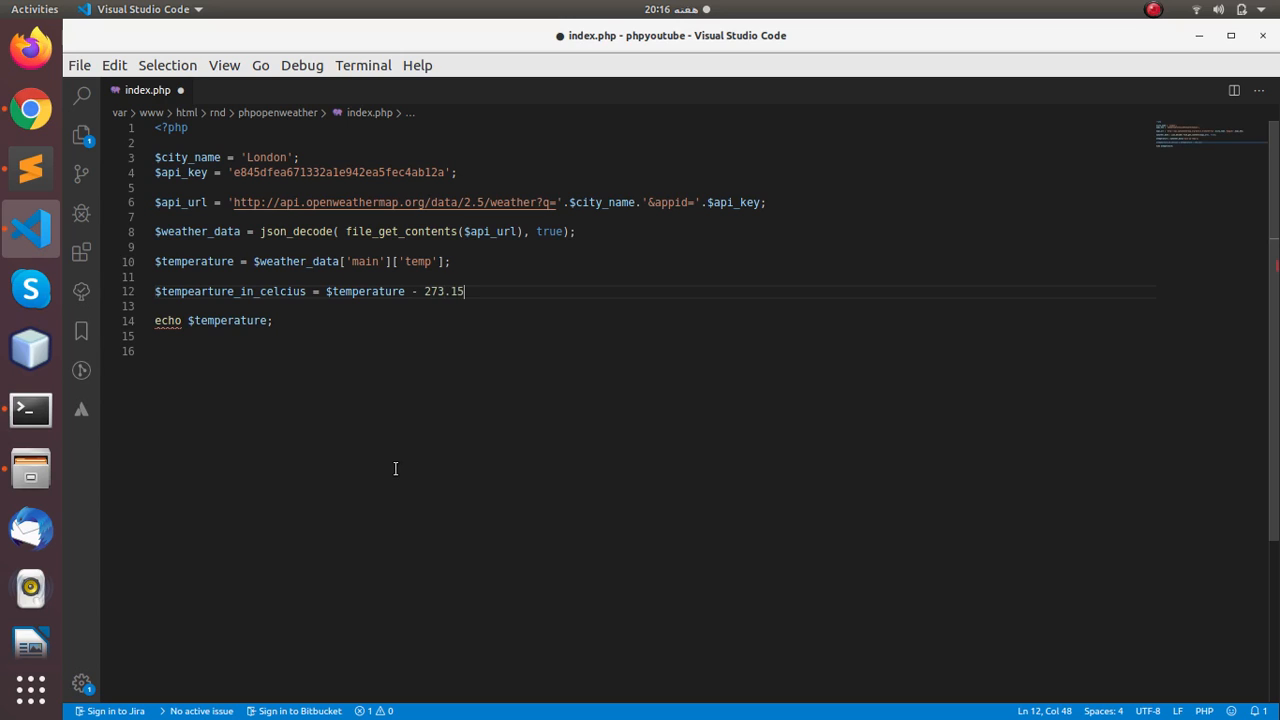
Echo round($tempearture_in_celcius) so Chrome shows 12
double_click(230, 292)
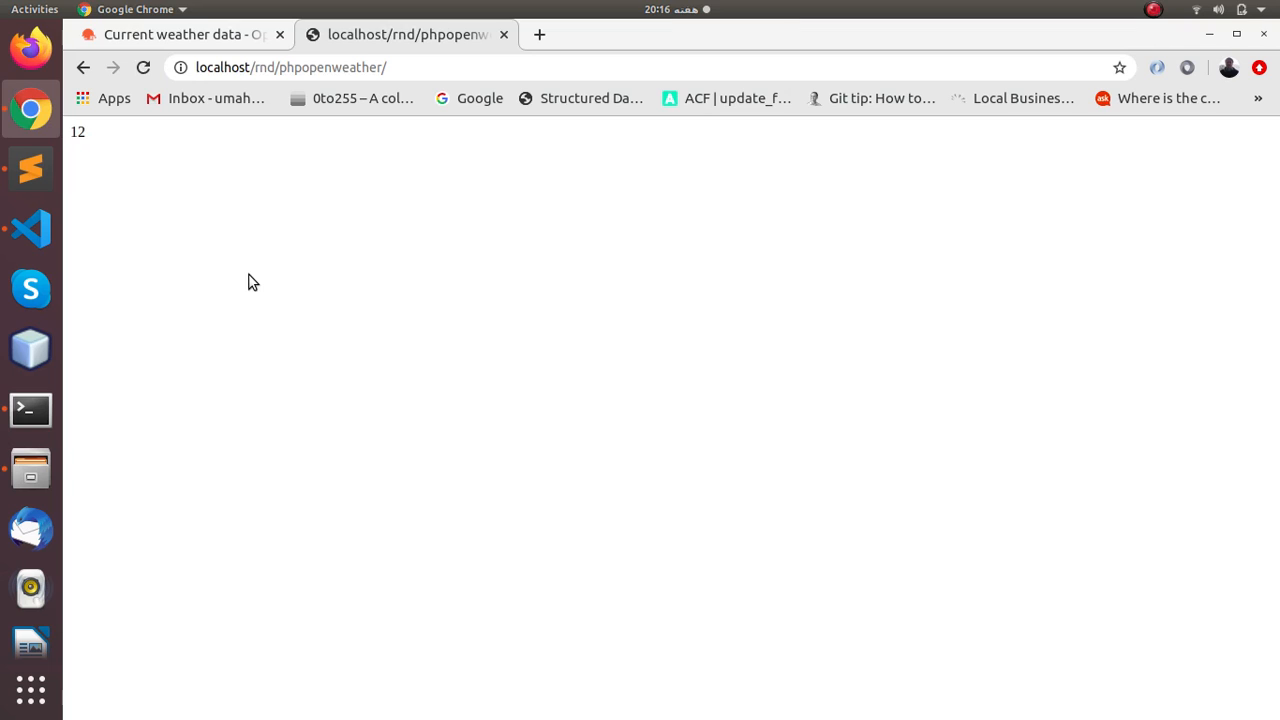
click(30, 228)
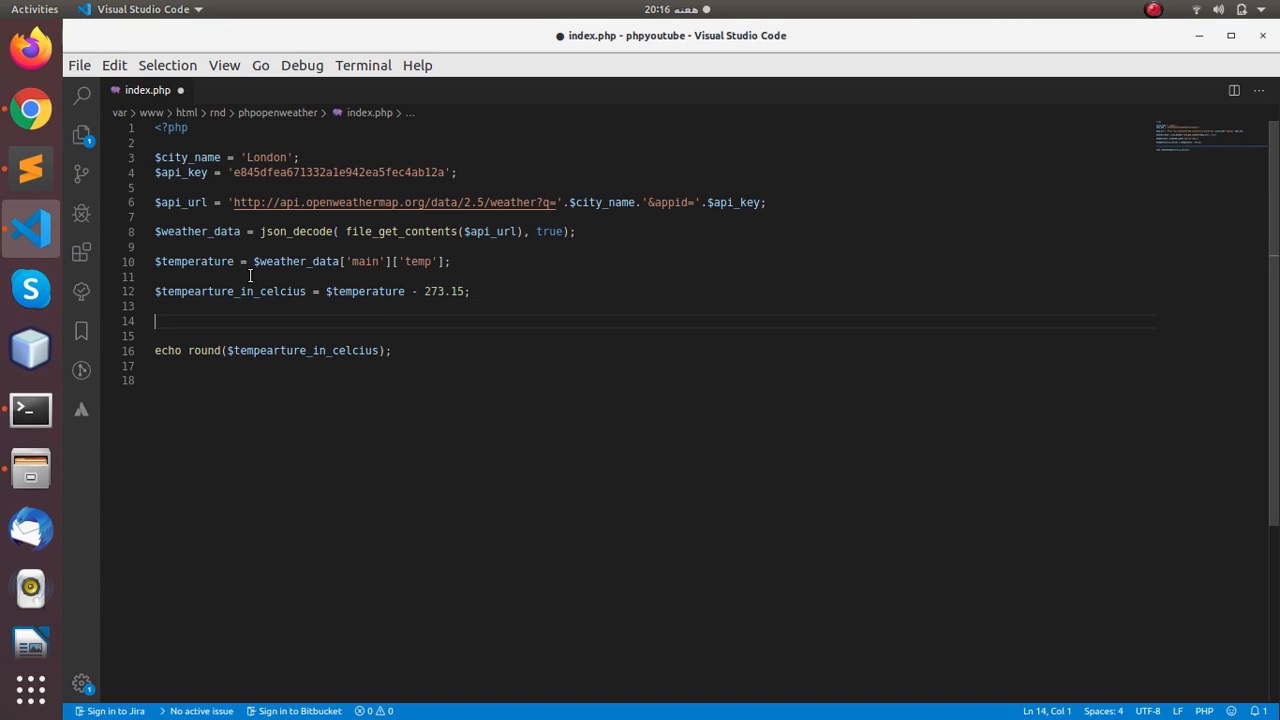
Echo the sentence 'The current temperature in London is ' . $tempearture_in_celcius . ' Celcius.'
text(echo "The cu")
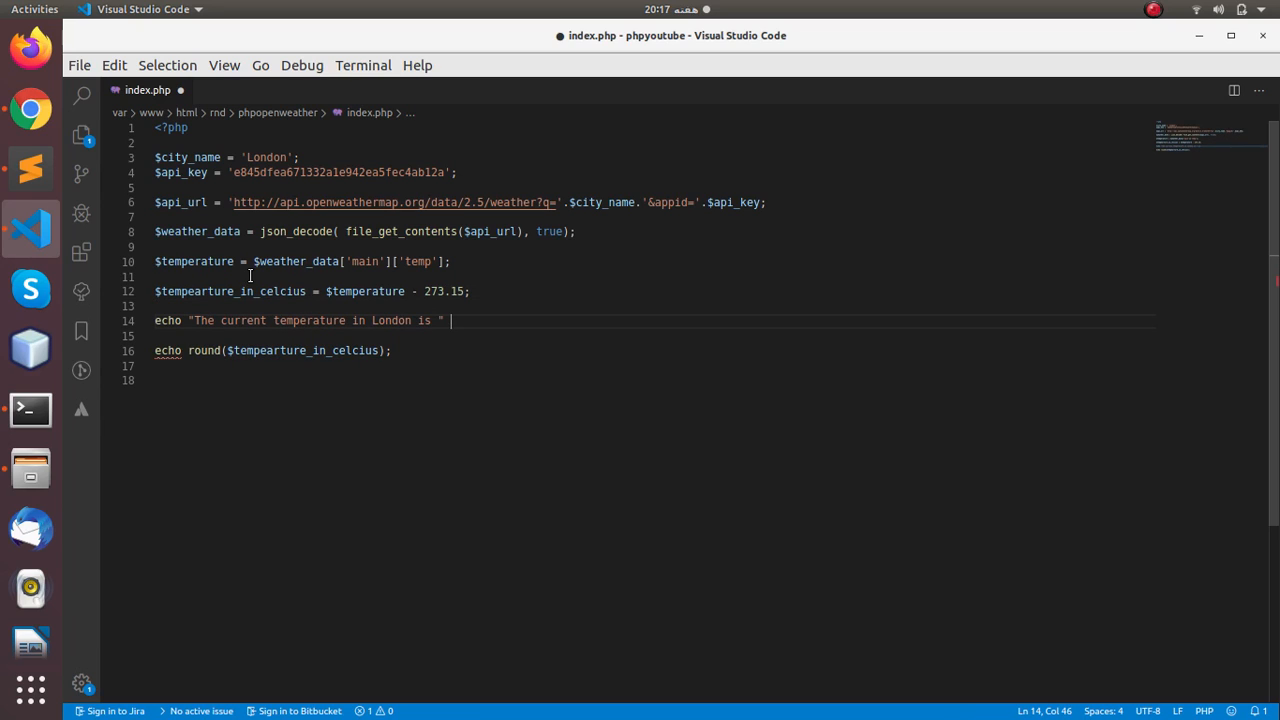
text(. $tempearture_in_celcius)
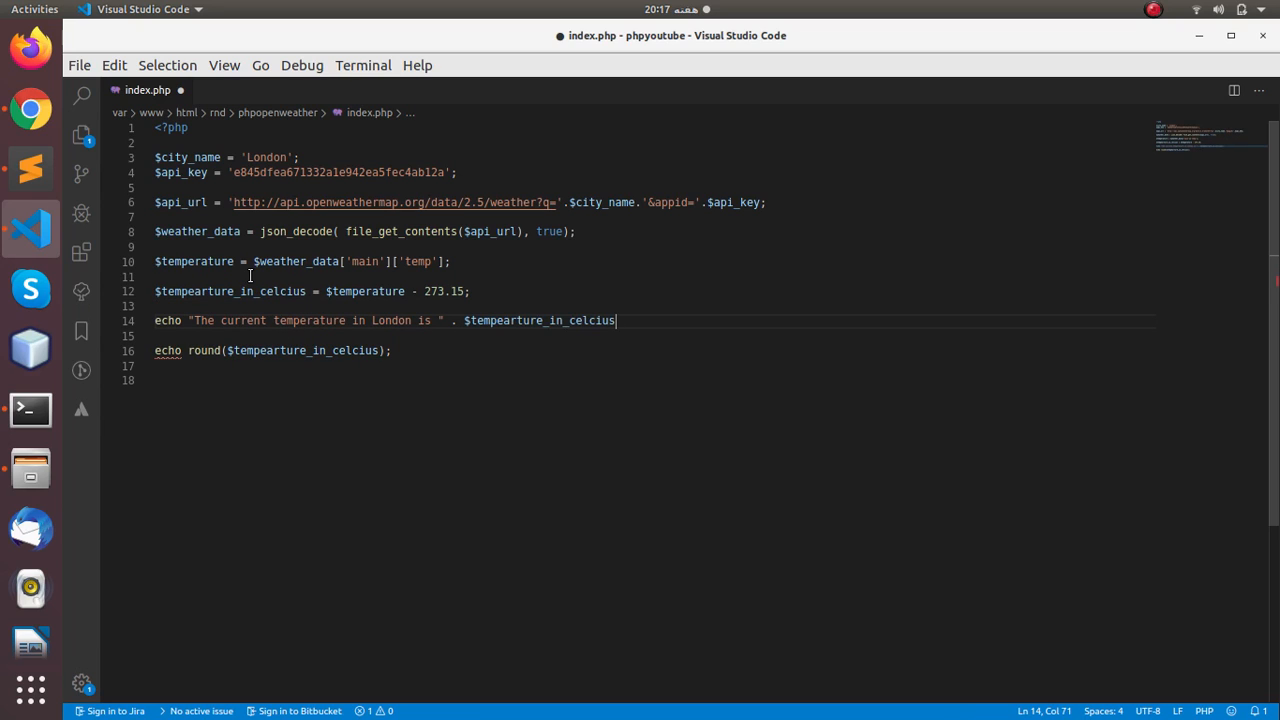
text(. ')
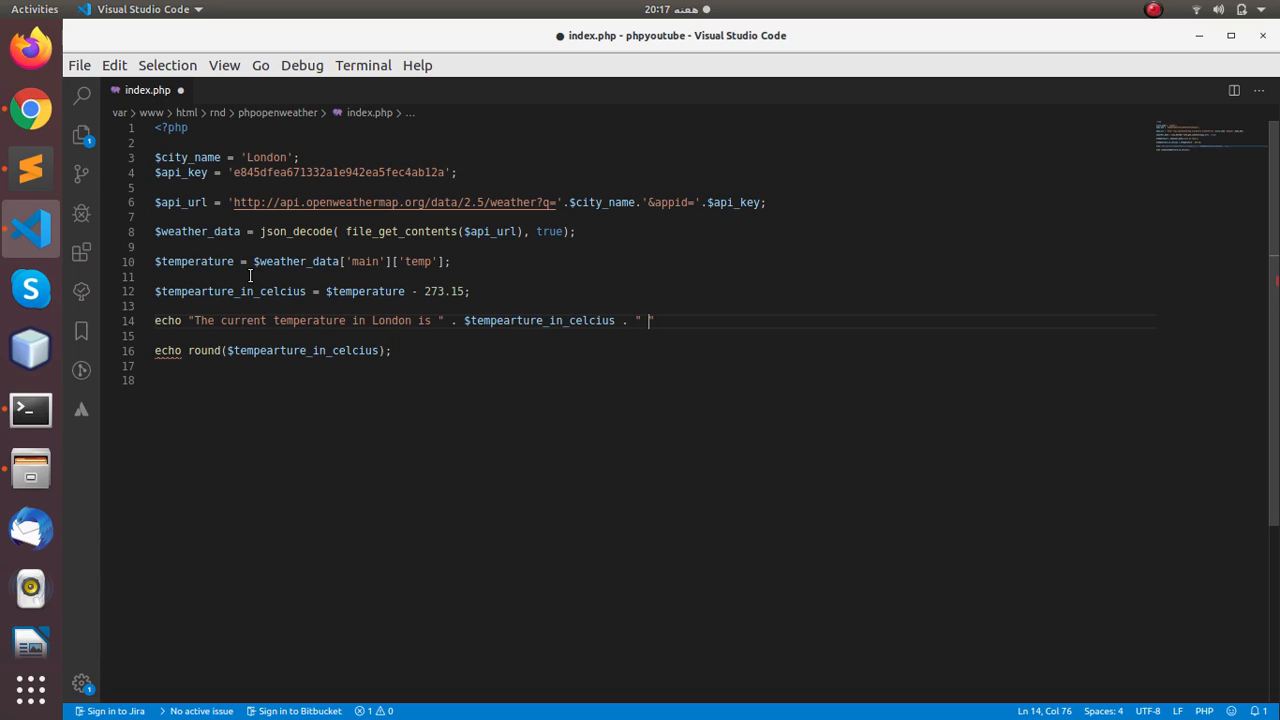
text(Celcius)
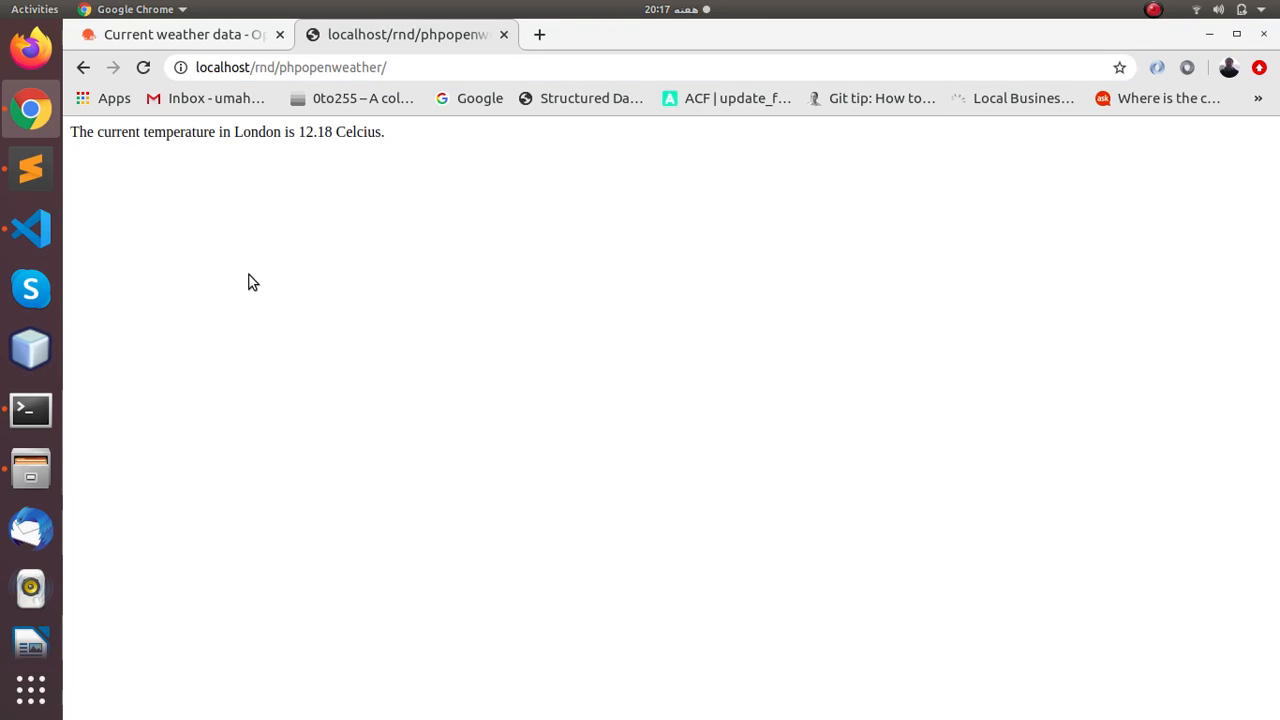
click(30, 226)
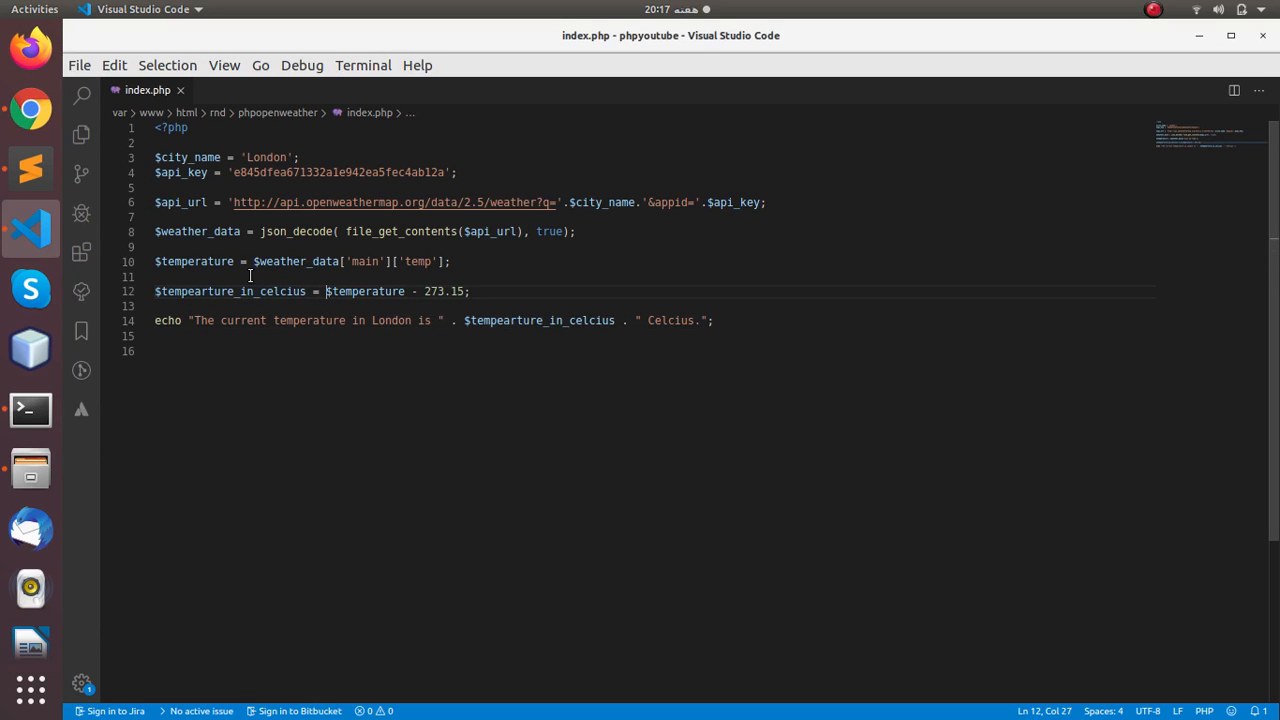
Wrap $temperature - 273.15 in round() on line 12
text(round()
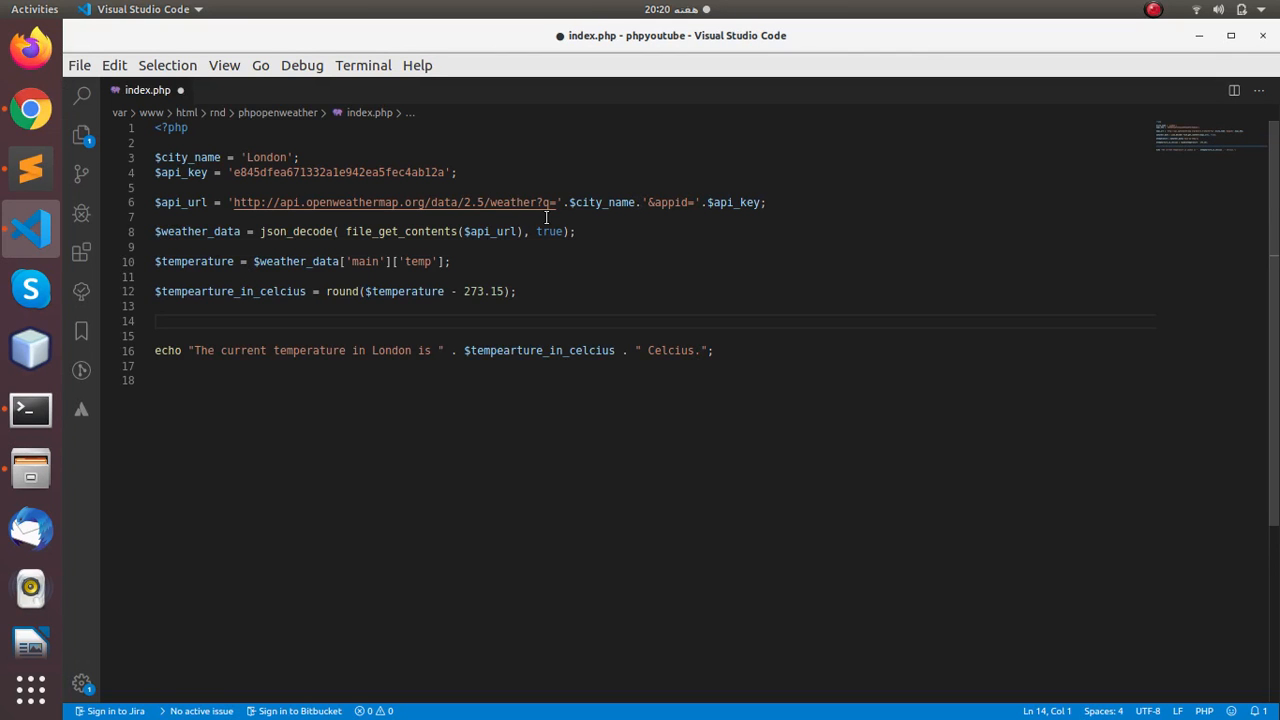
Store $weather_data[0]['main'] in a current_weather variable
text($te)
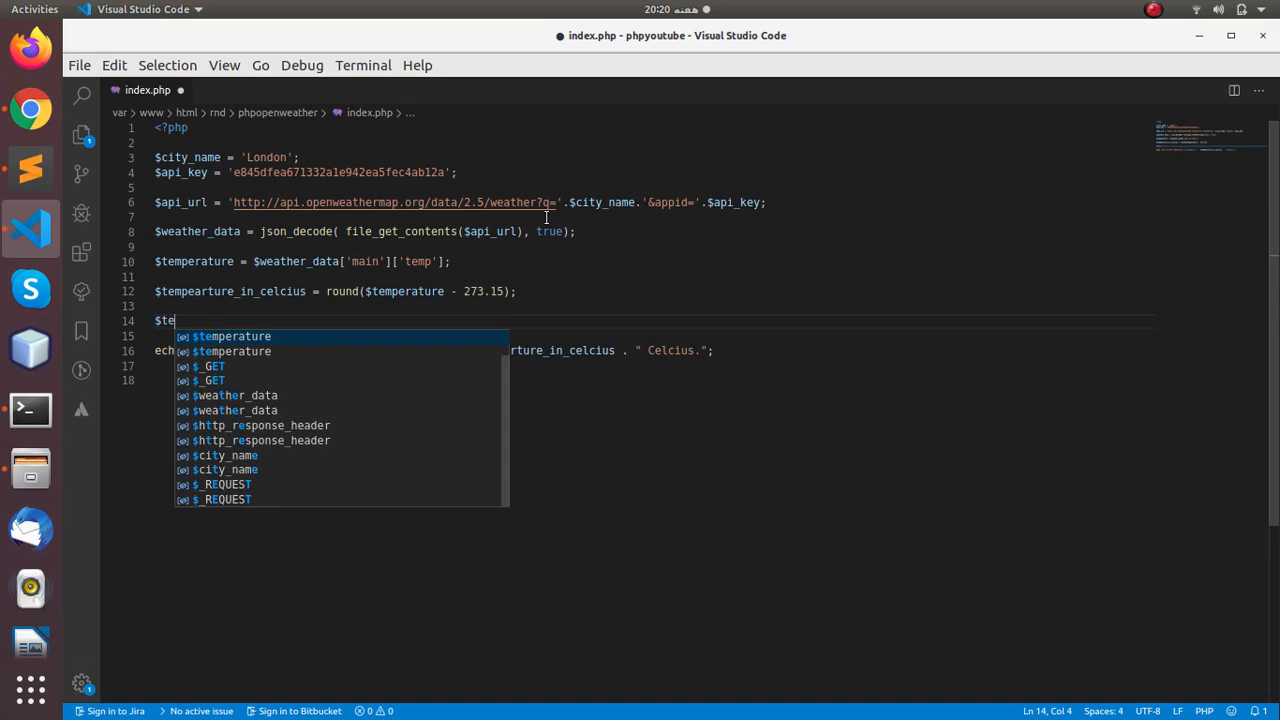
text(mperature_)
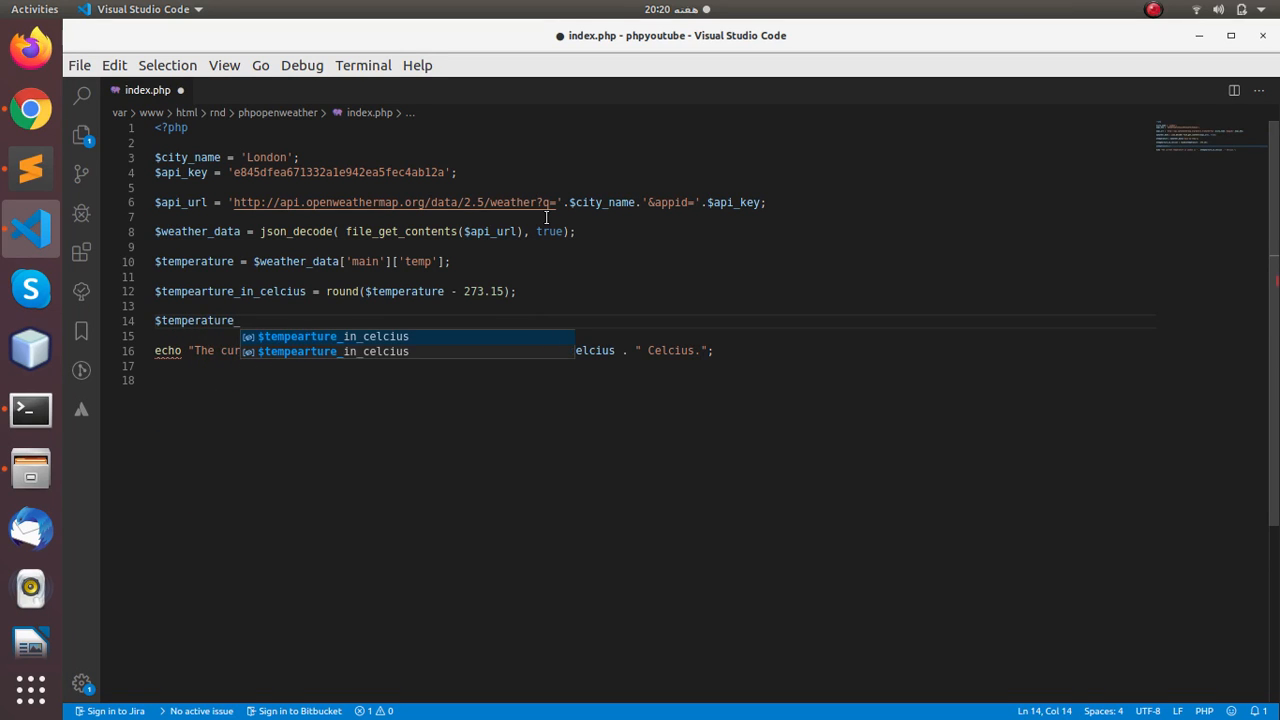
text(current_)
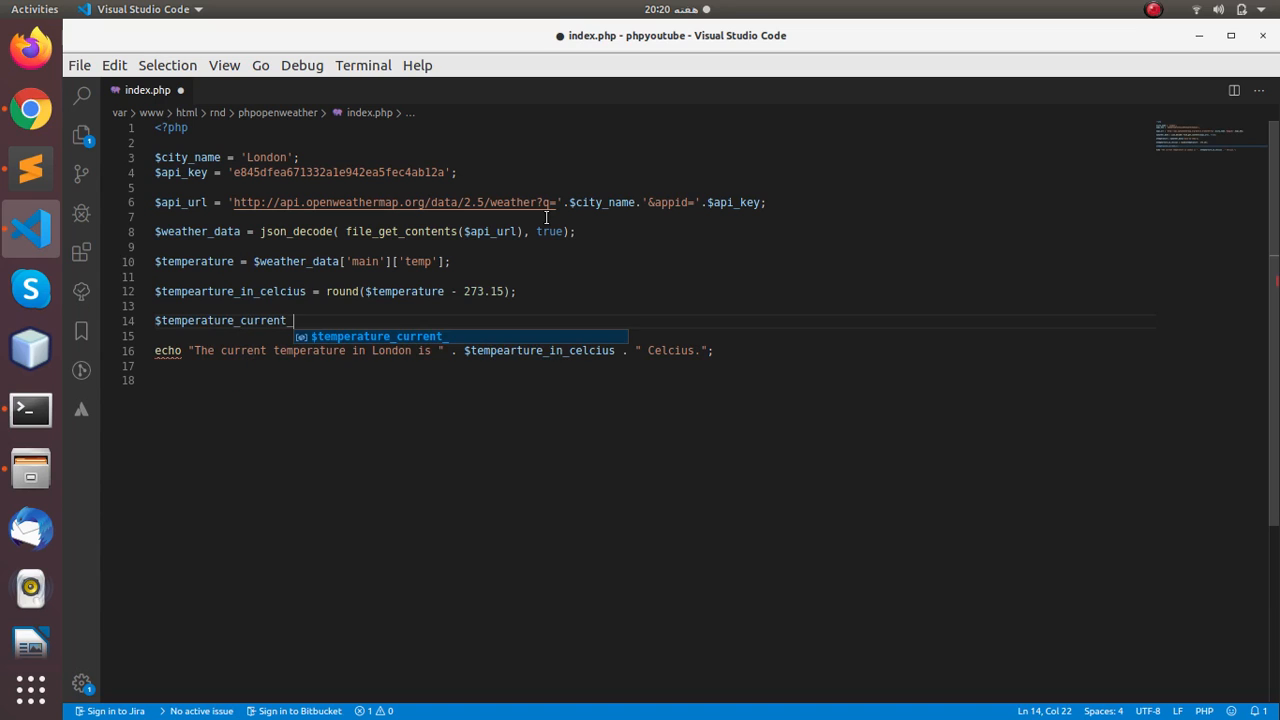
text(weather =)
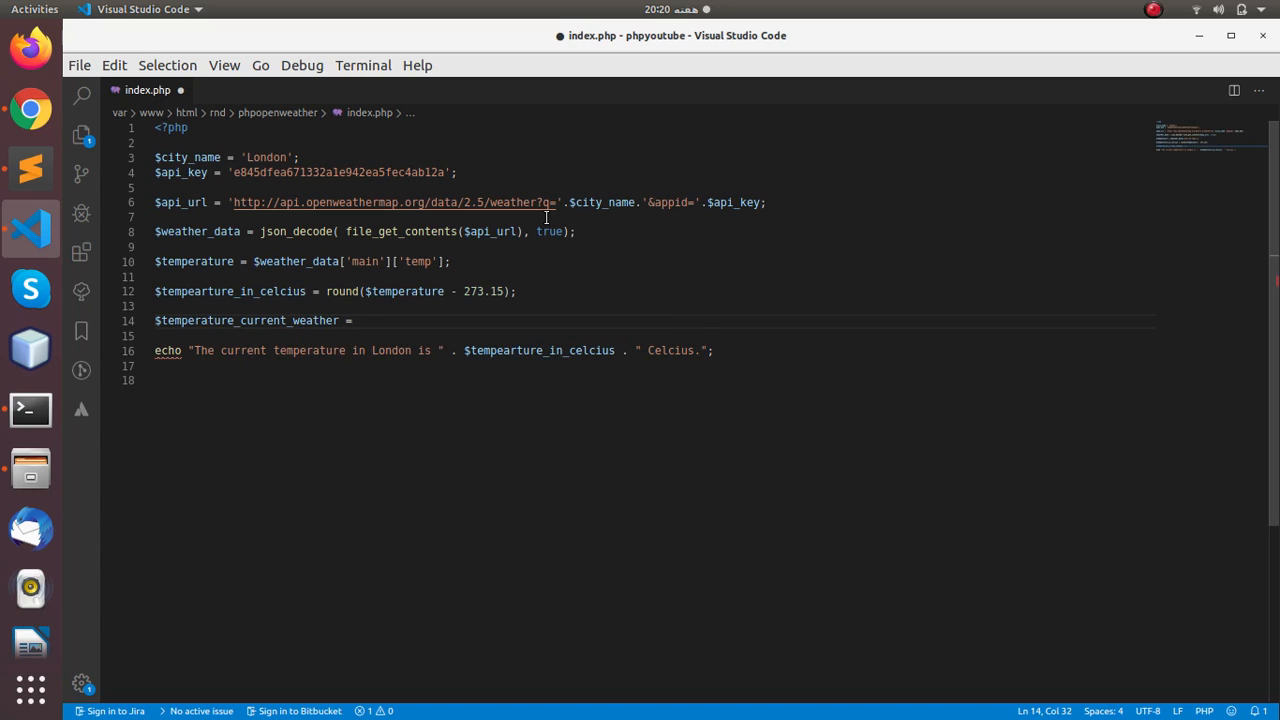
text($weather_data[')
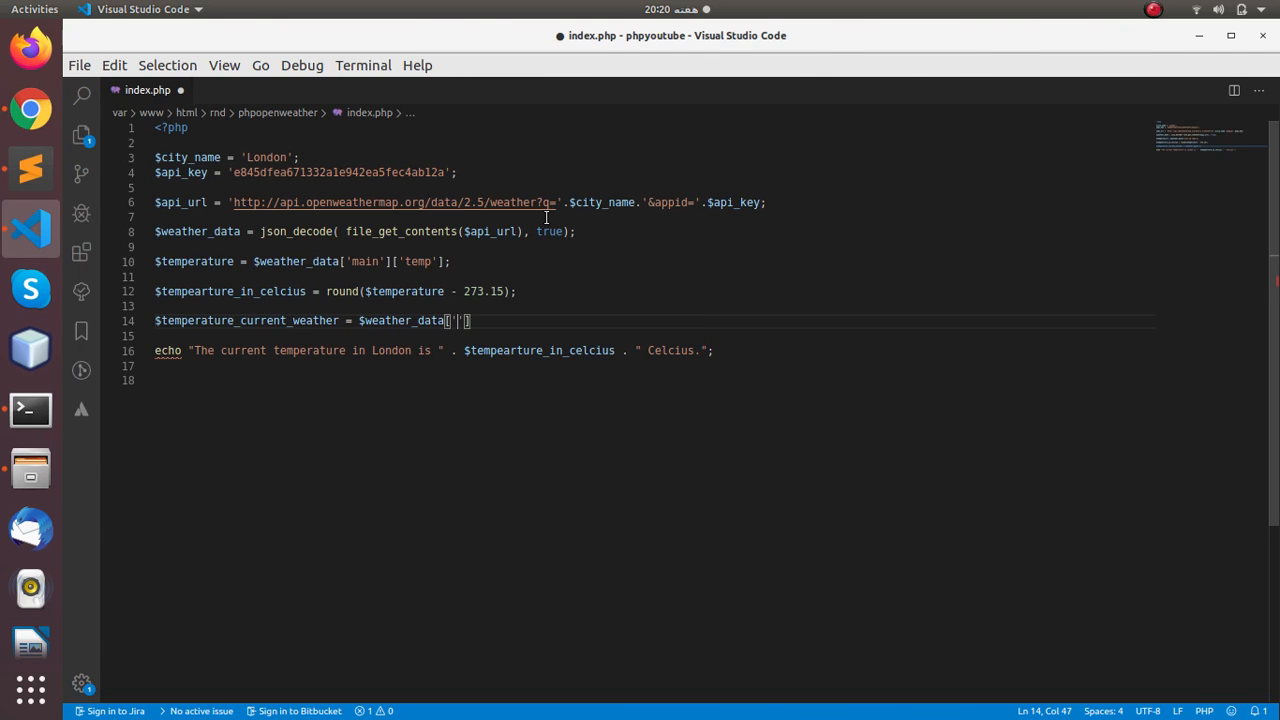
text(weather)
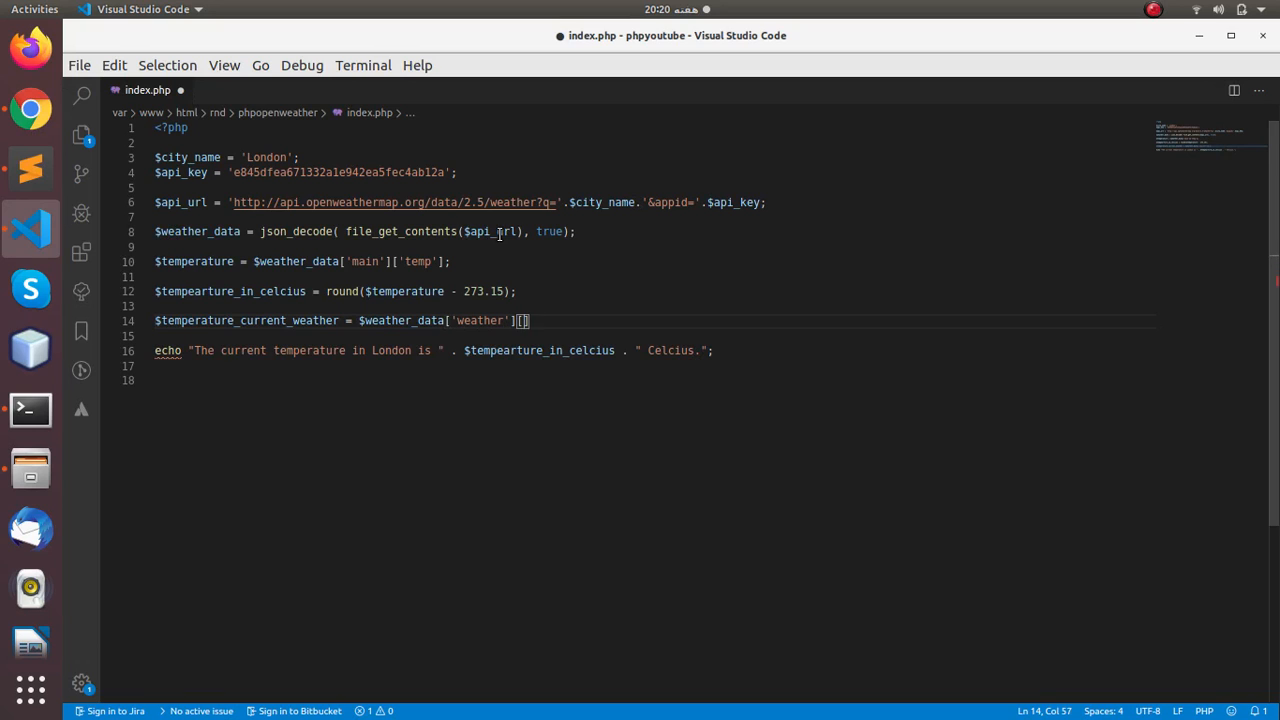
text([0][''])
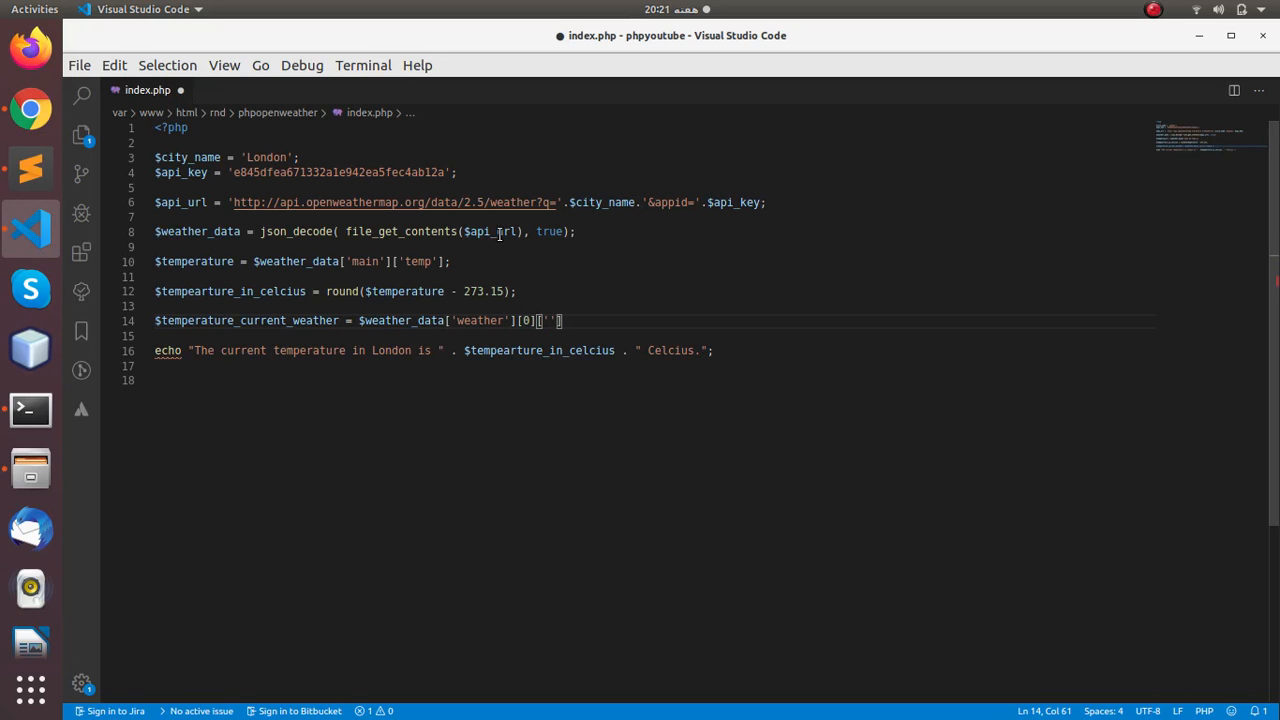
text(main)
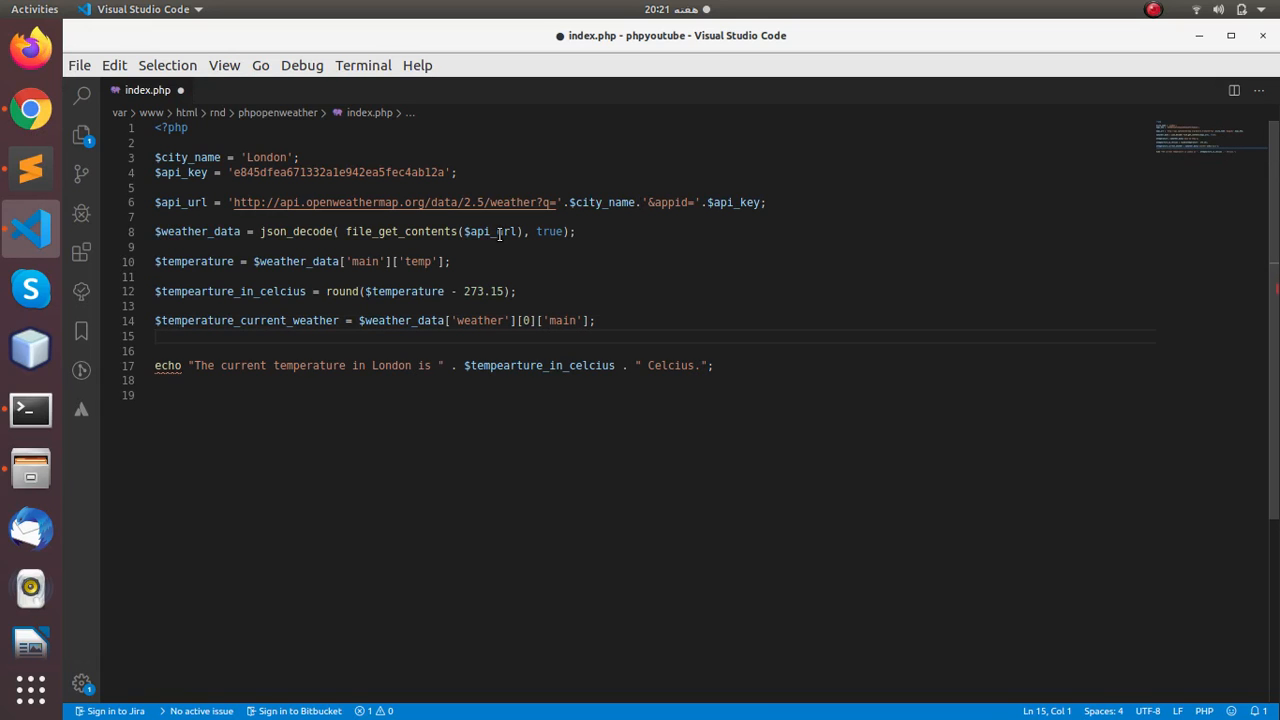
Store the weather entry's ['description'] in a current_weather_description variable
text($)
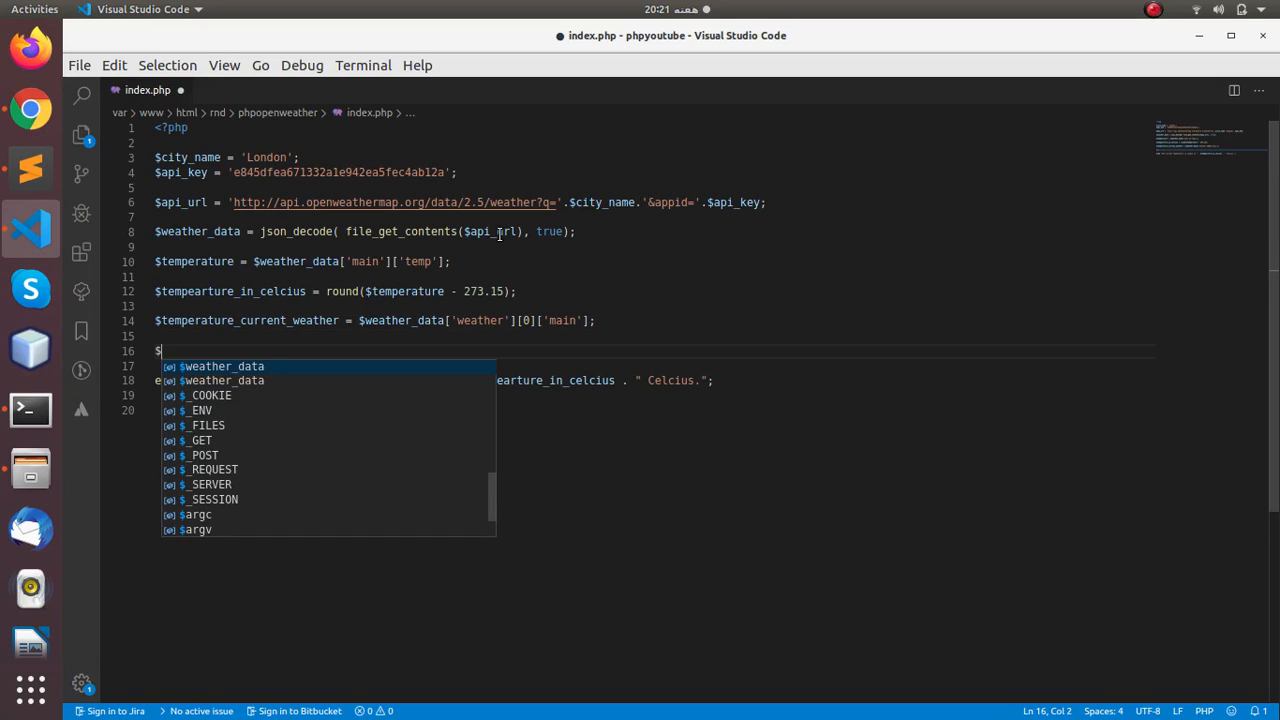
text(temperature)
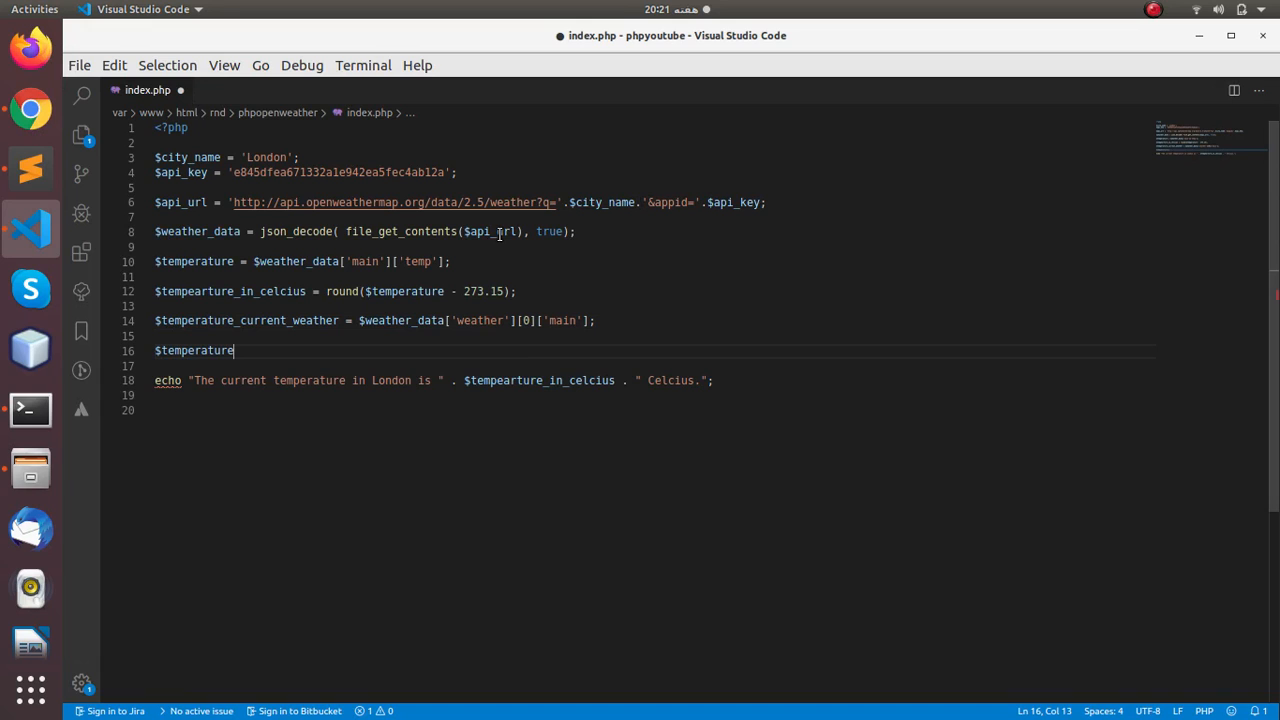
text(_current_)
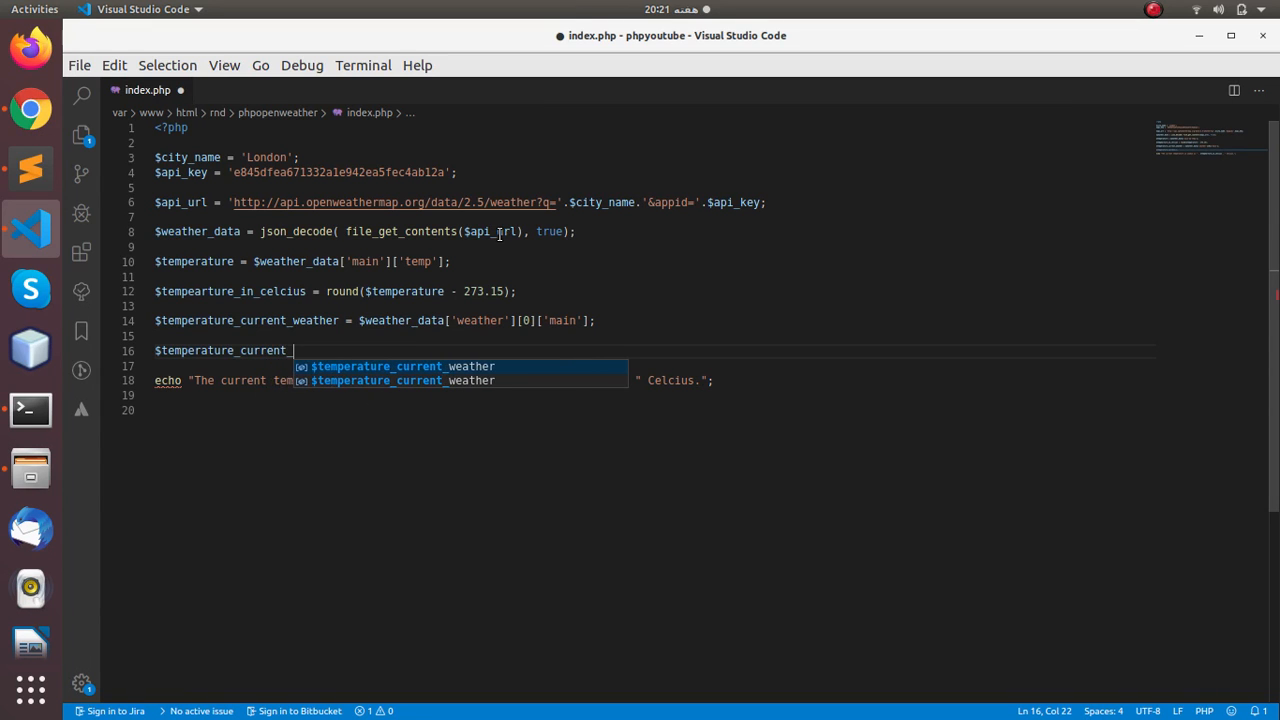
text(weather_)
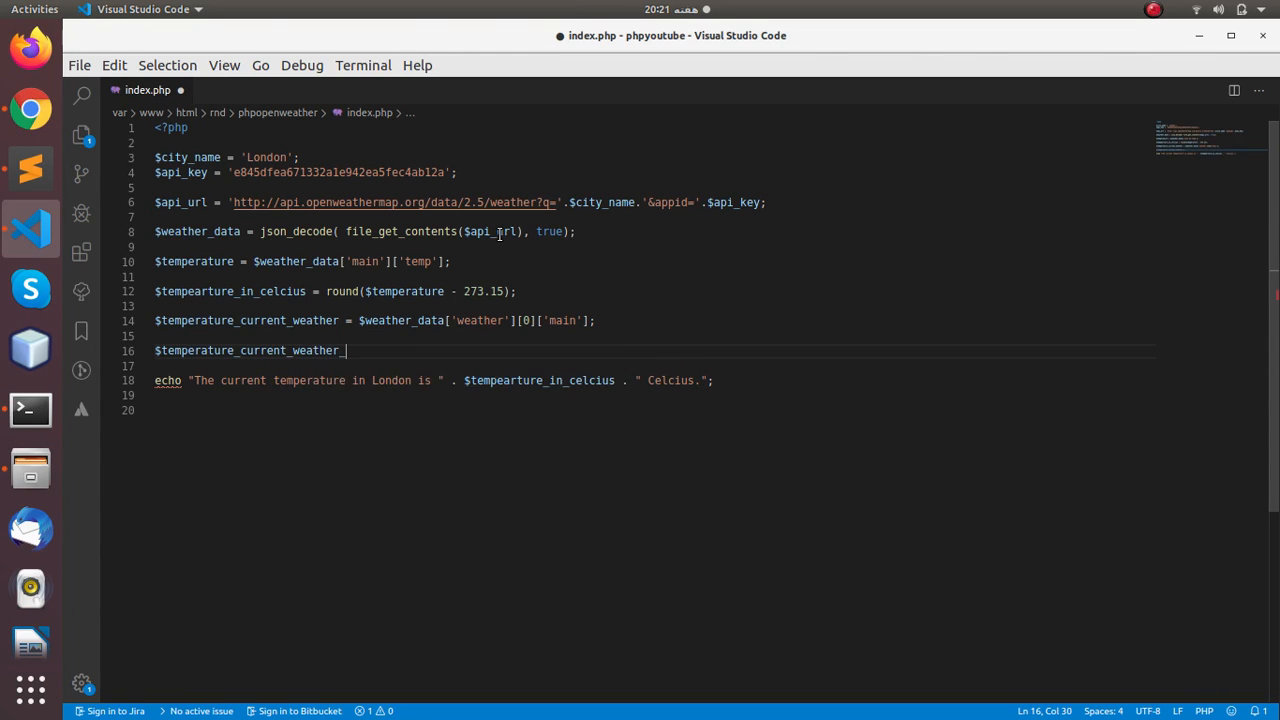
text(description = $weather_data[0]['de)
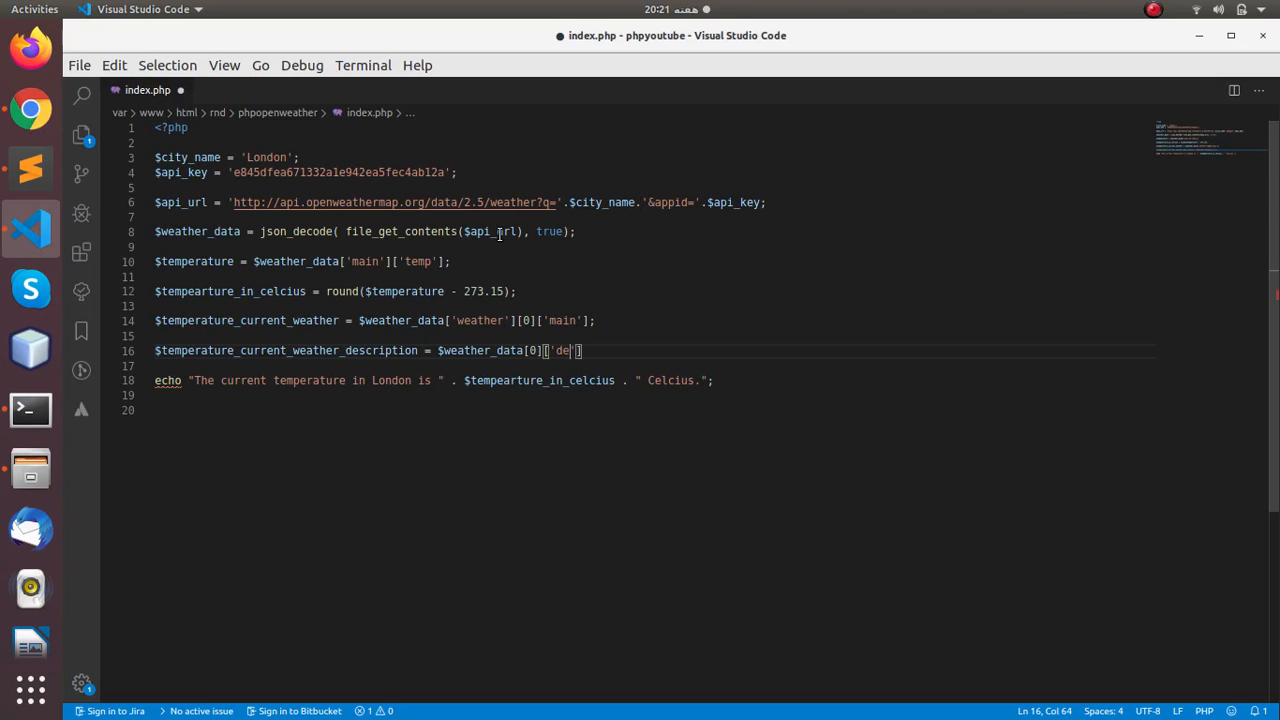
text(scription)
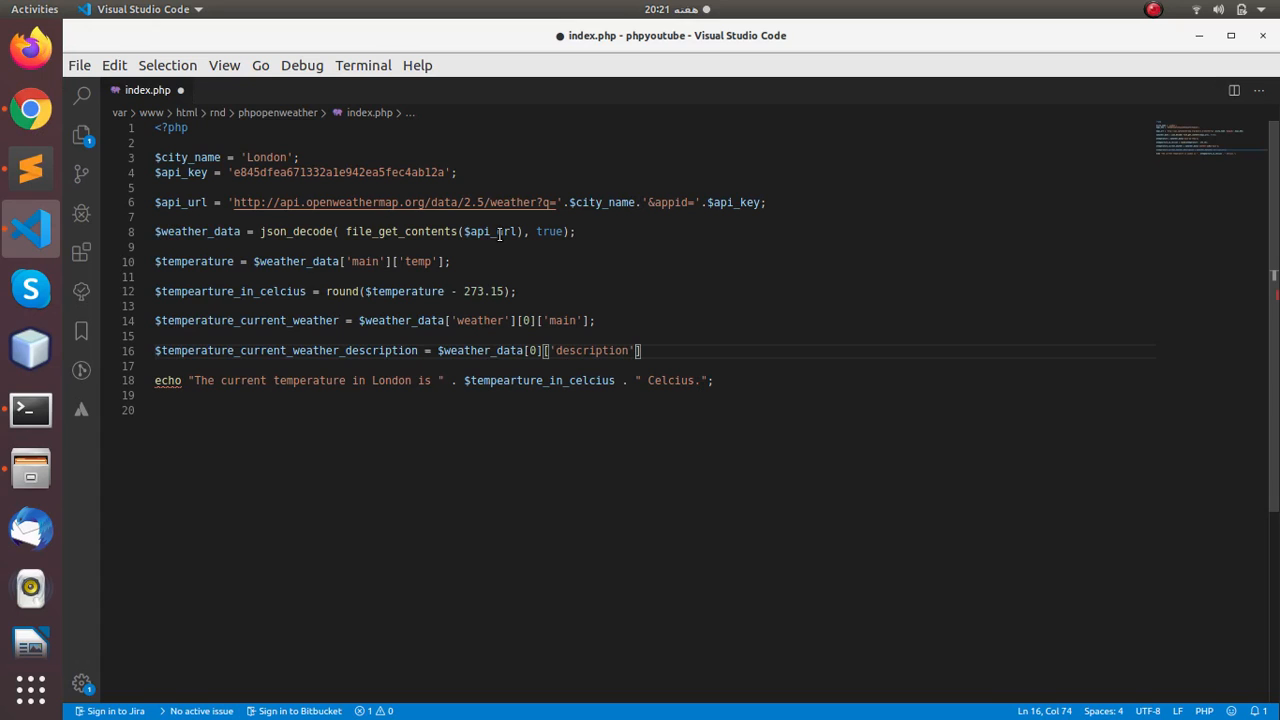
Store the weather entry's ['icon'] code in a current_weather_icon variable
text($)
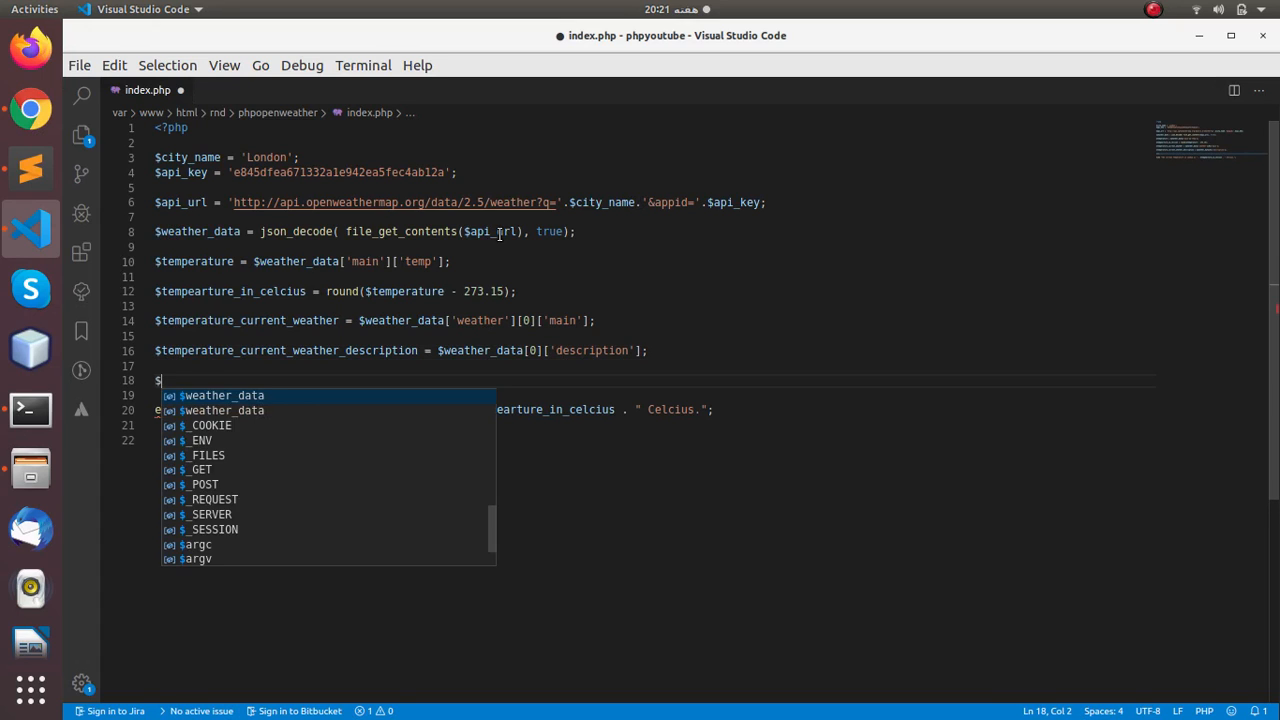
text(temp)
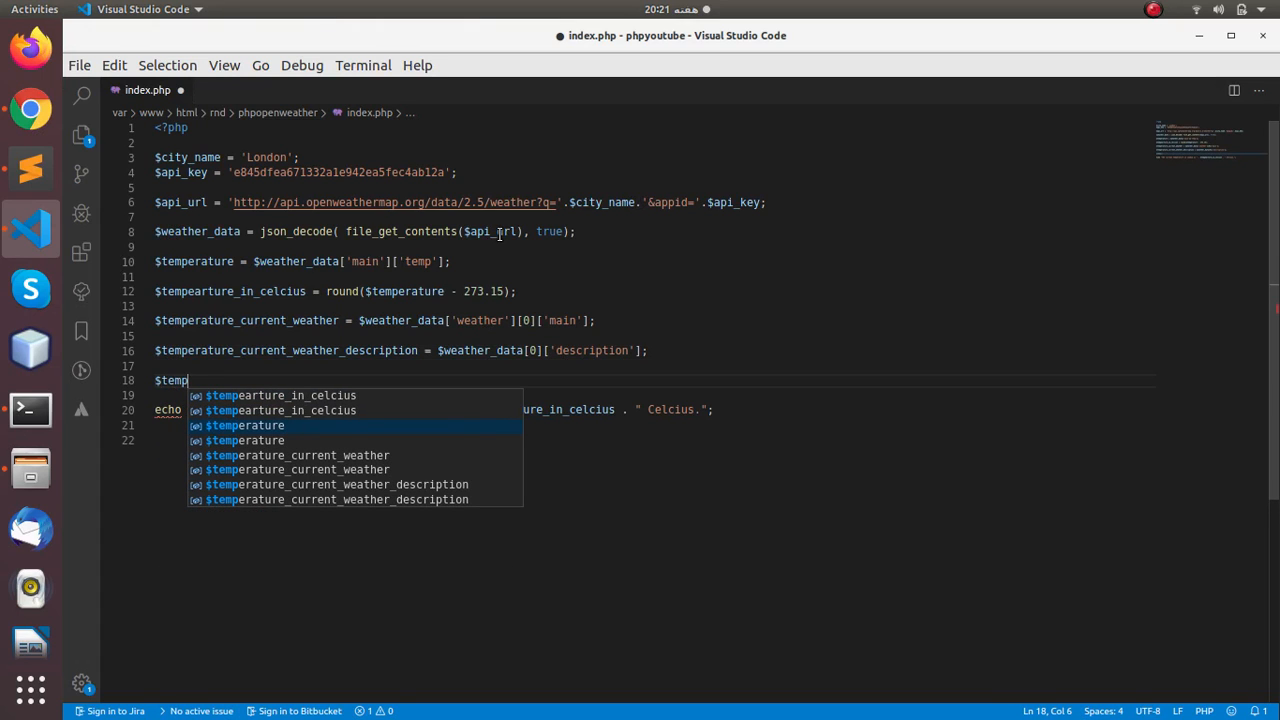
text(erature_current_weather_i)
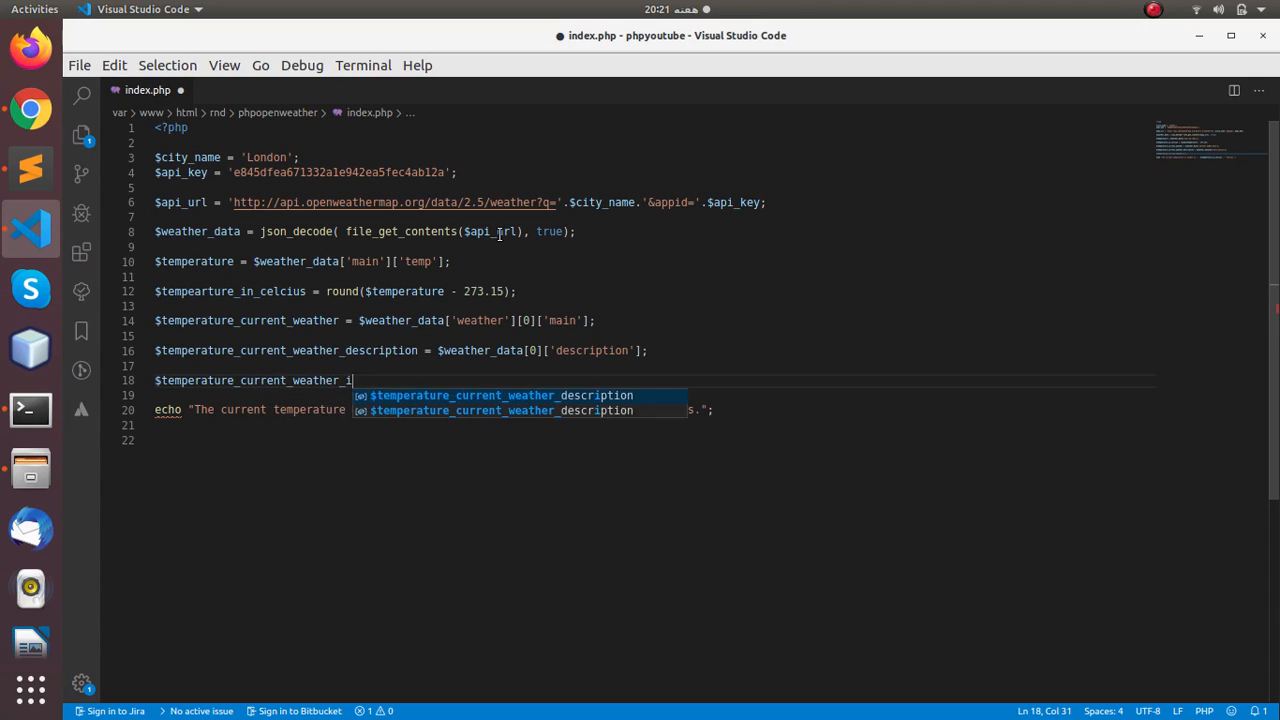
text(con = $)
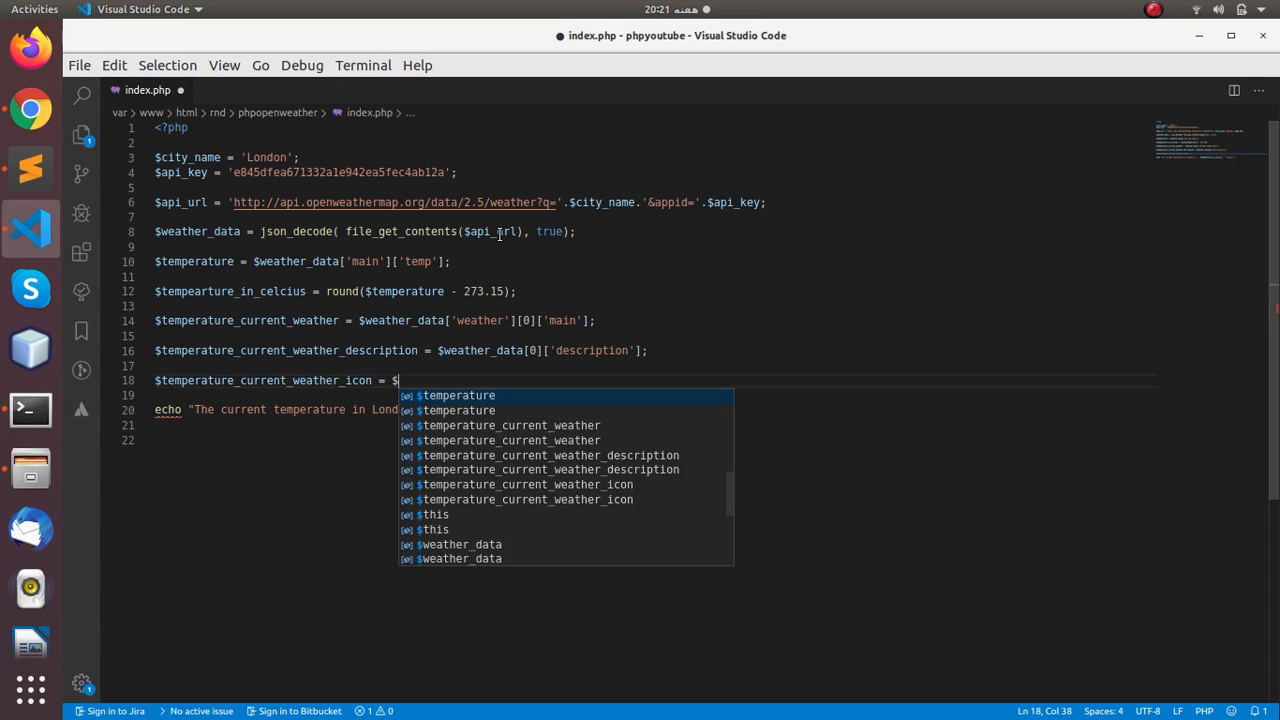
text($weather_data[])
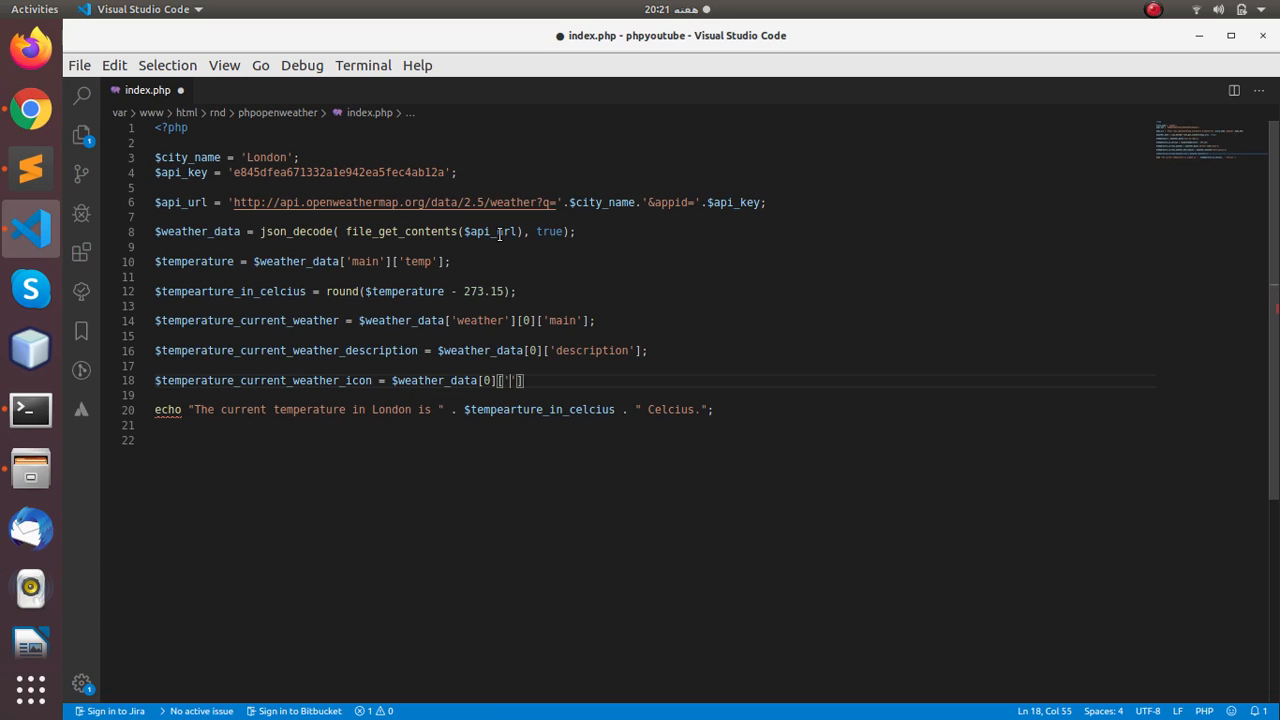
text(icon)
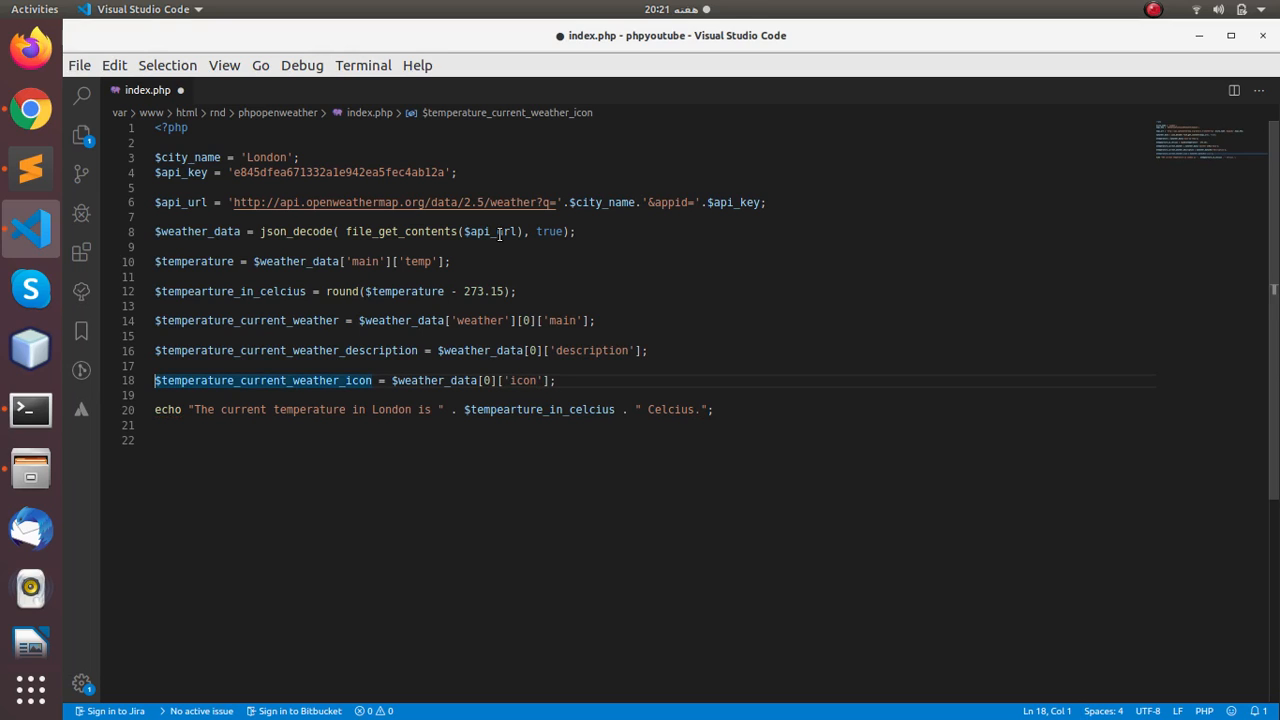
click(372, 408)
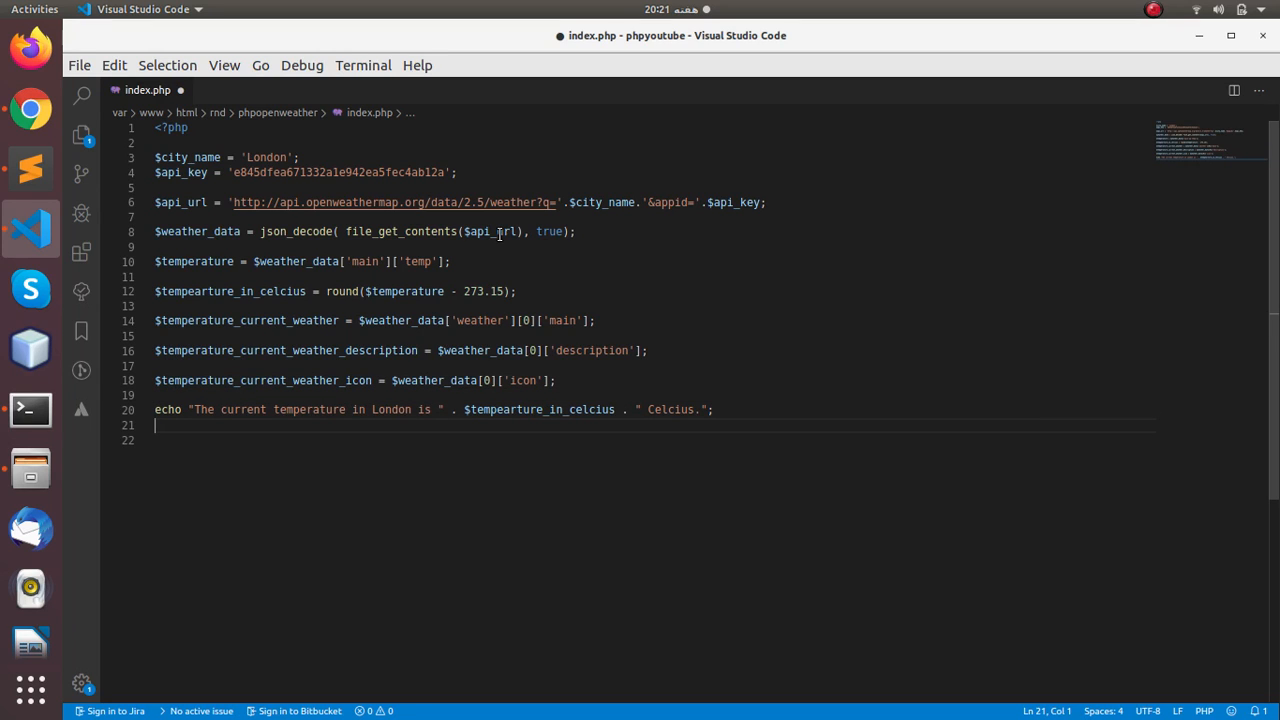
key(Enter)
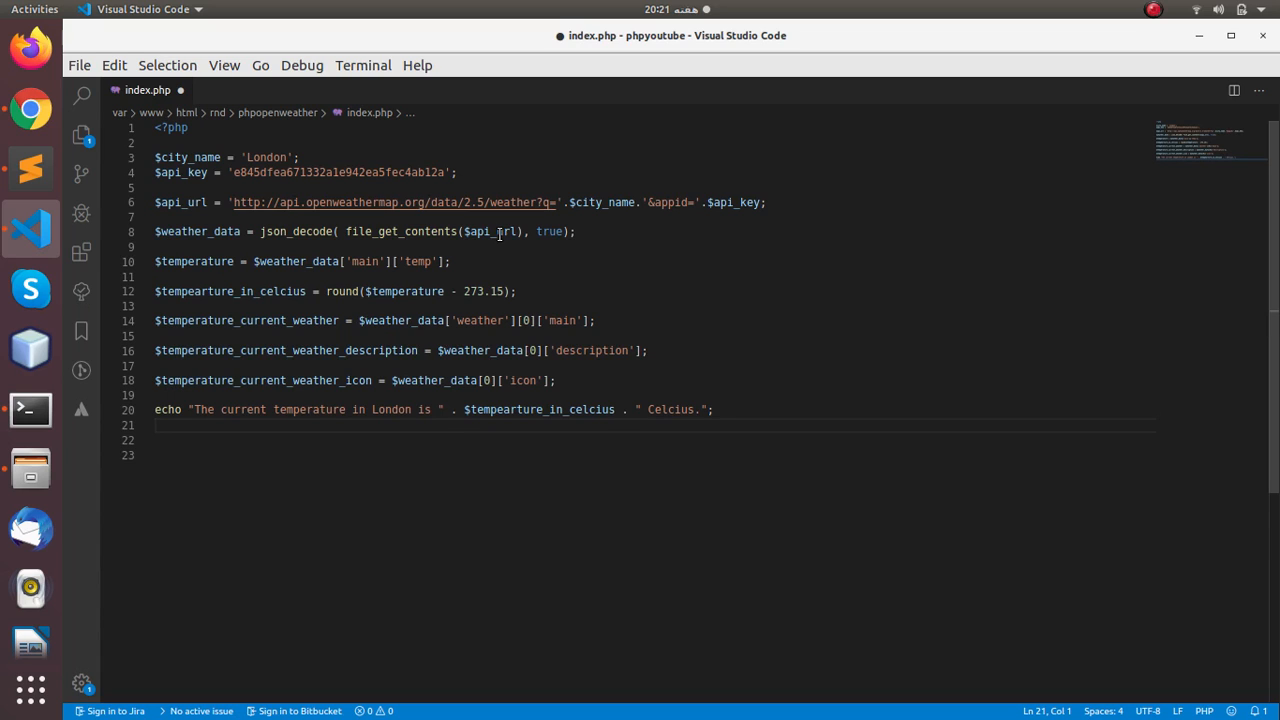
text(echo)
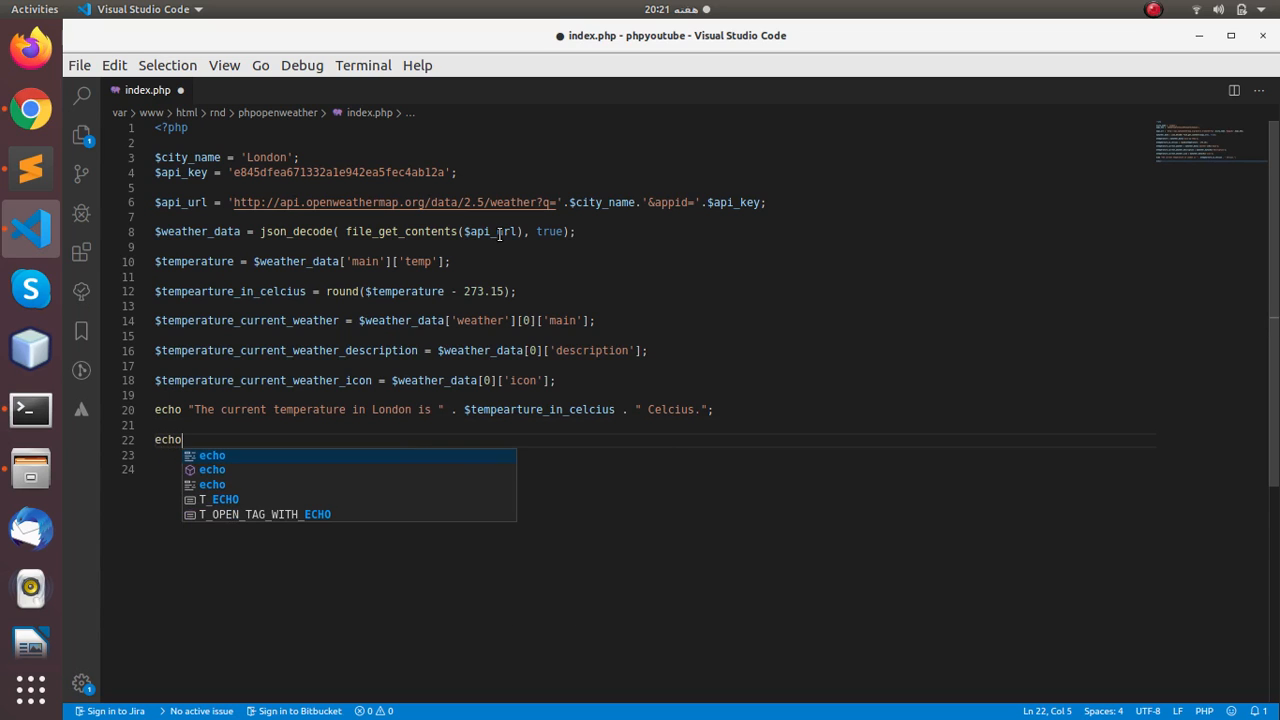
text("")
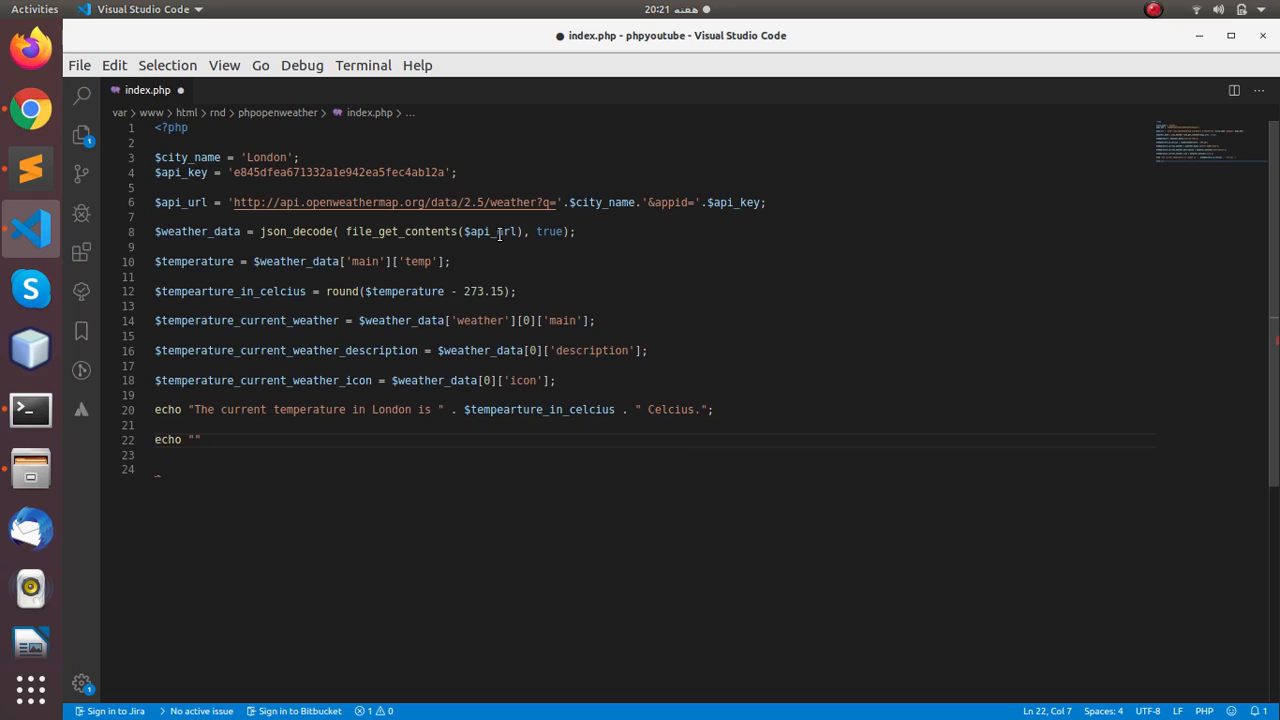
text(<img src=')
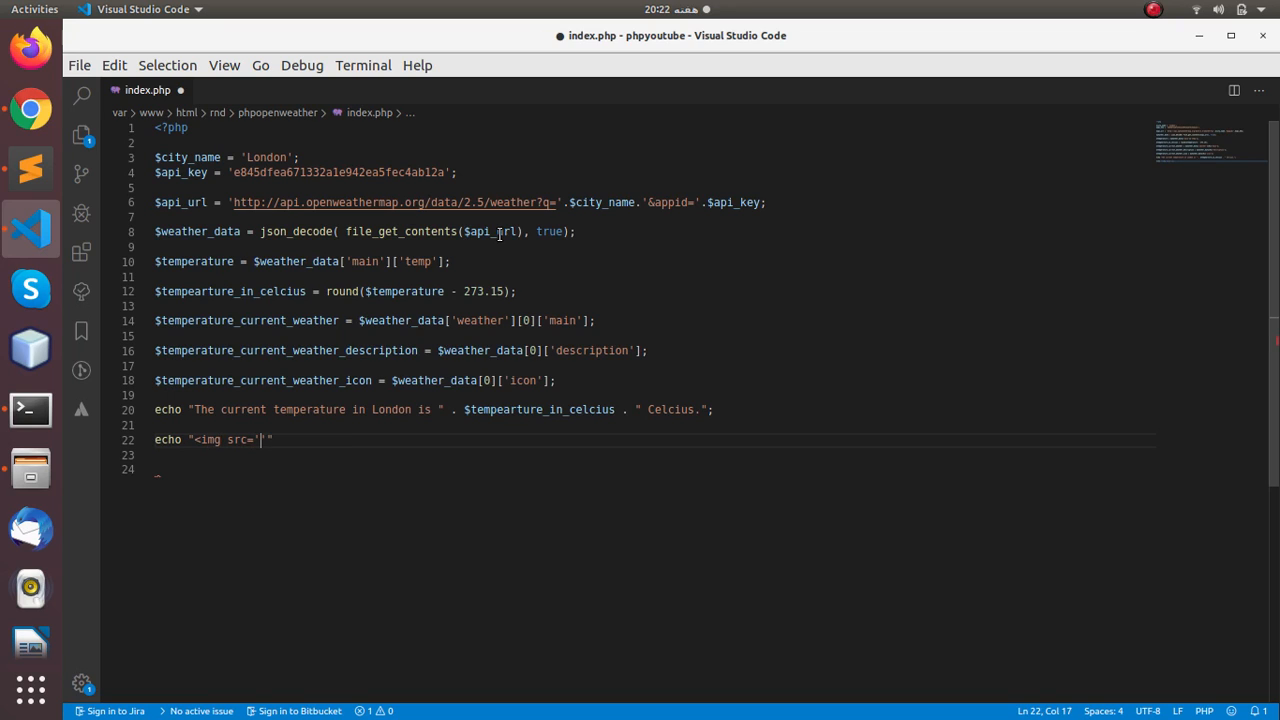
text(')
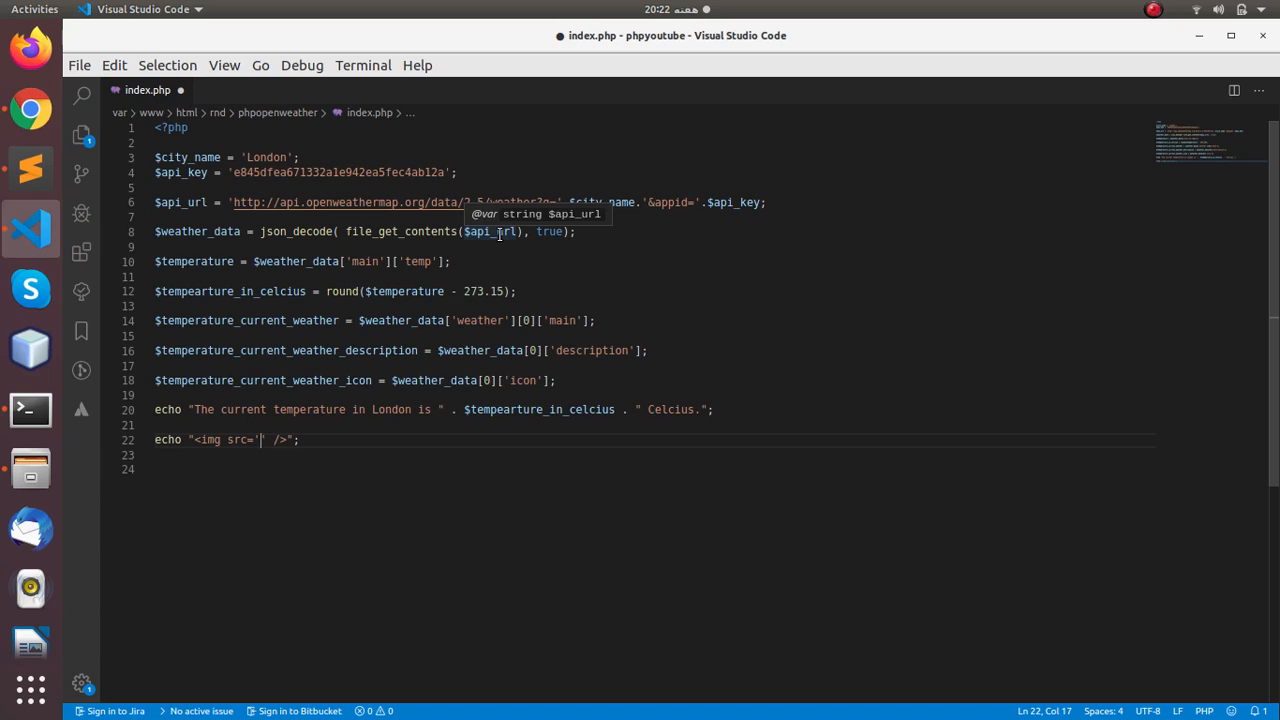
text(http://openweathermap.org/img/wn/04d@2x.png)
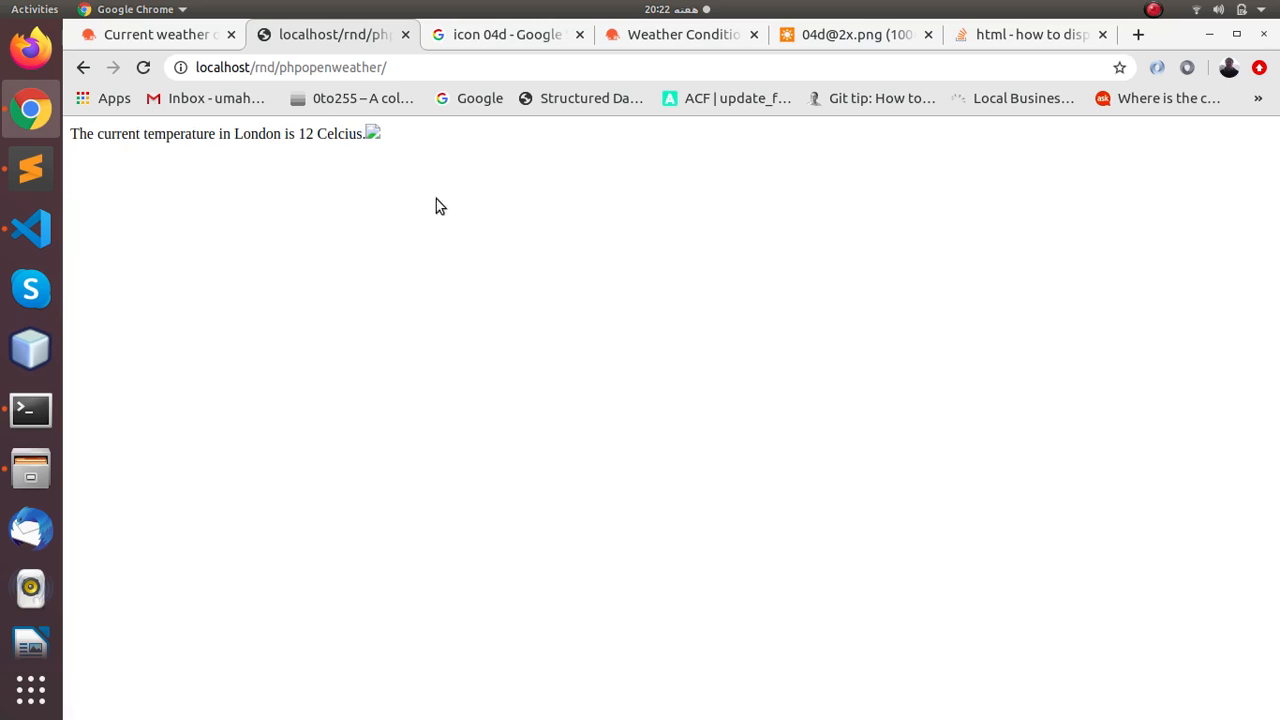
click(28, 234)
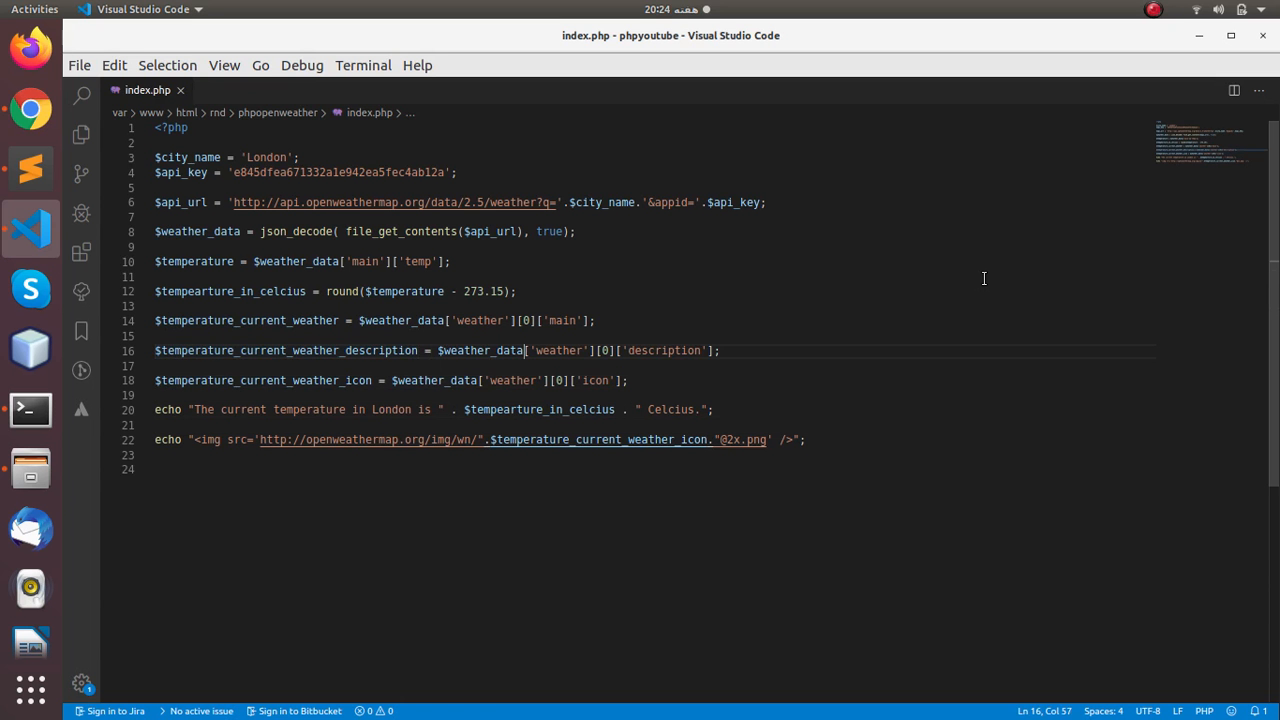
Save index.php so Chrome shows the cloud icon above the 12 Celcius sentence
double_click(556, 350)
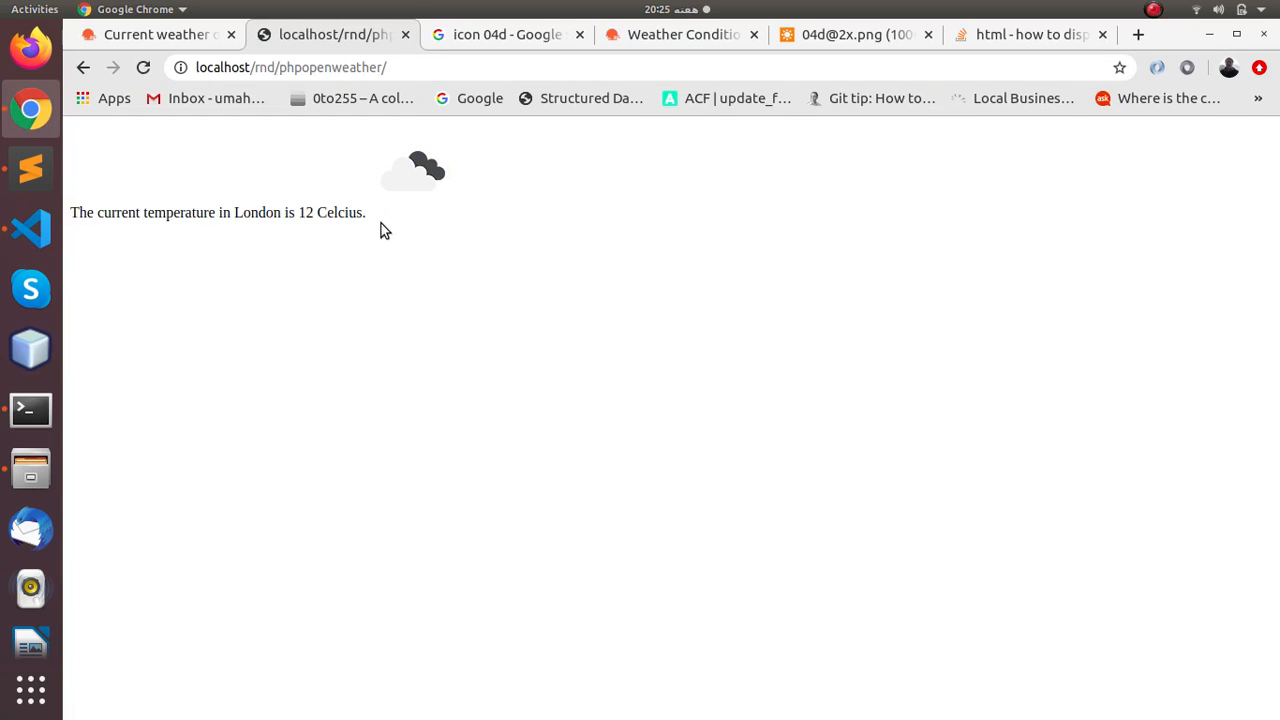
right_click(412, 170)
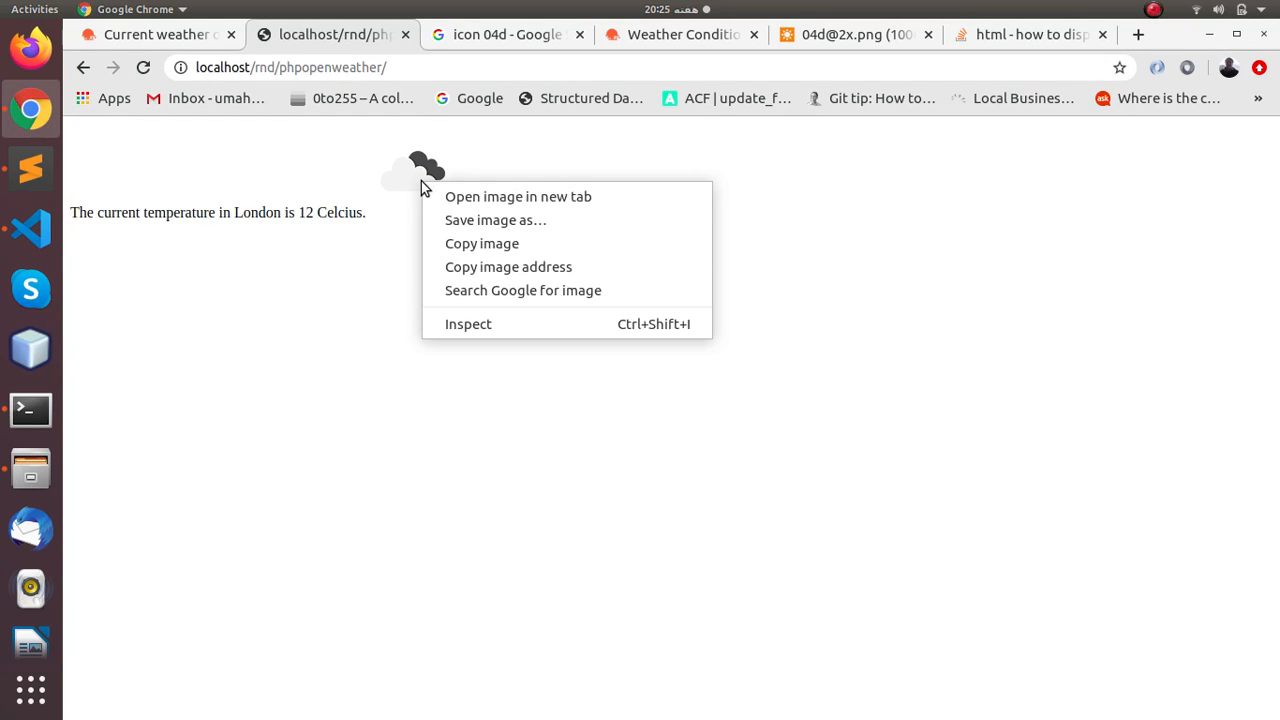
click(468, 324)
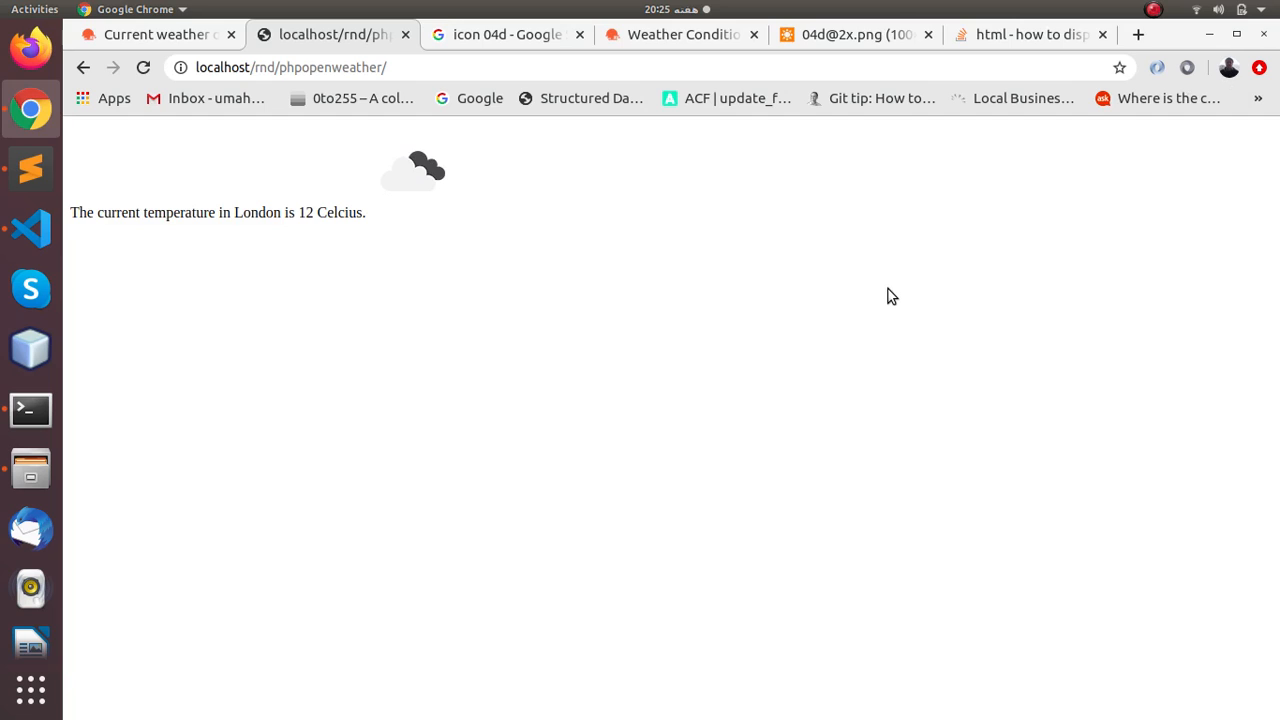
click(24, 228)
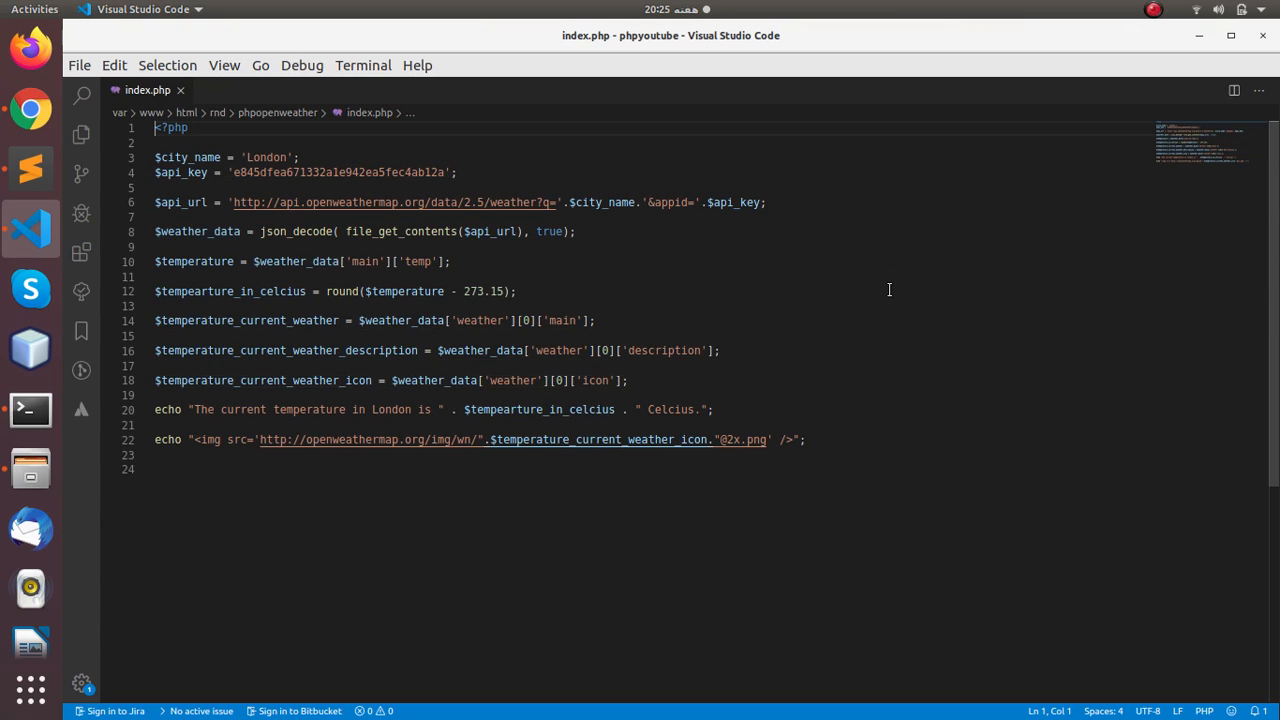
key(Alt+Tab)
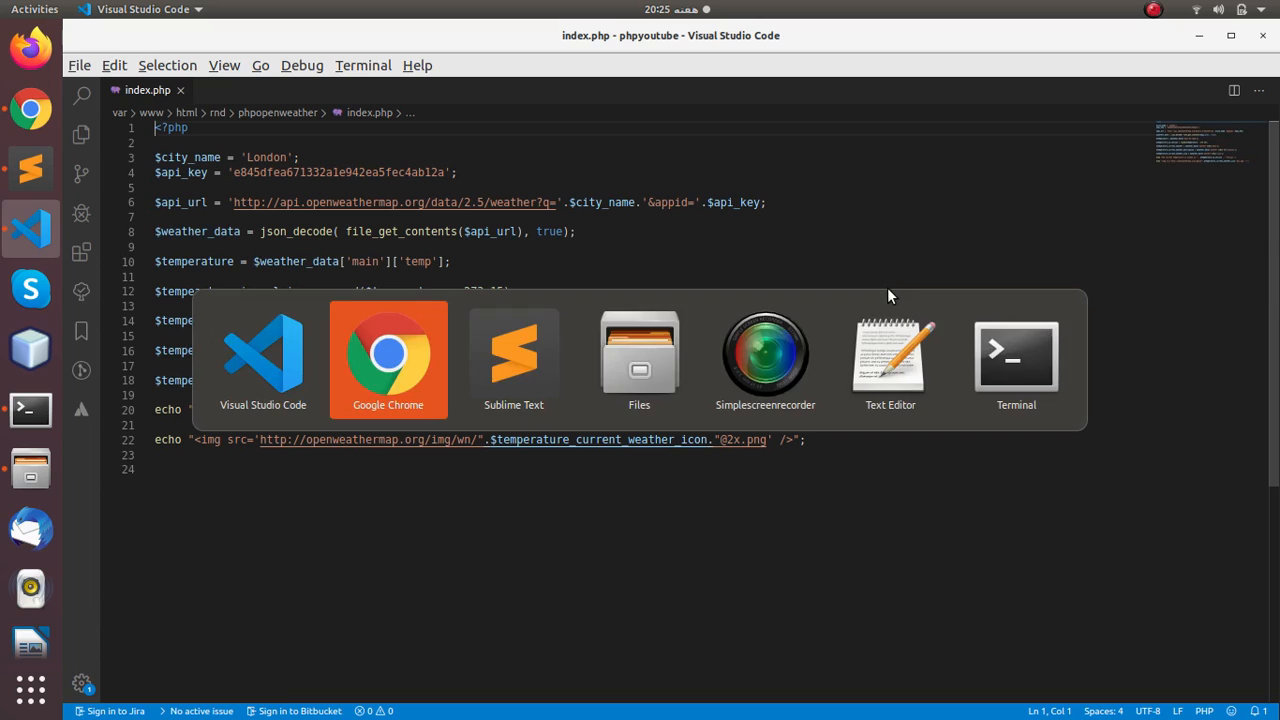
click(388, 356)
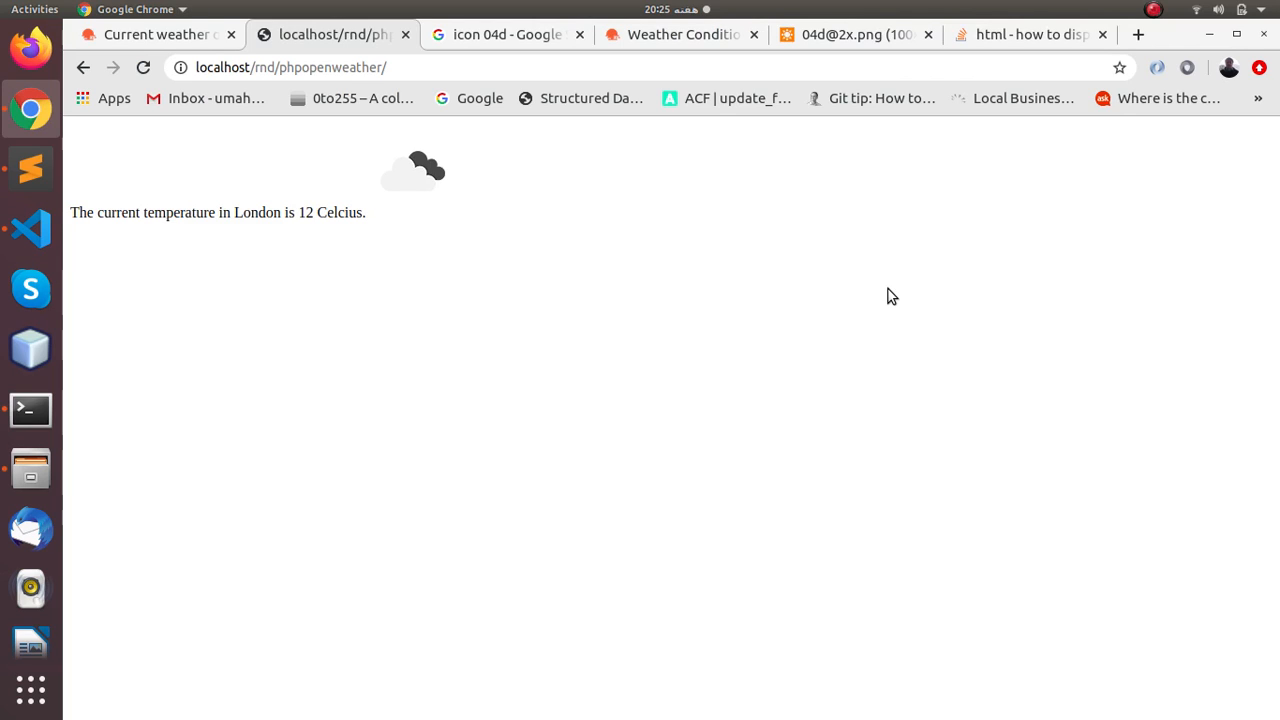